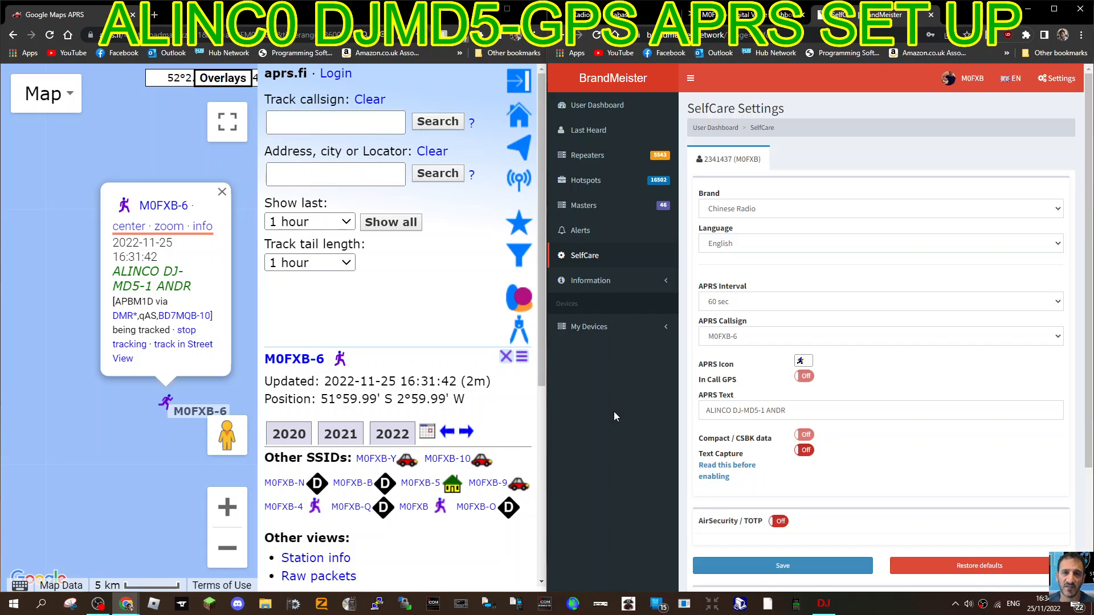
{"action": "mouse_move", "coordinate": [353, 342]}
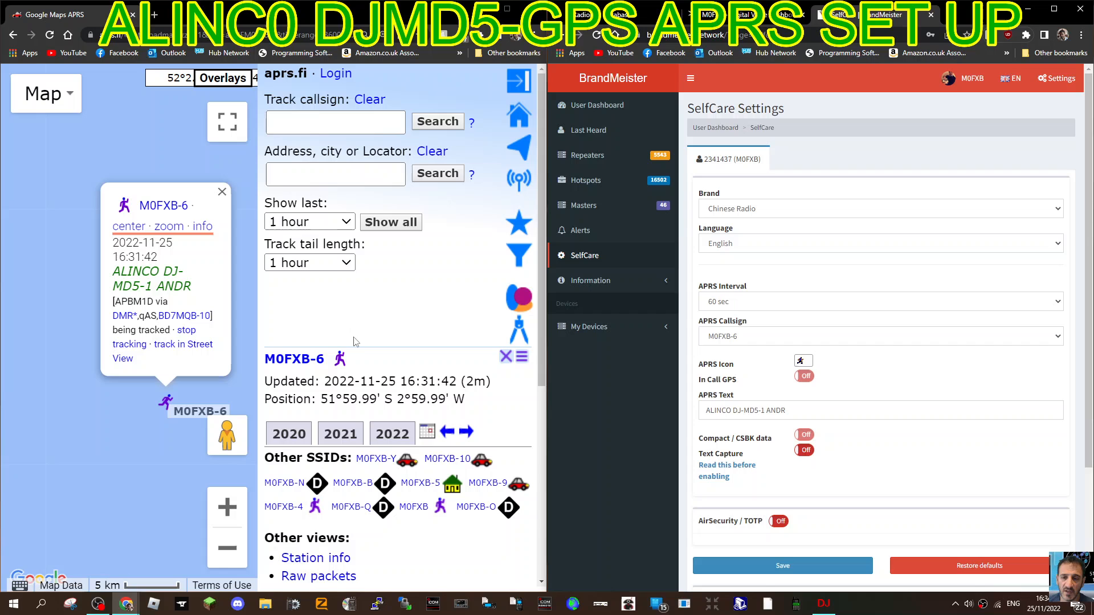
{"action": "mouse_move", "coordinate": [452, 271]}
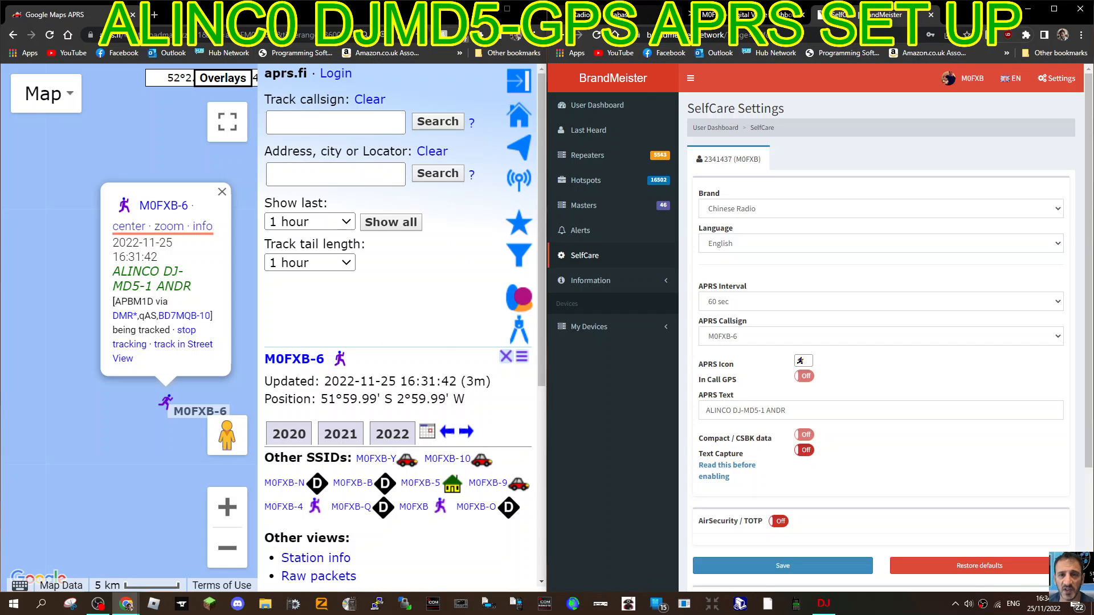
{"action": "mouse_move", "coordinate": [959, 46]}
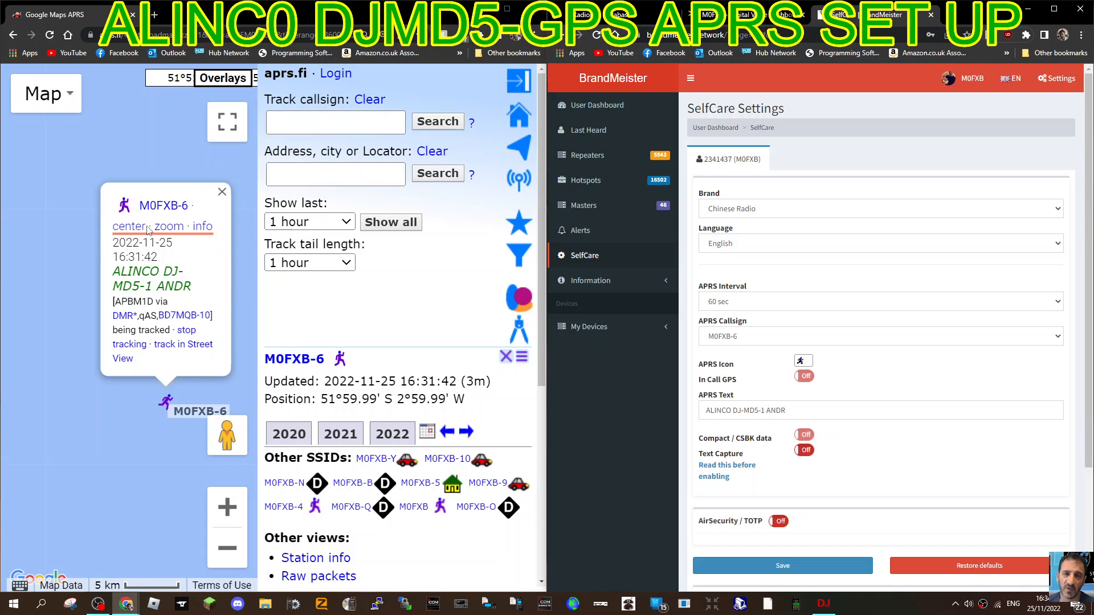
{"action": "mouse_move", "coordinate": [181, 276]}
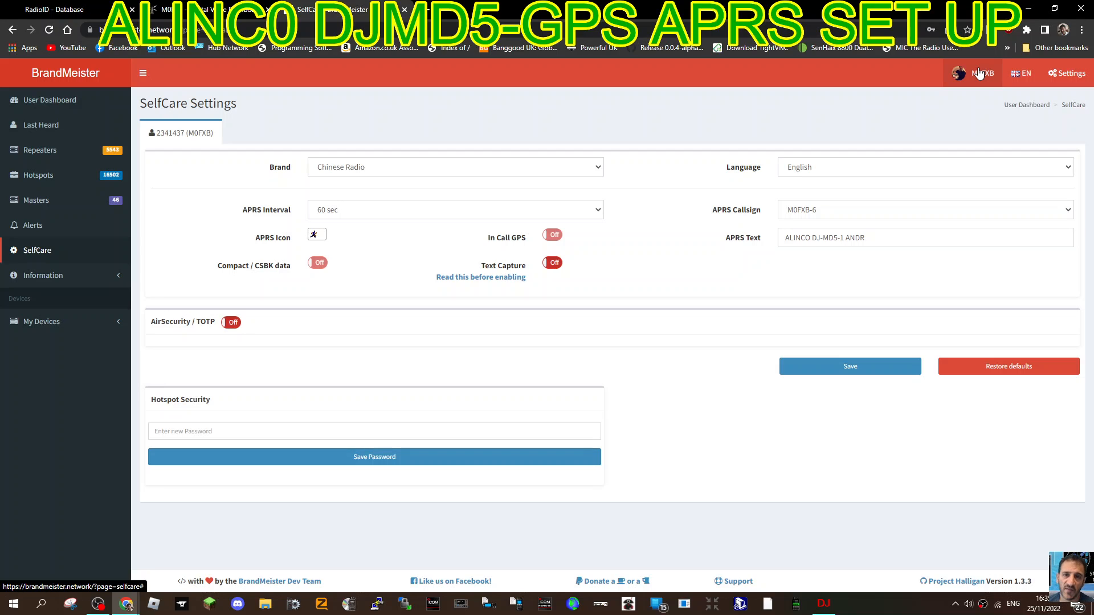
Step: Open Pi-Star's Configuration page and sign in with the saved admin credentials
{"action": "left_click", "coordinate": [980, 72]}
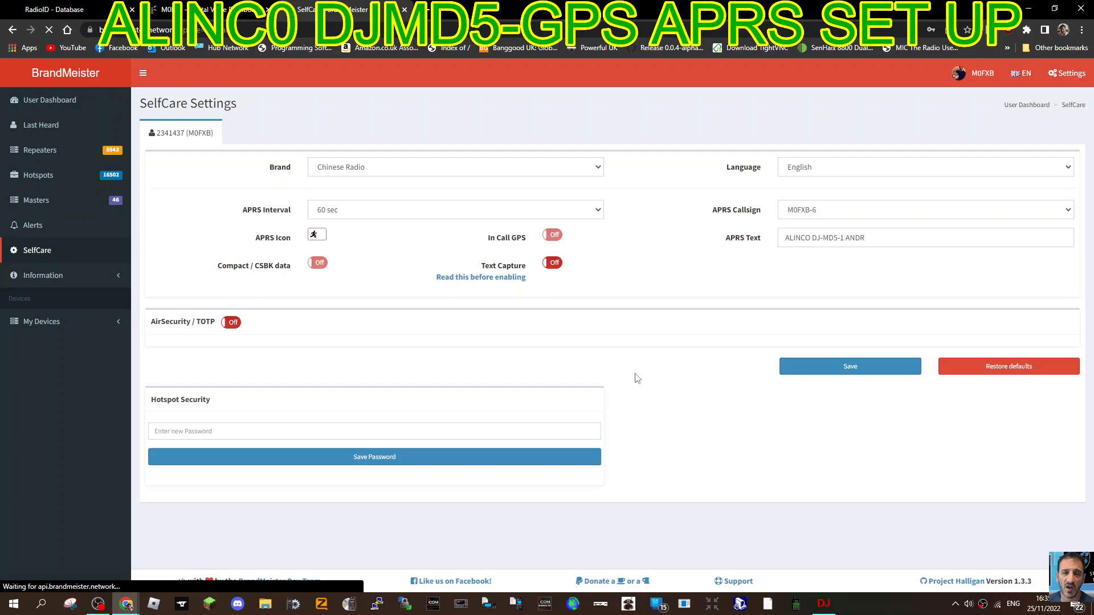
{"action": "mouse_move", "coordinate": [658, 269]}
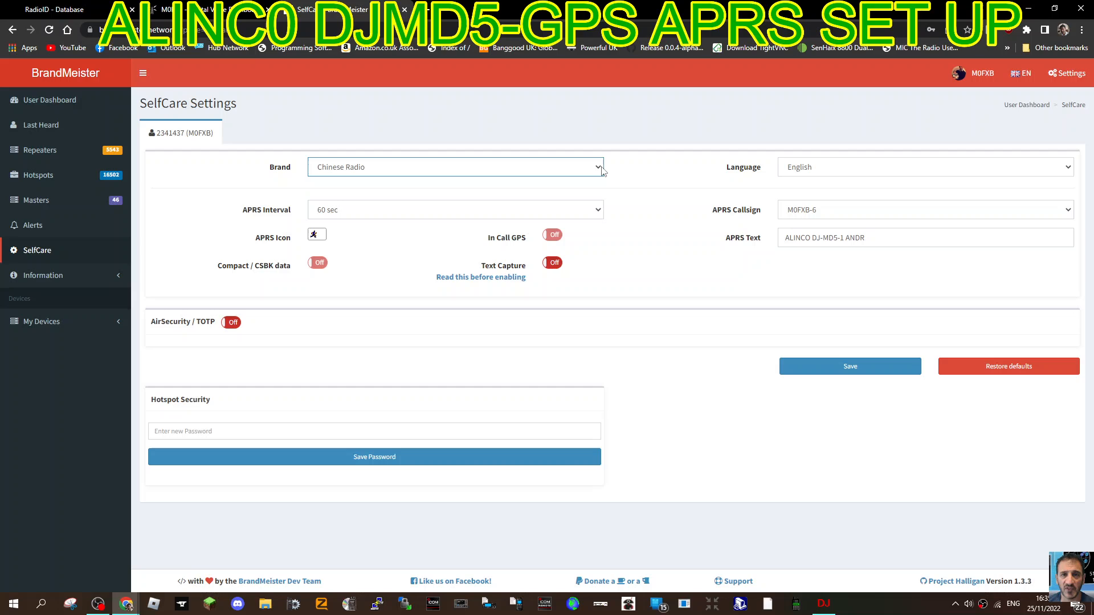
{"action": "mouse_move", "coordinate": [336, 230]}
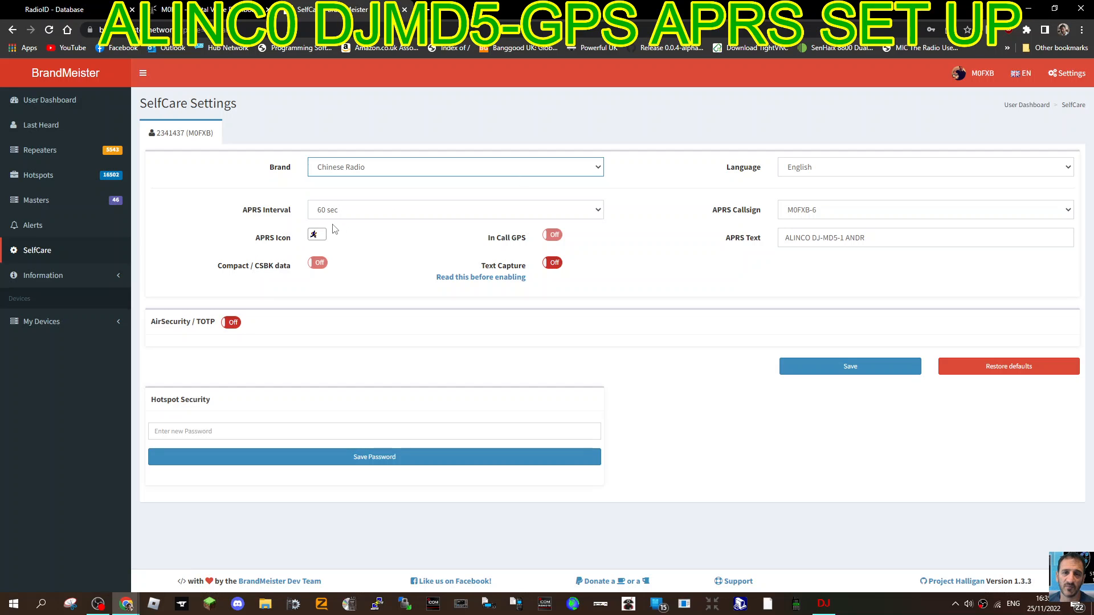
{"action": "mouse_move", "coordinate": [411, 276]}
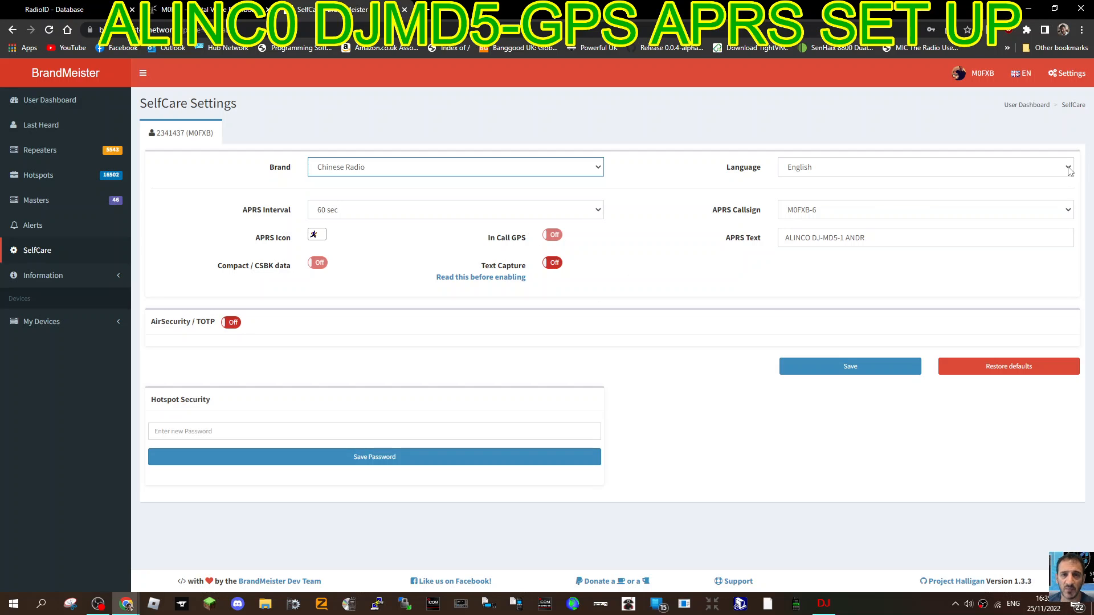
{"action": "mouse_move", "coordinate": [817, 218]}
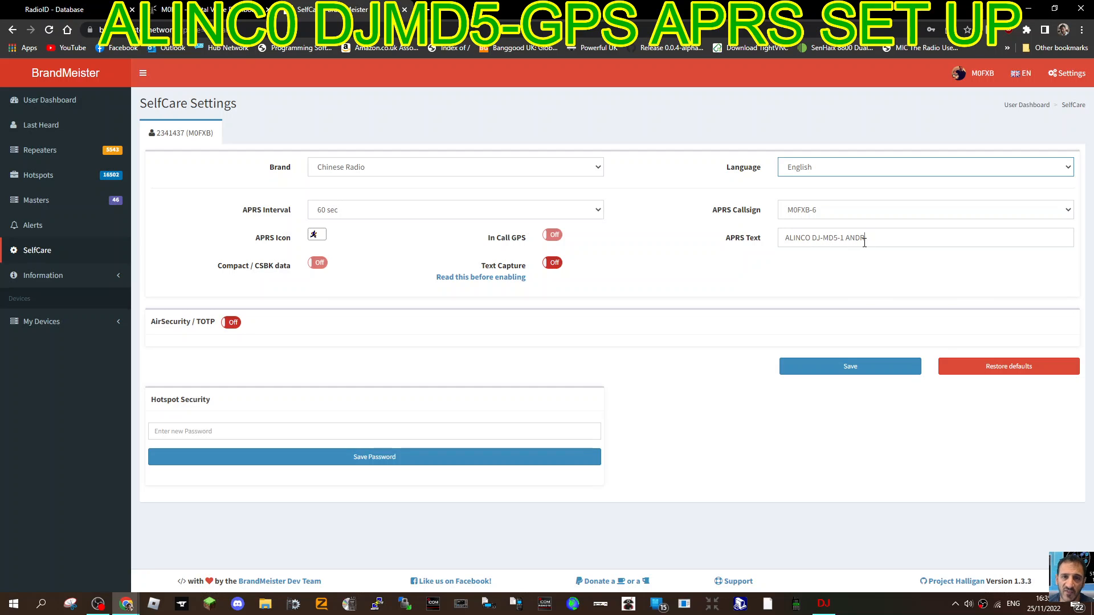
{"action": "left_click", "coordinate": [865, 237]}
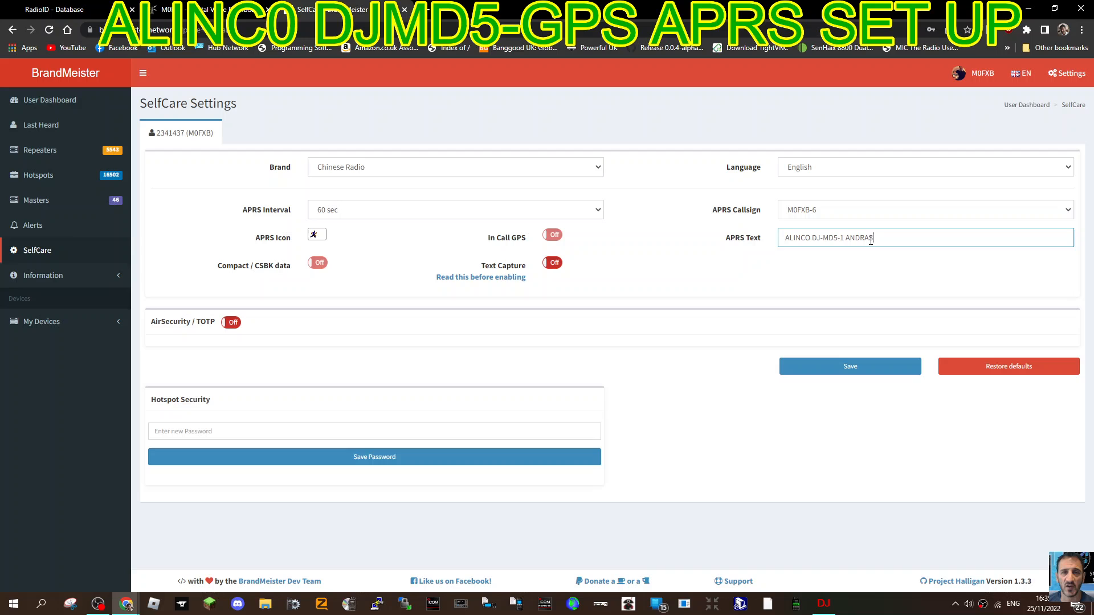
{"action": "left_click", "coordinate": [849, 366]}
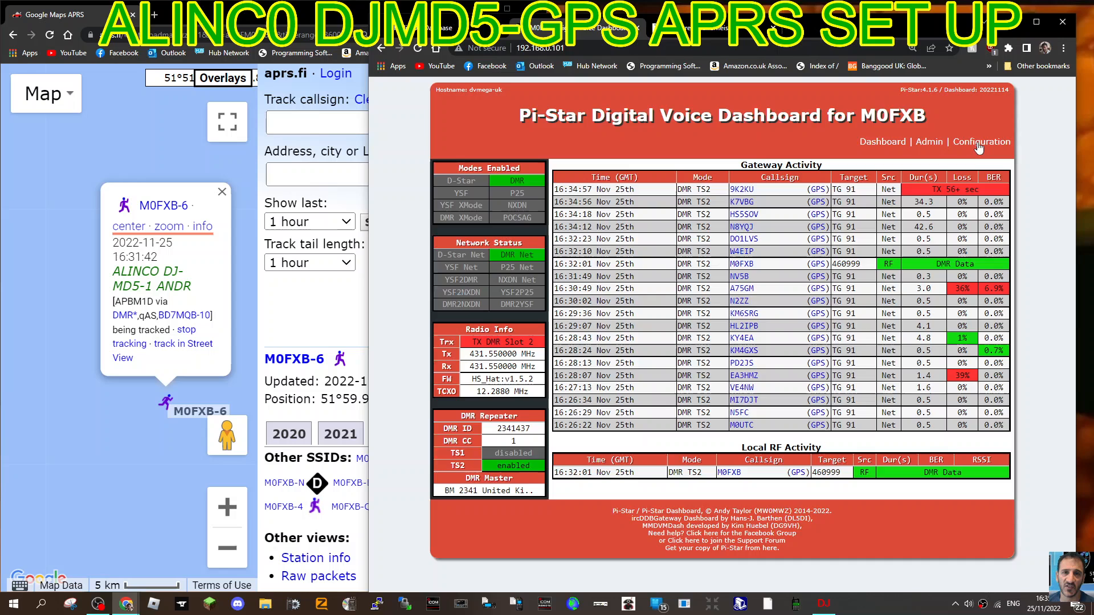
{"action": "left_click", "coordinate": [982, 142]}
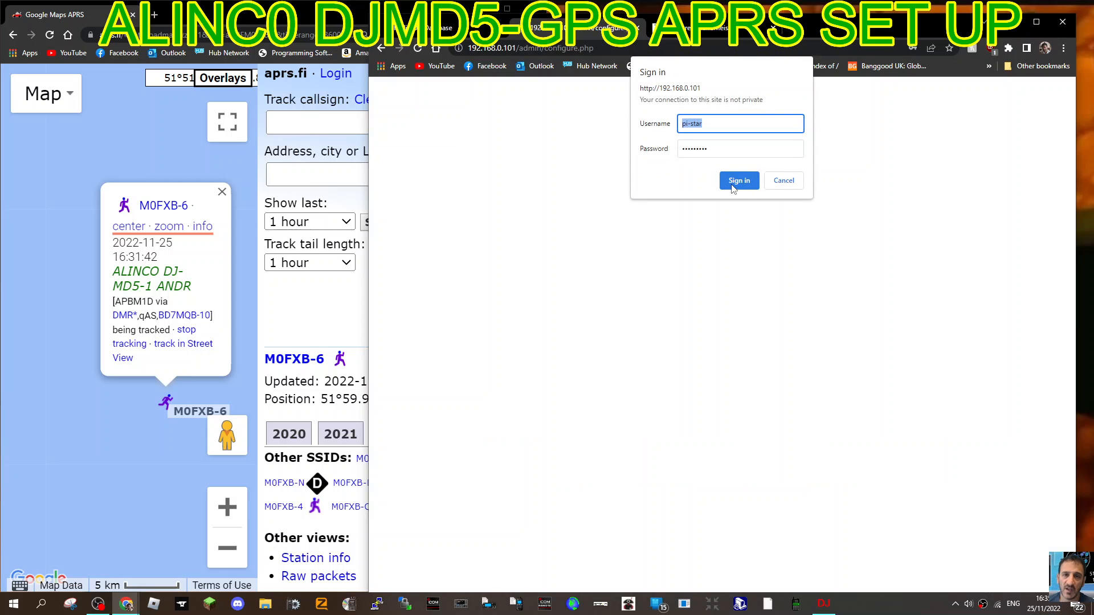
{"action": "left_click", "coordinate": [739, 181]}
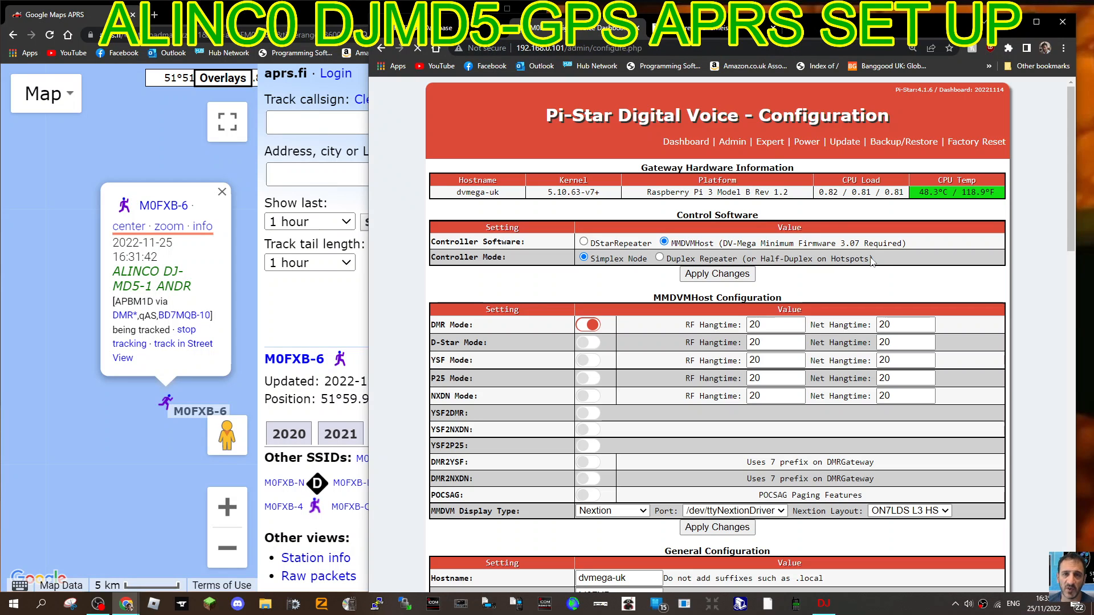
Step: Review the General and DMR Configuration sections for APRS host and BrandMeister settings
{"action": "scroll", "scroll_direction": "down", "scroll_amount": 3}
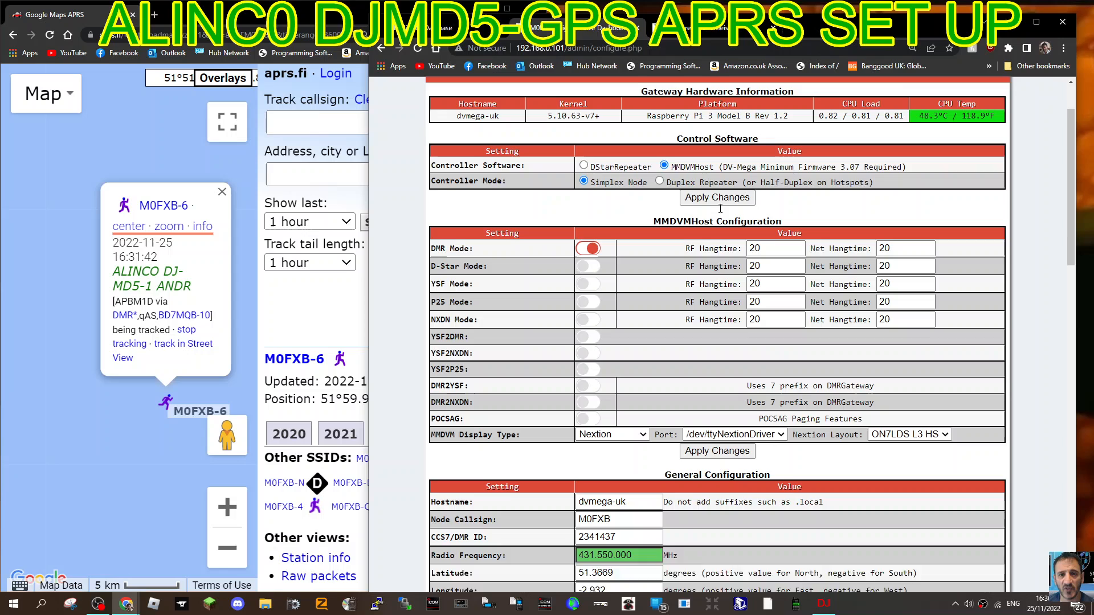
{"action": "scroll", "scroll_direction": "up", "scroll_amount": 3}
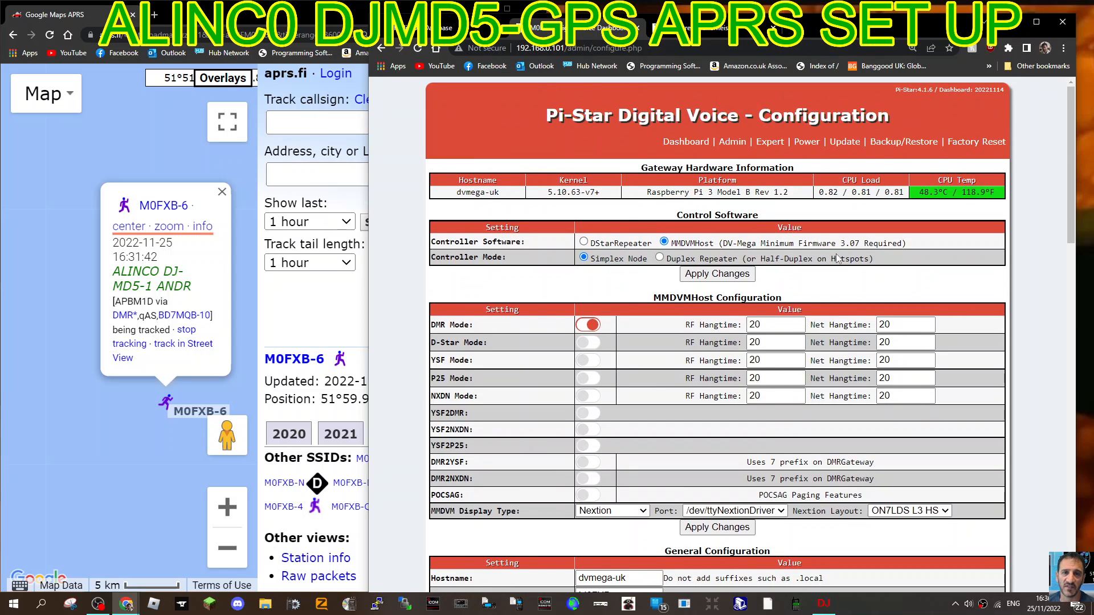
{"action": "scroll", "scroll_direction": "down", "scroll_amount": 3}
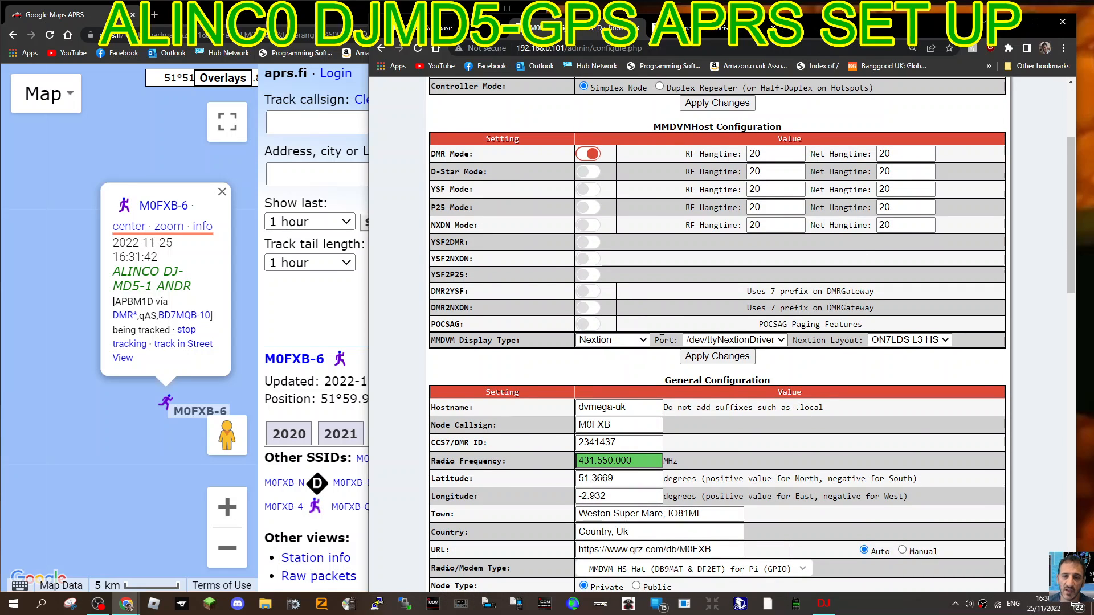
{"action": "scroll", "scroll_direction": "down", "scroll_amount": 3}
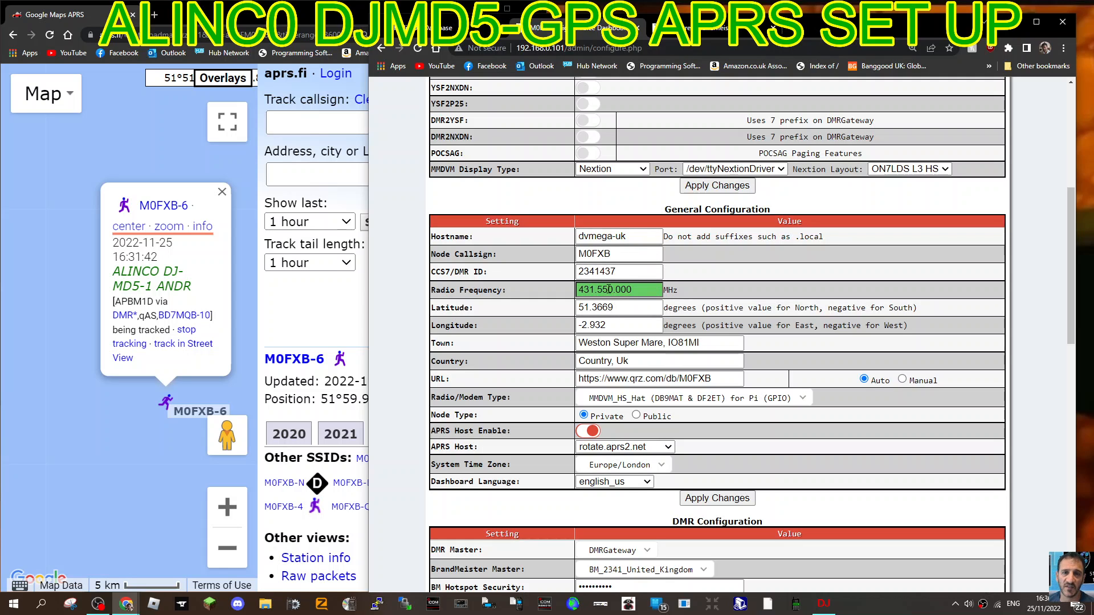
{"action": "scroll", "scroll_direction": "down", "scroll_amount": 3}
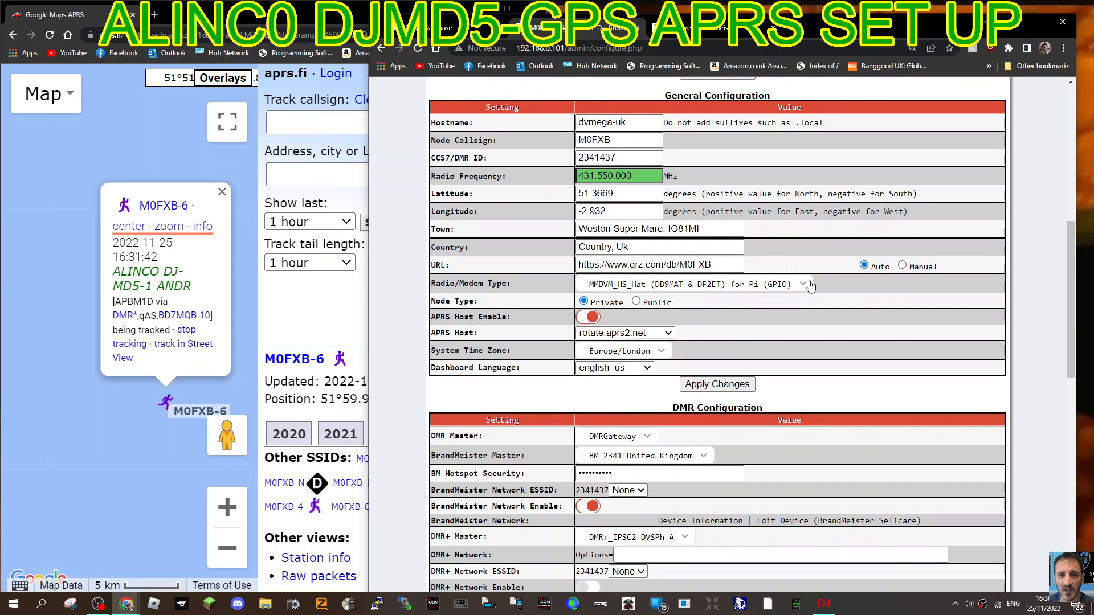
{"action": "mouse_move", "coordinate": [463, 283]}
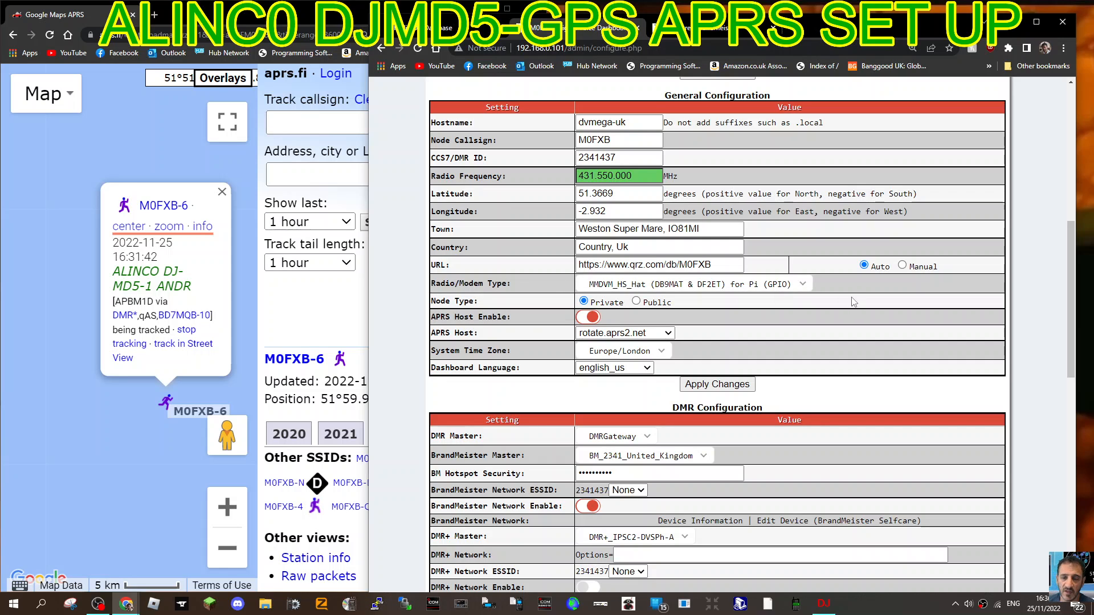
{"action": "scroll", "scroll_direction": "down", "scroll_amount": 3}
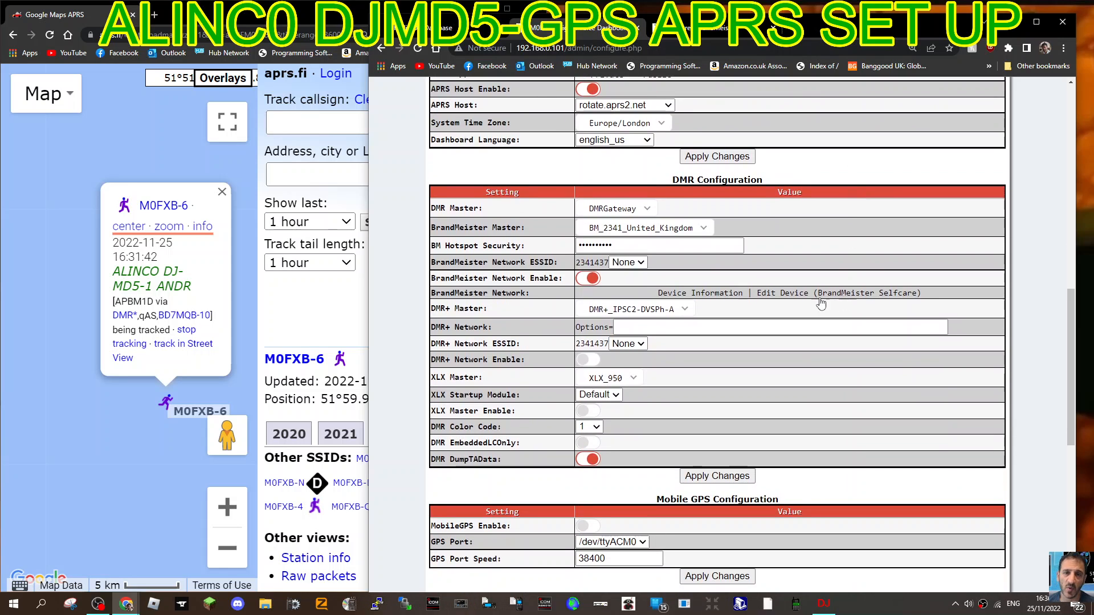
{"action": "mouse_move", "coordinate": [707, 232]}
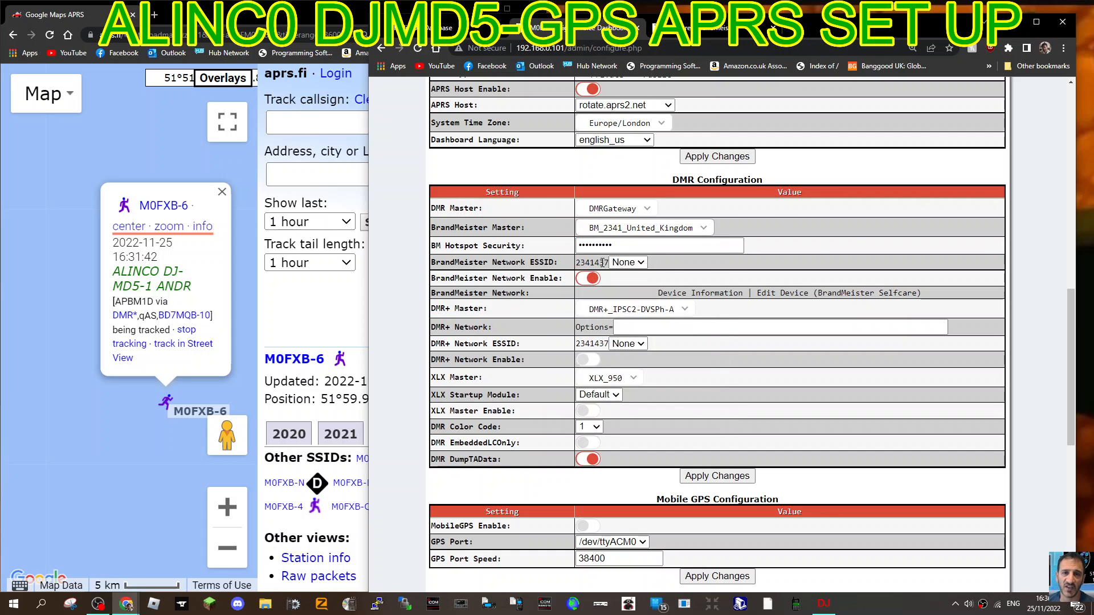
{"action": "mouse_move", "coordinate": [702, 96]}
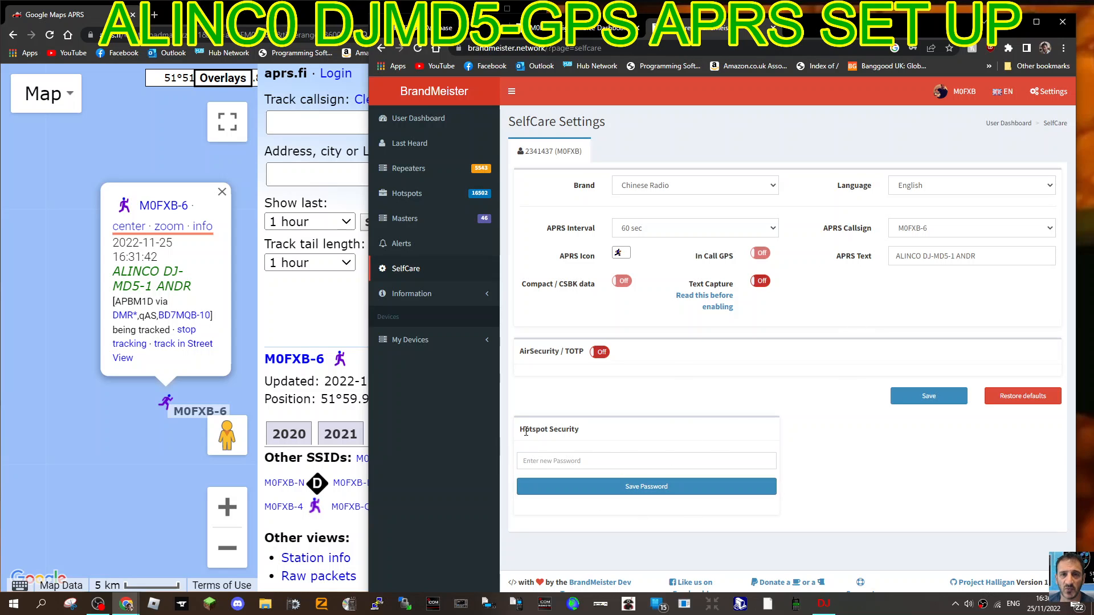
{"action": "mouse_move", "coordinate": [758, 327]}
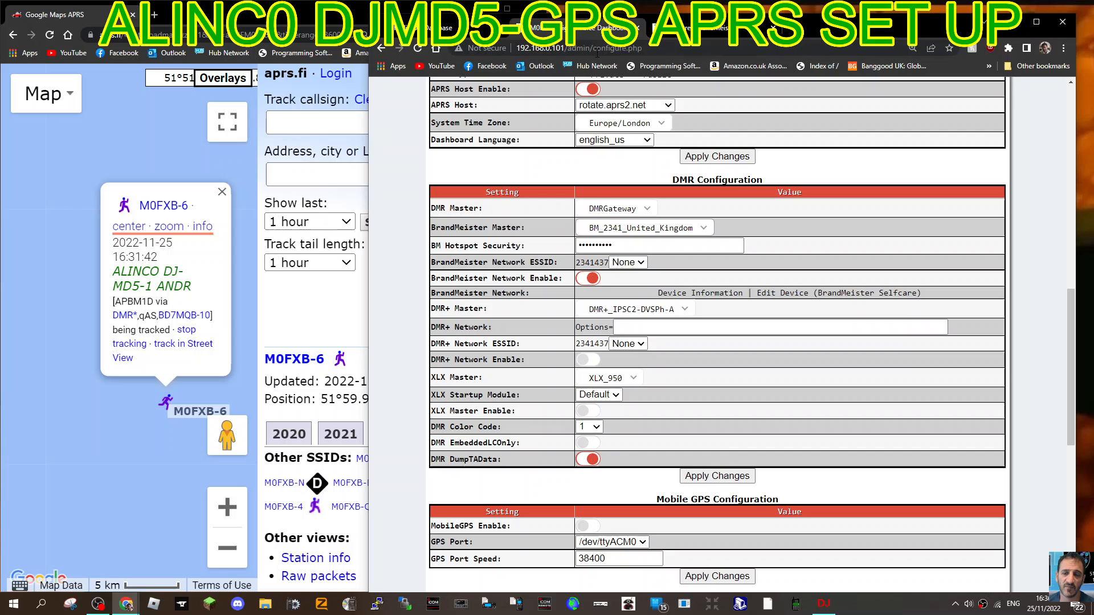
Step: Return to the Pi-Star dashboard, then switch to the DJ-MD5 CPS window
{"action": "scroll", "scroll_direction": "down", "scroll_amount": 3}
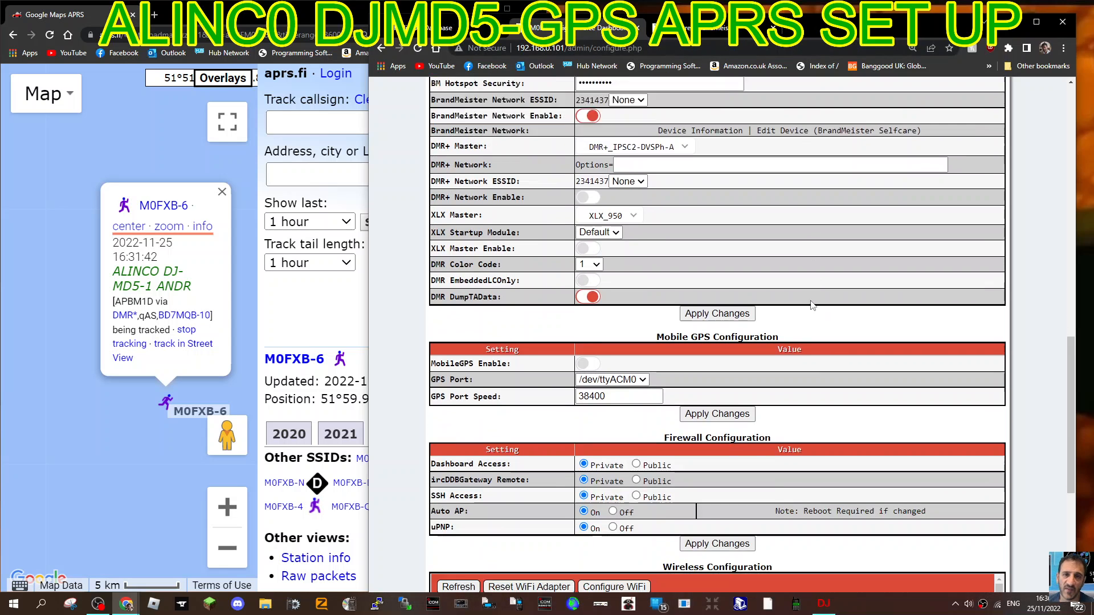
{"action": "scroll", "scroll_direction": "up", "scroll_amount": 3}
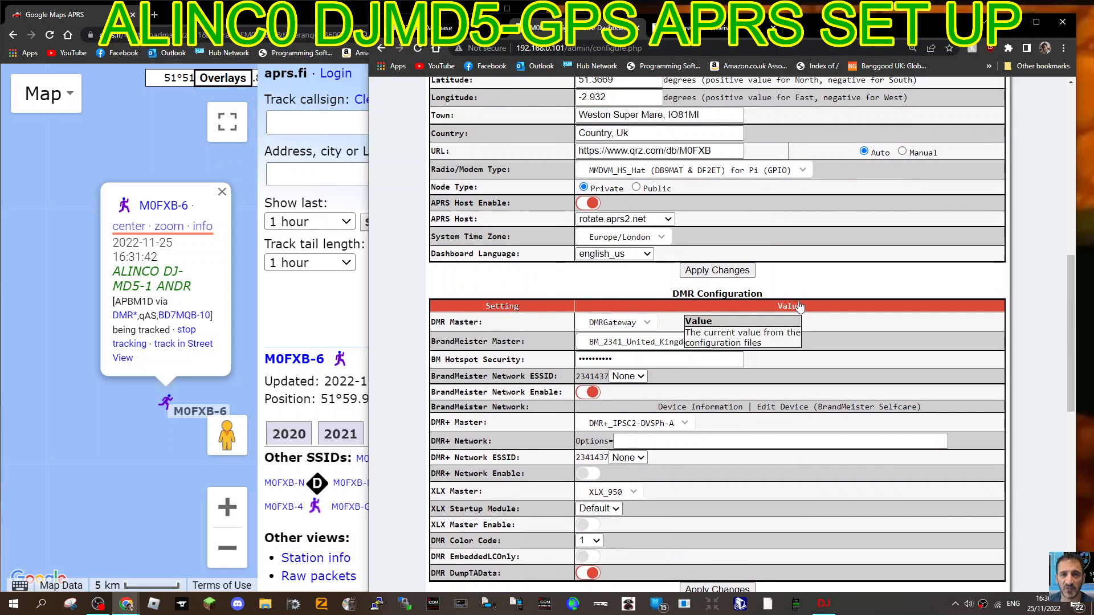
{"action": "mouse_move", "coordinate": [824, 227]}
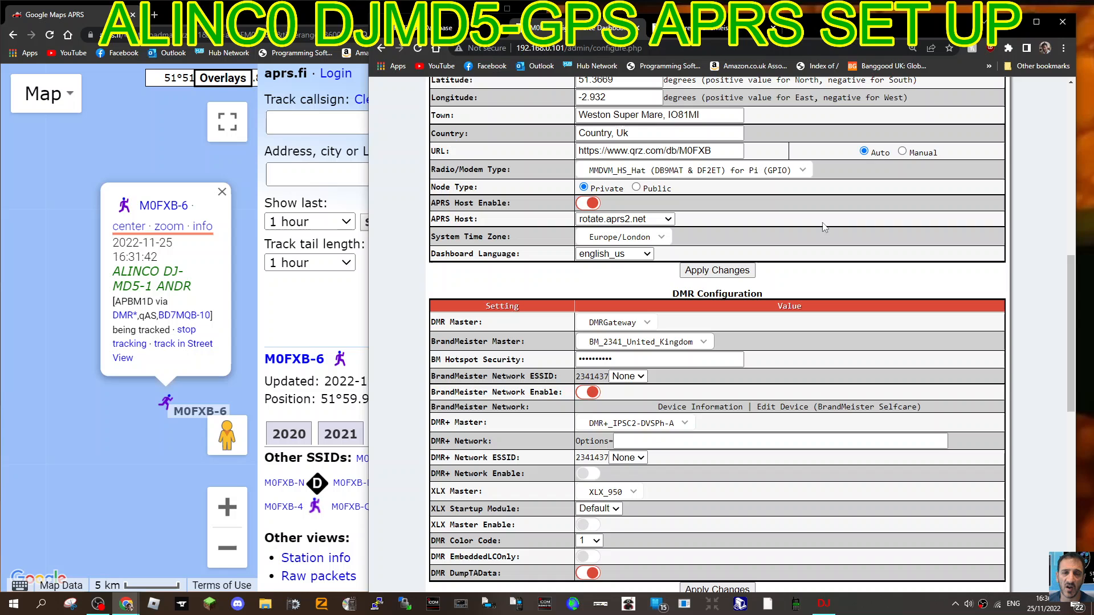
{"action": "mouse_move", "coordinate": [618, 206]}
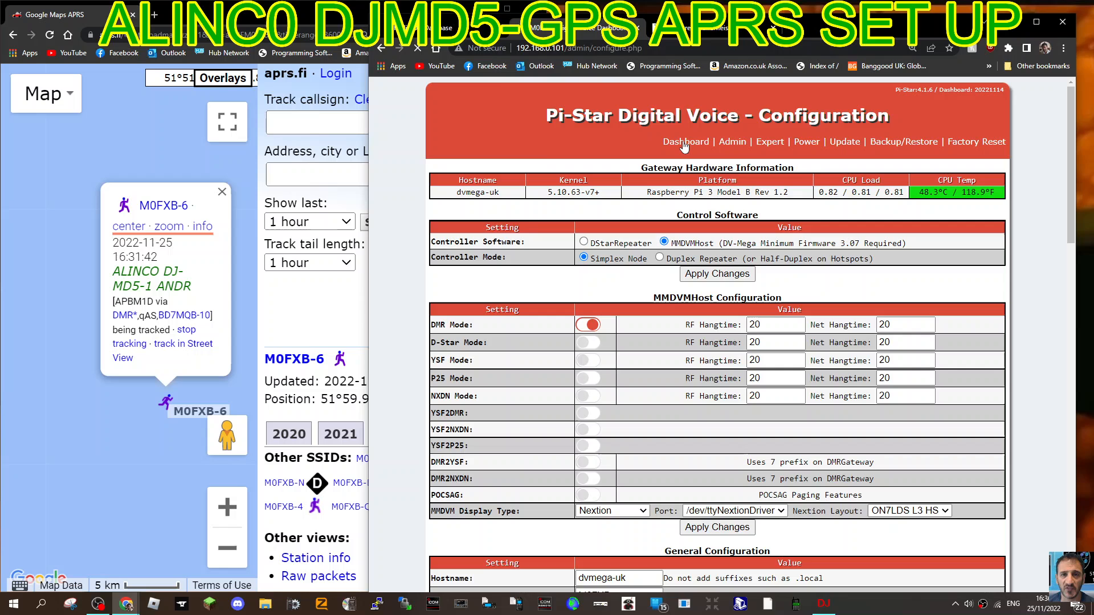
{"action": "left_click", "coordinate": [685, 142]}
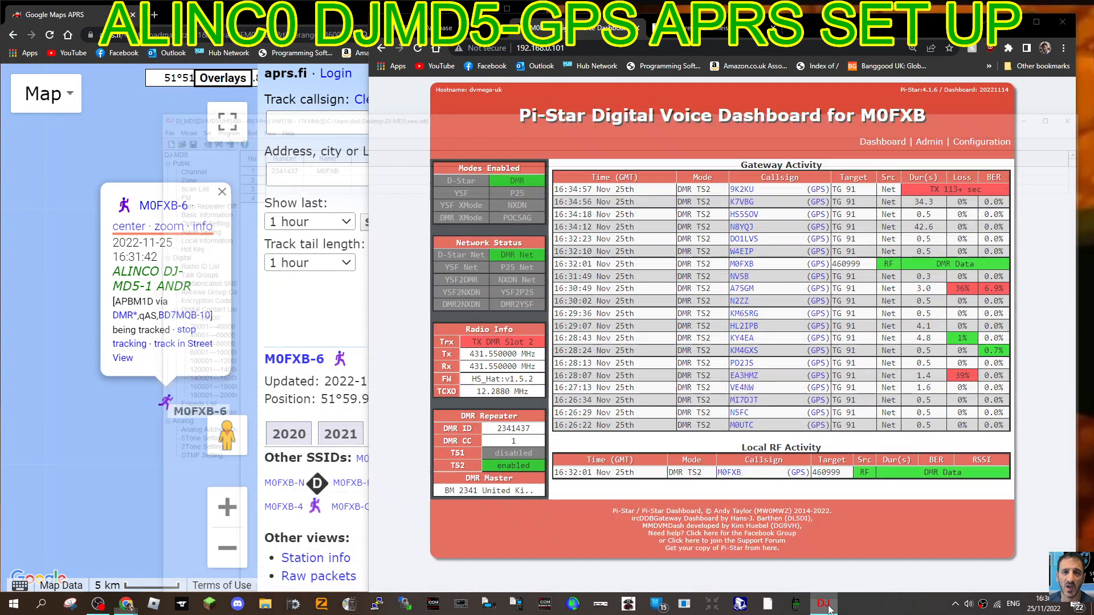
{"action": "left_click", "coordinate": [822, 604]}
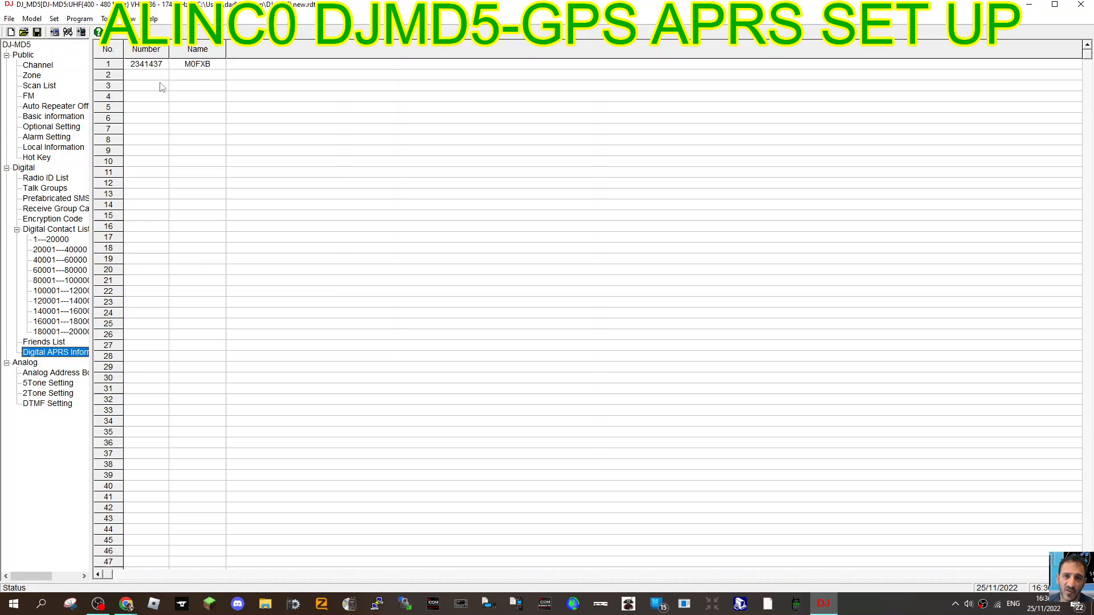
{"action": "mouse_move", "coordinate": [146, 84]}
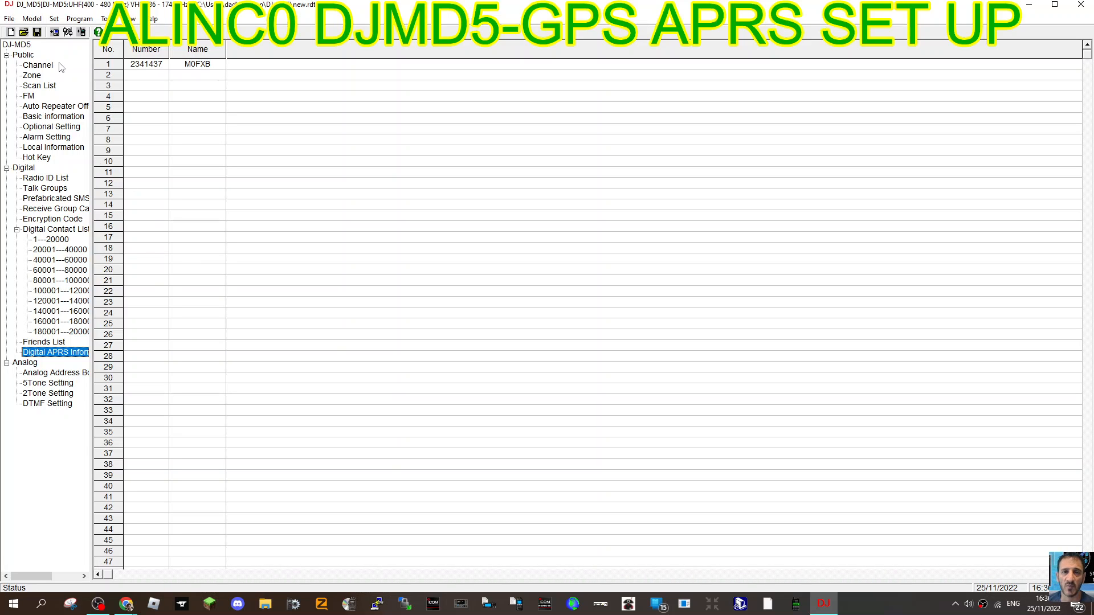
Step: Show the Public channel table, including the APRS channel on 431.55000
{"action": "left_click", "coordinate": [37, 64]}
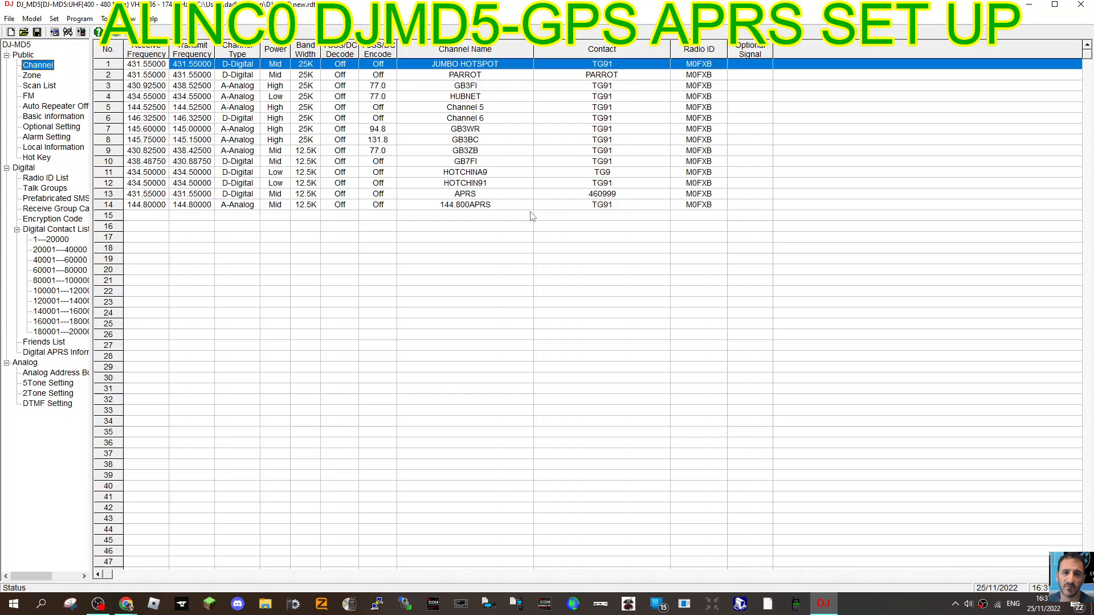
{"action": "mouse_move", "coordinate": [382, 252]}
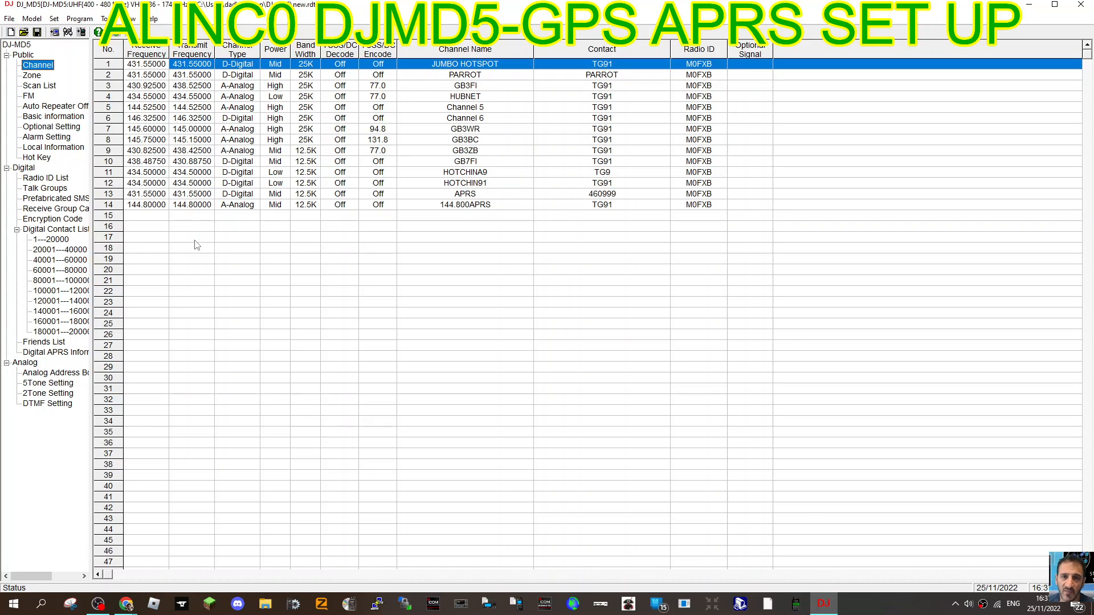
{"action": "mouse_move", "coordinate": [103, 193]}
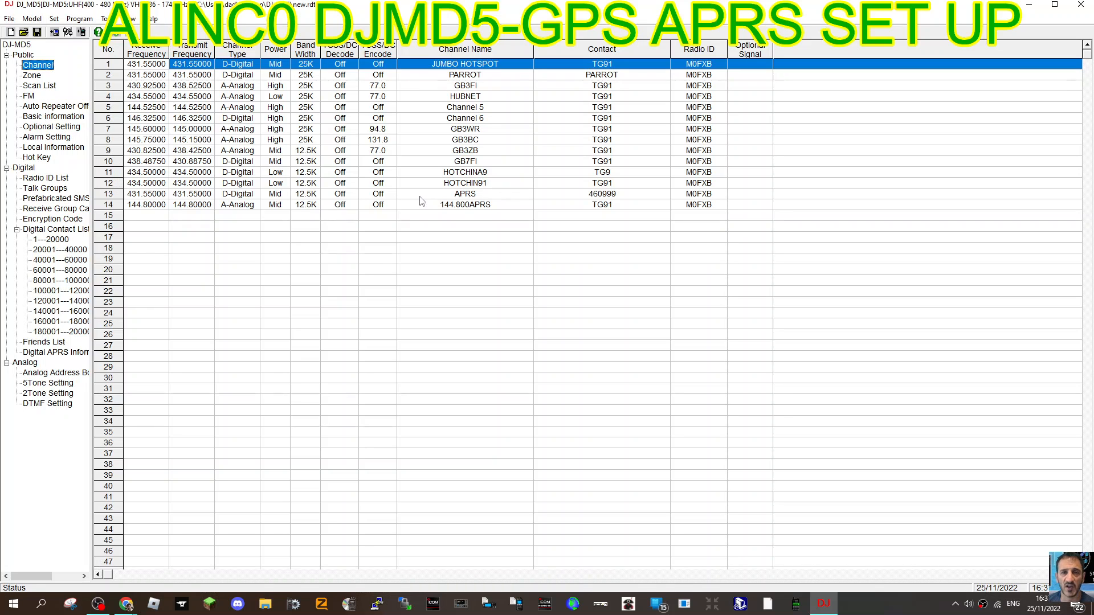
{"action": "double_click", "coordinate": [464, 193]}
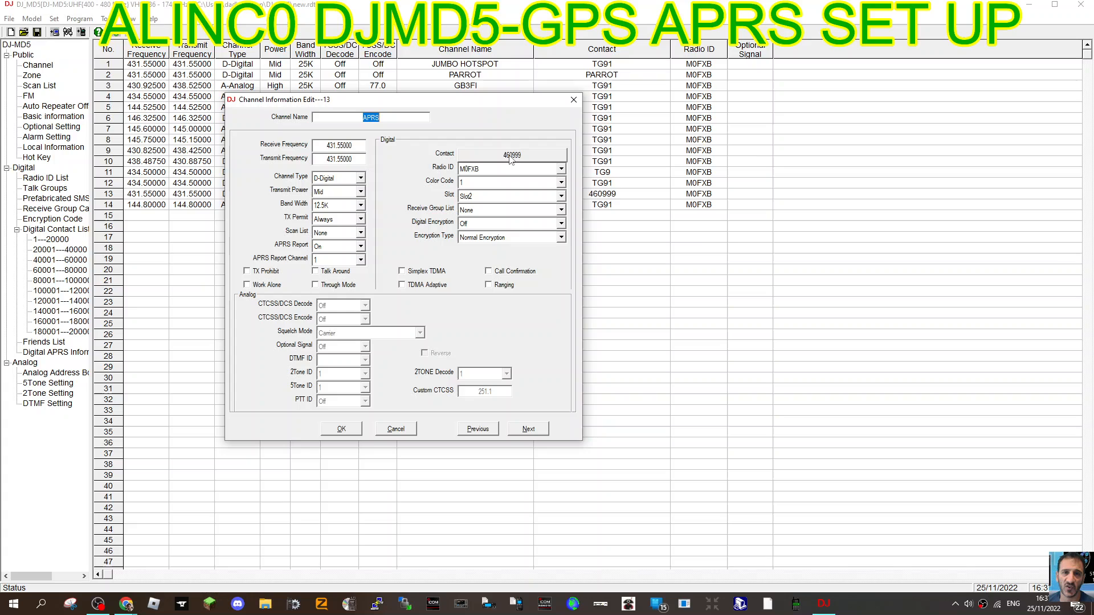
{"action": "mouse_move", "coordinate": [484, 174]}
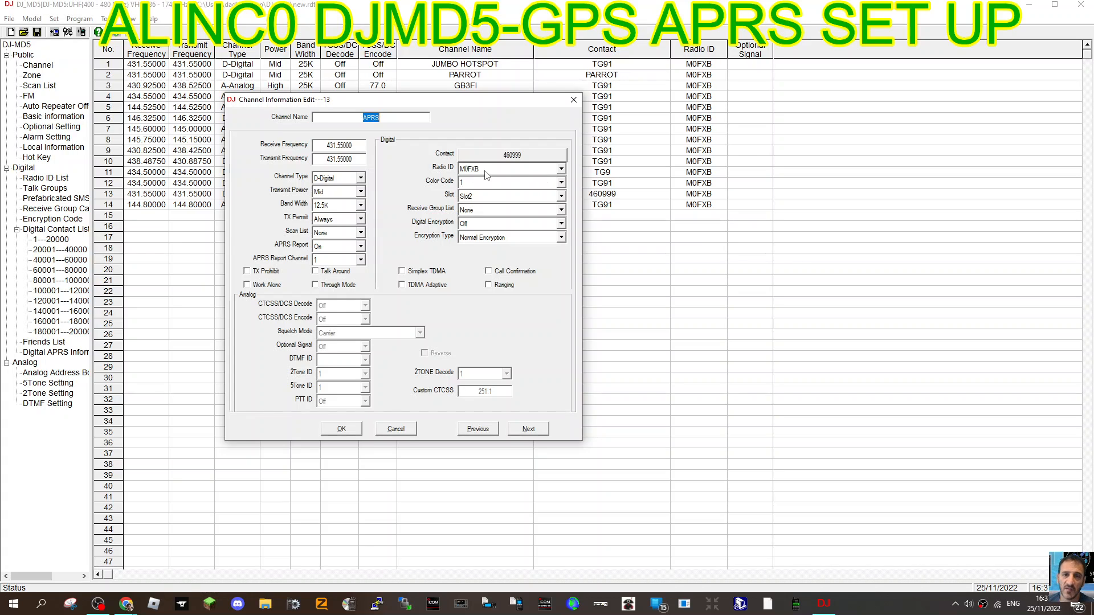
{"action": "mouse_move", "coordinate": [504, 194]}
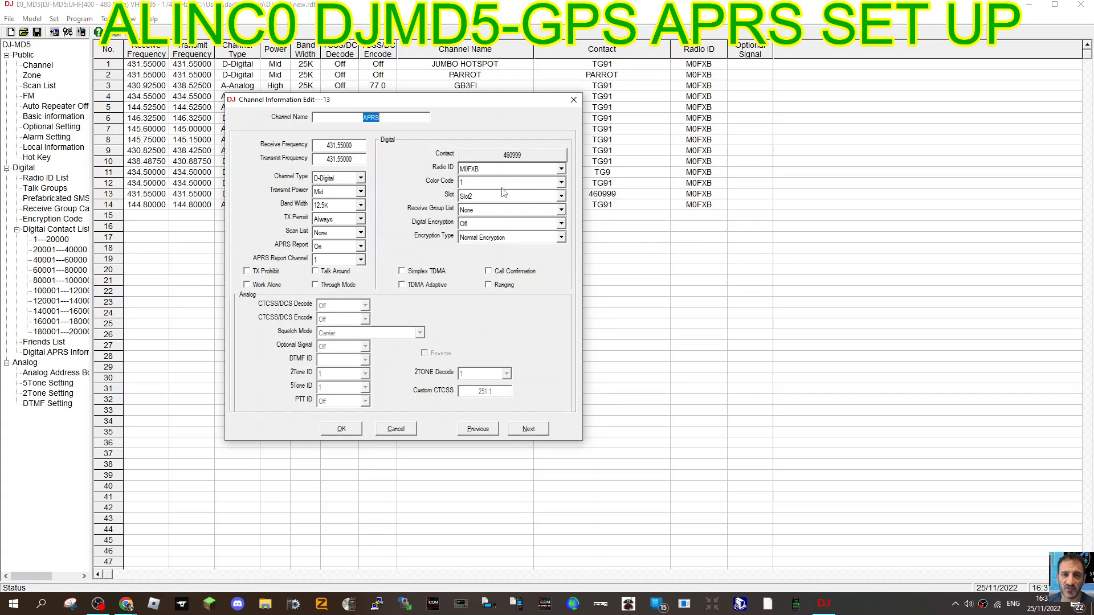
{"action": "mouse_move", "coordinate": [342, 202]}
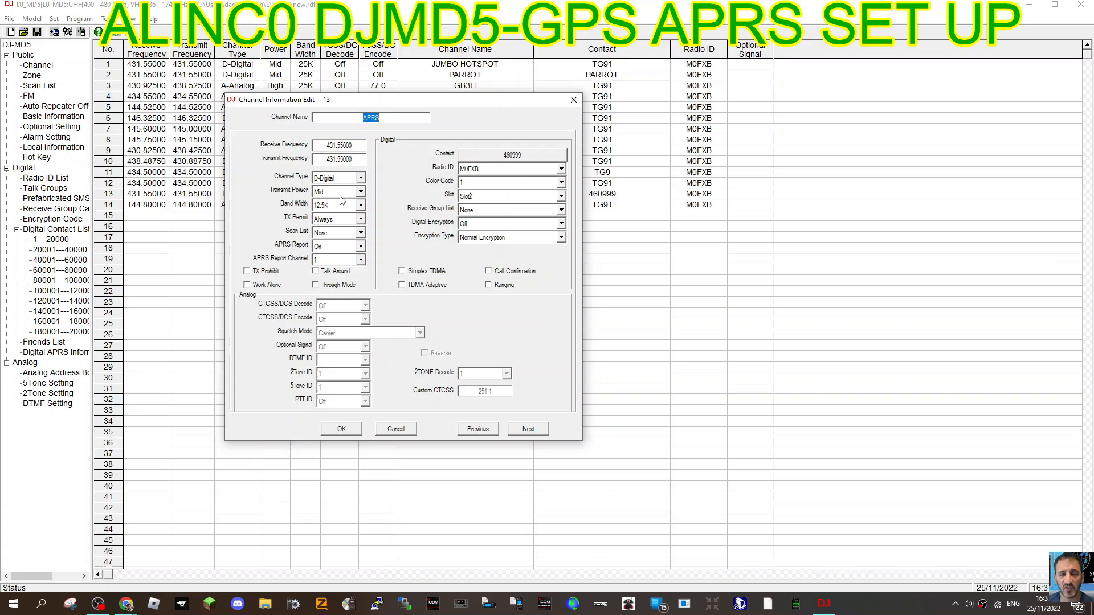
{"action": "left_click", "coordinate": [339, 177]}
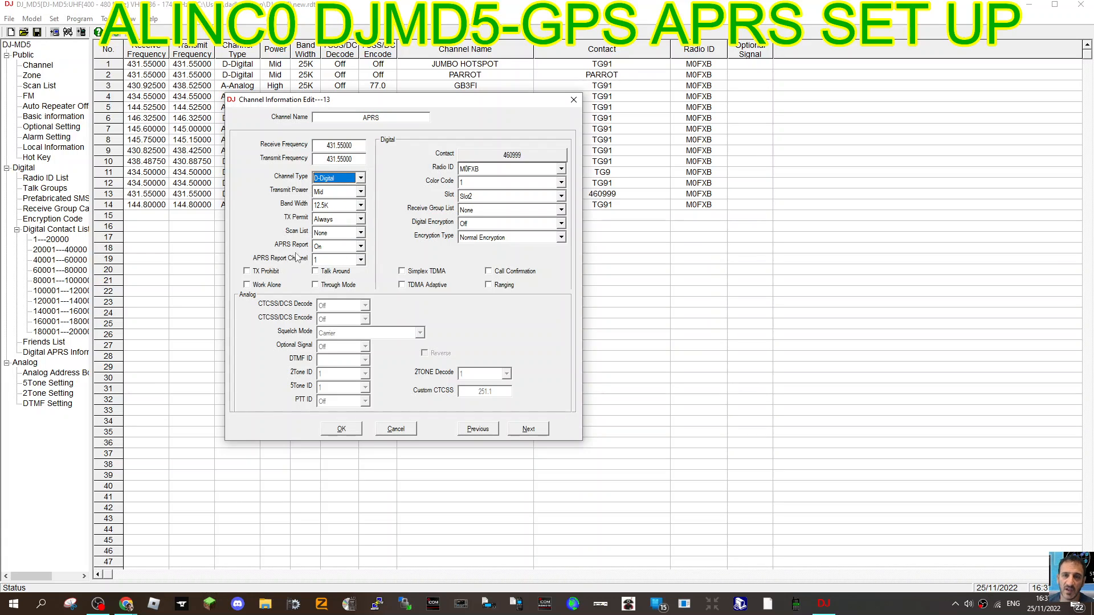
{"action": "mouse_move", "coordinate": [357, 252]}
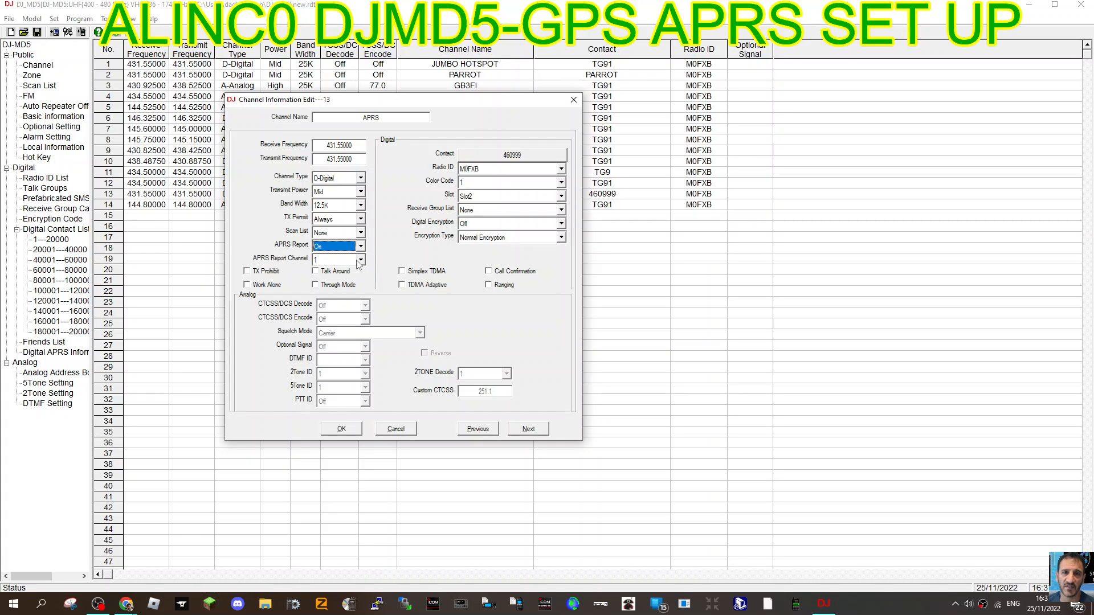
{"action": "mouse_move", "coordinate": [823, 282]}
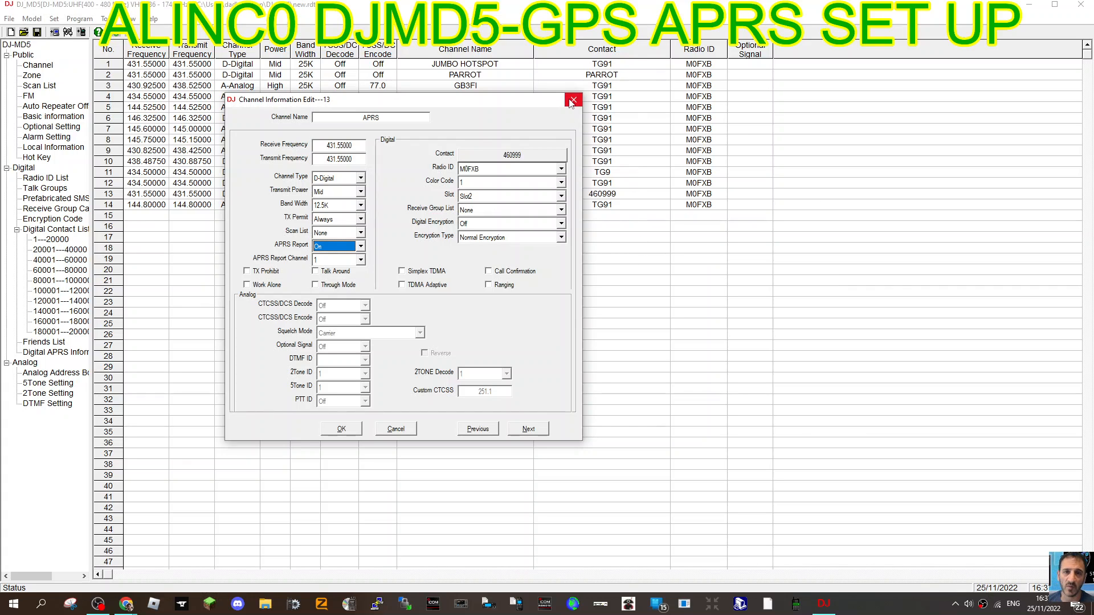
{"action": "left_click", "coordinate": [572, 99]}
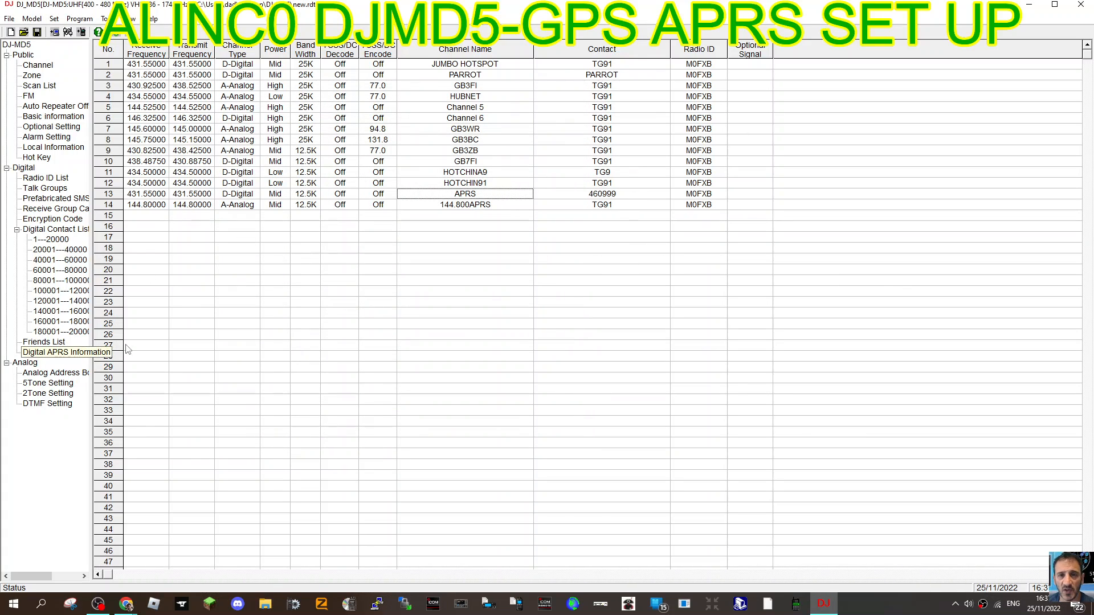
Step: Add talk group 460998 as a Private Call with DMR ID 460998
{"action": "left_click", "coordinate": [44, 188]}
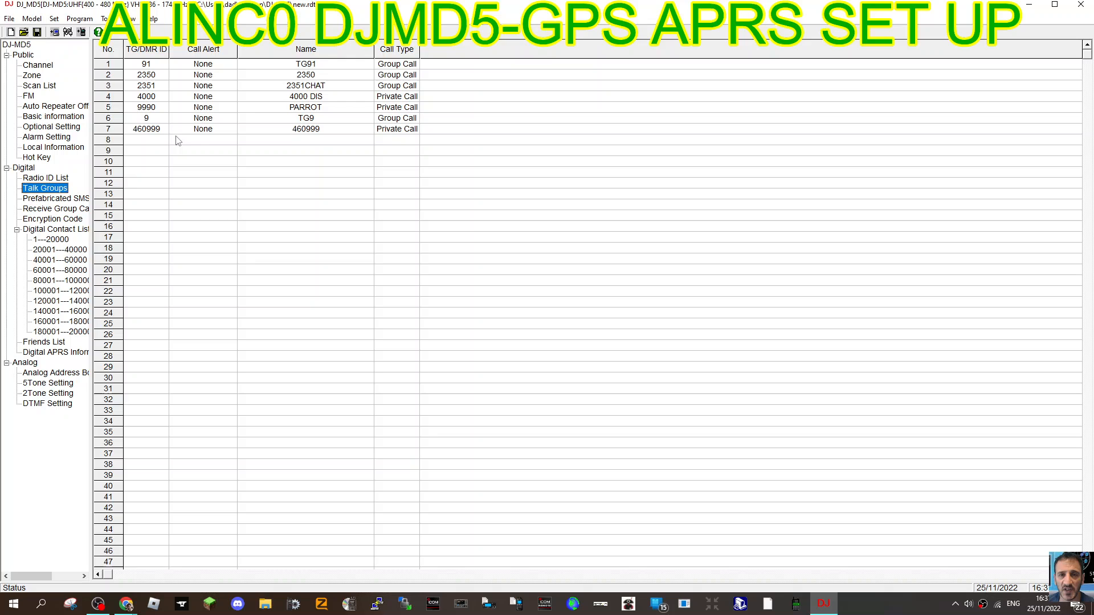
{"action": "mouse_move", "coordinate": [148, 144]}
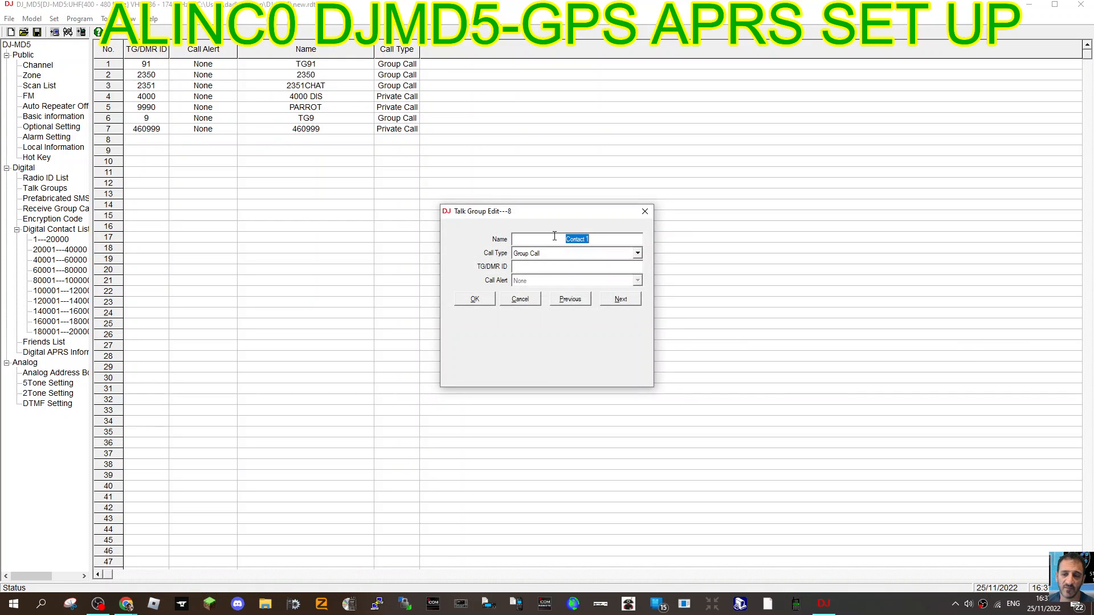
{"action": "type", "text": "4"}
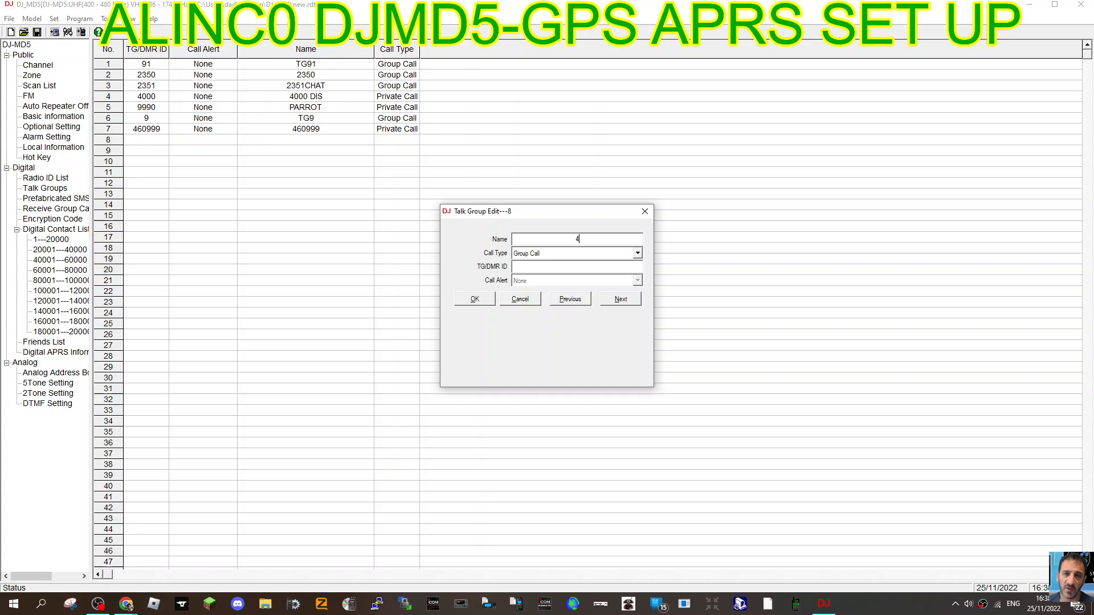
{"action": "type", "text": "6"}
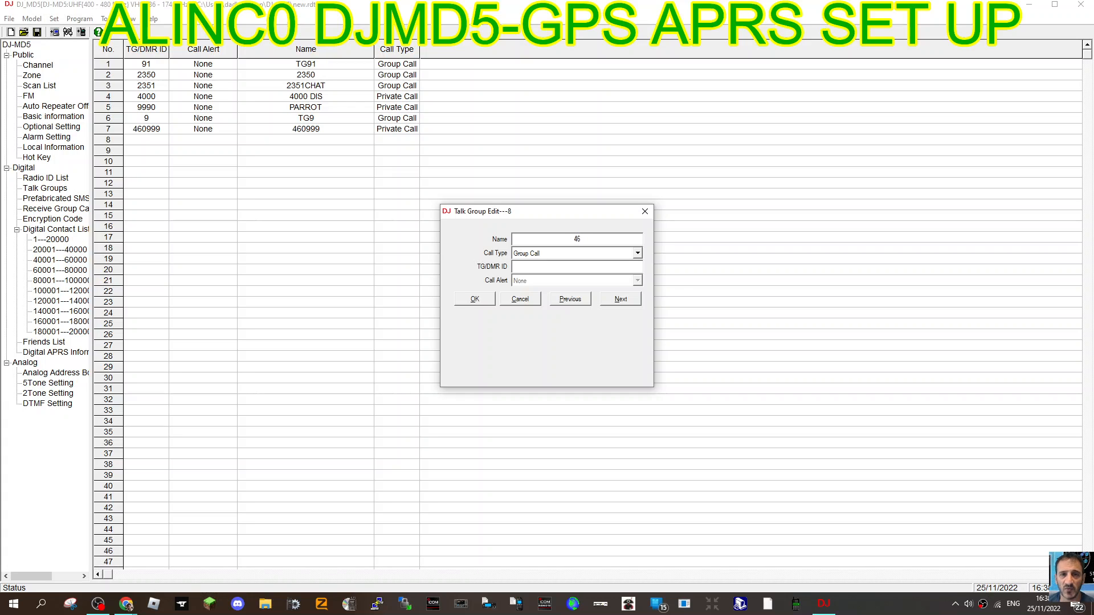
{"action": "type", "text": "099"}
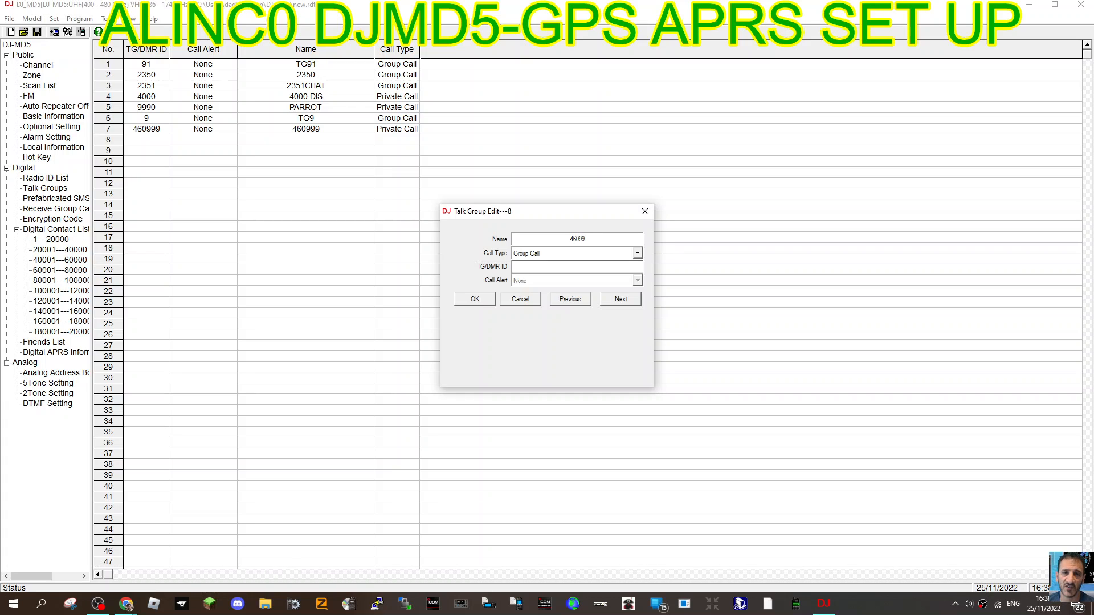
{"action": "left_click", "coordinate": [636, 252]}
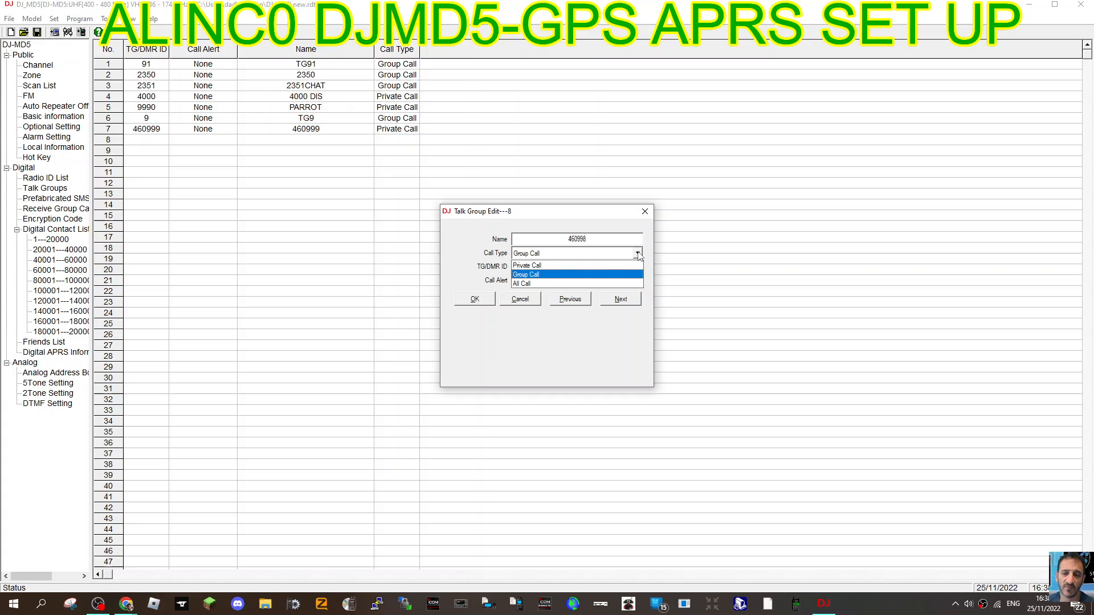
{"action": "left_click", "coordinate": [527, 265]}
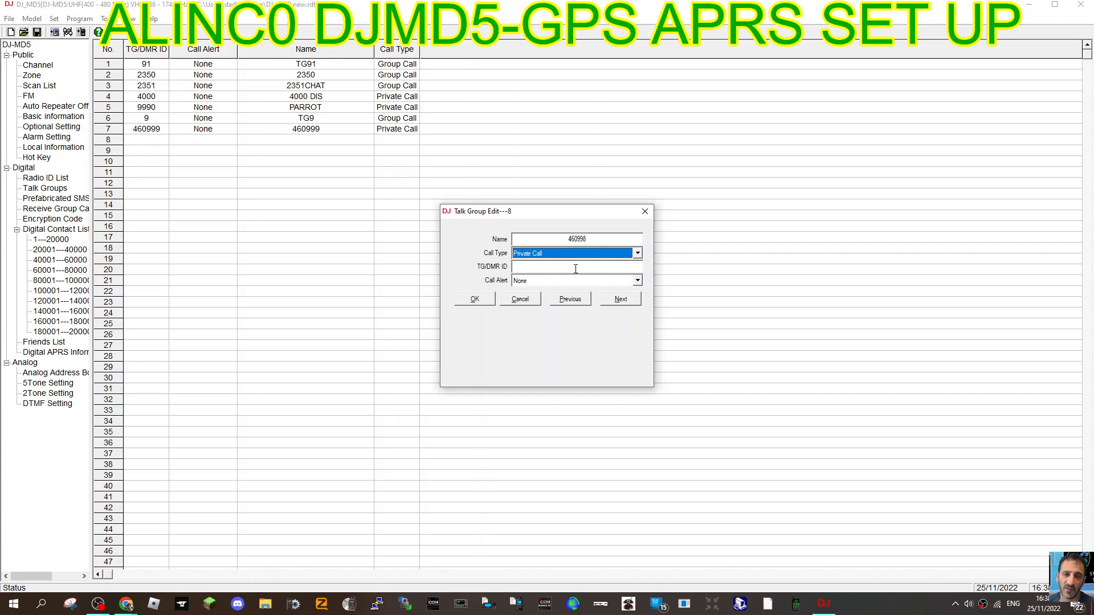
{"action": "left_click", "coordinate": [573, 266]}
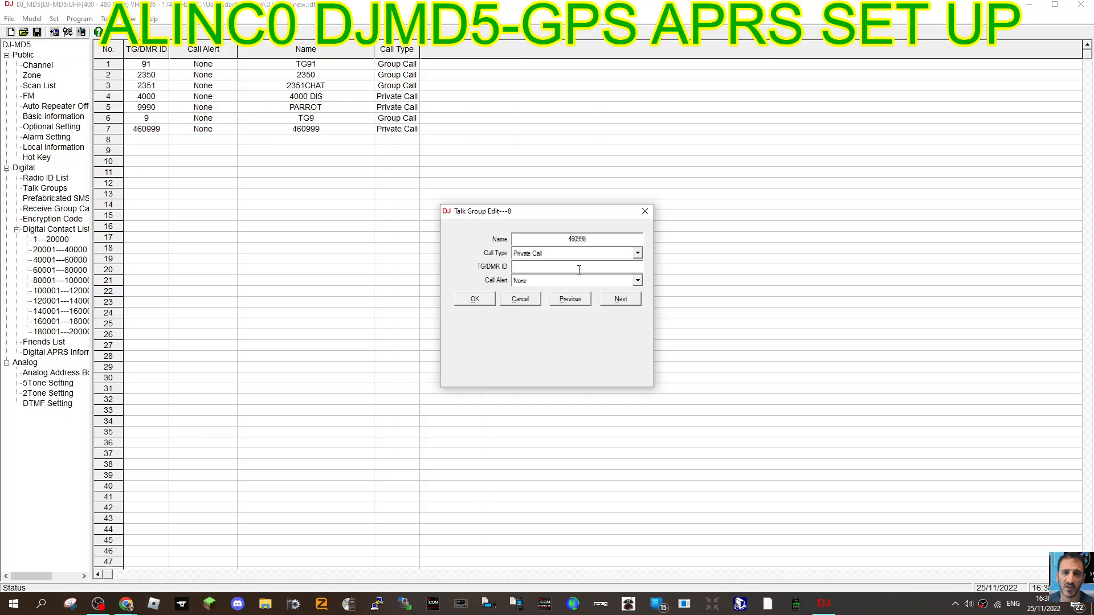
{"action": "type", "text": "460998"}
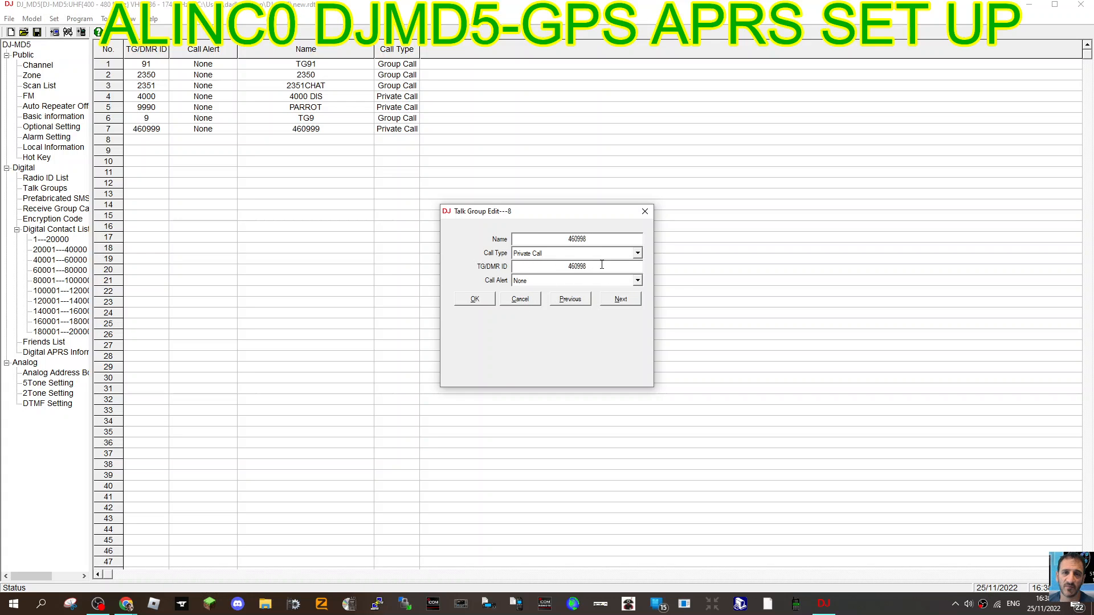
{"action": "left_click", "coordinate": [474, 299]}
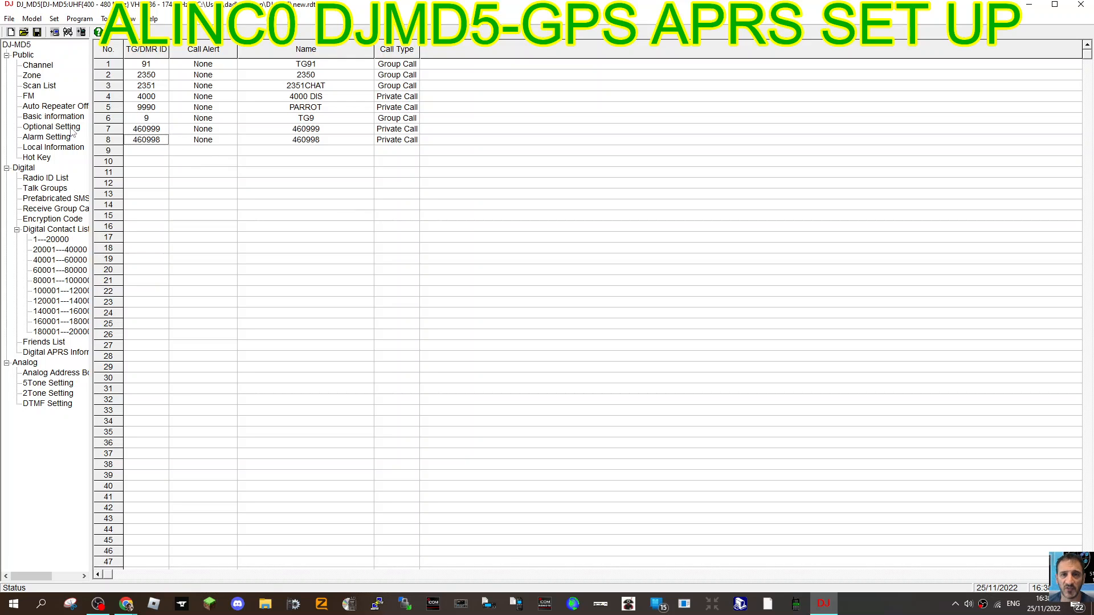
{"action": "mouse_move", "coordinate": [39, 82]}
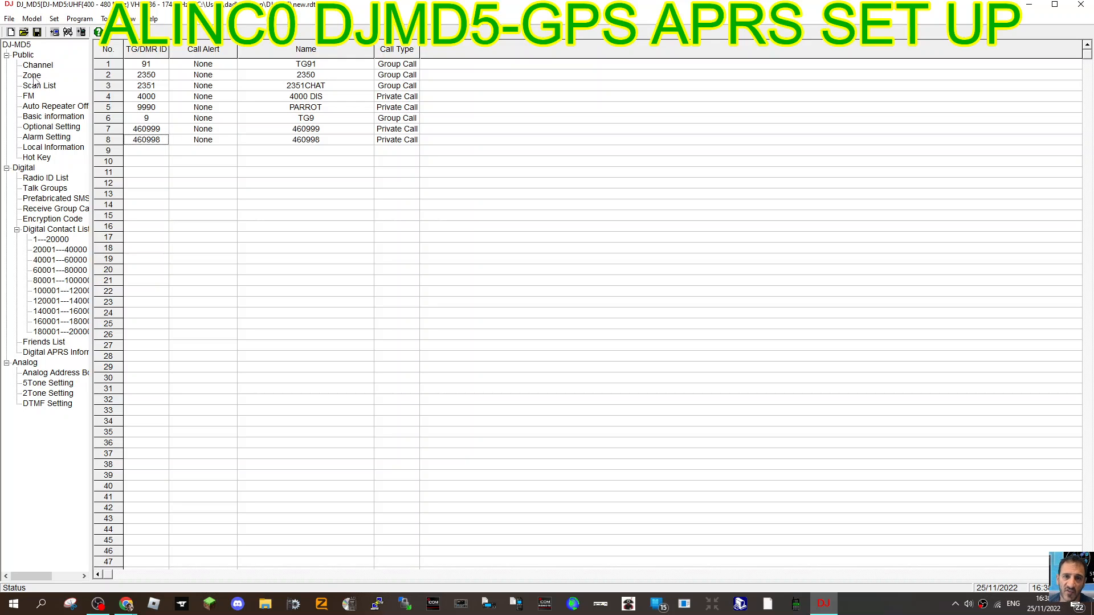
{"action": "left_click", "coordinate": [31, 75]}
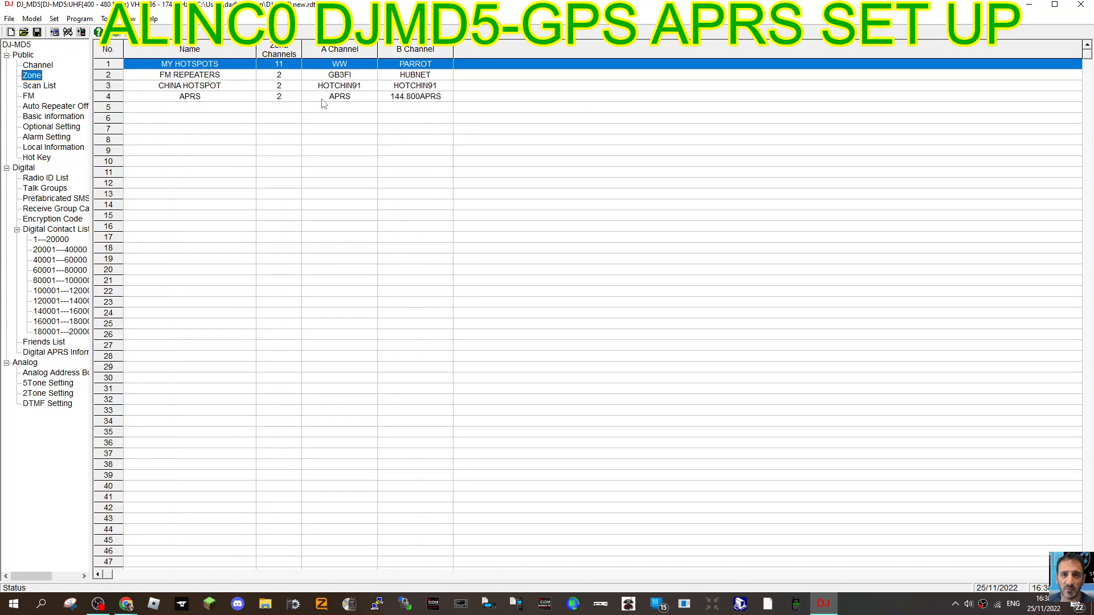
{"action": "mouse_move", "coordinate": [199, 109]}
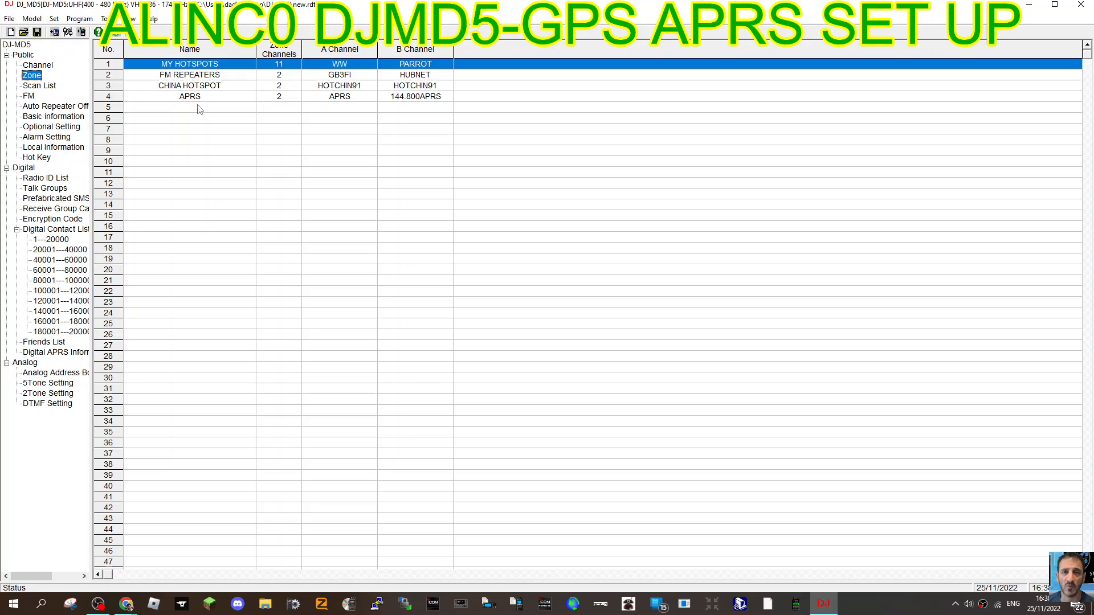
{"action": "mouse_move", "coordinate": [218, 131]}
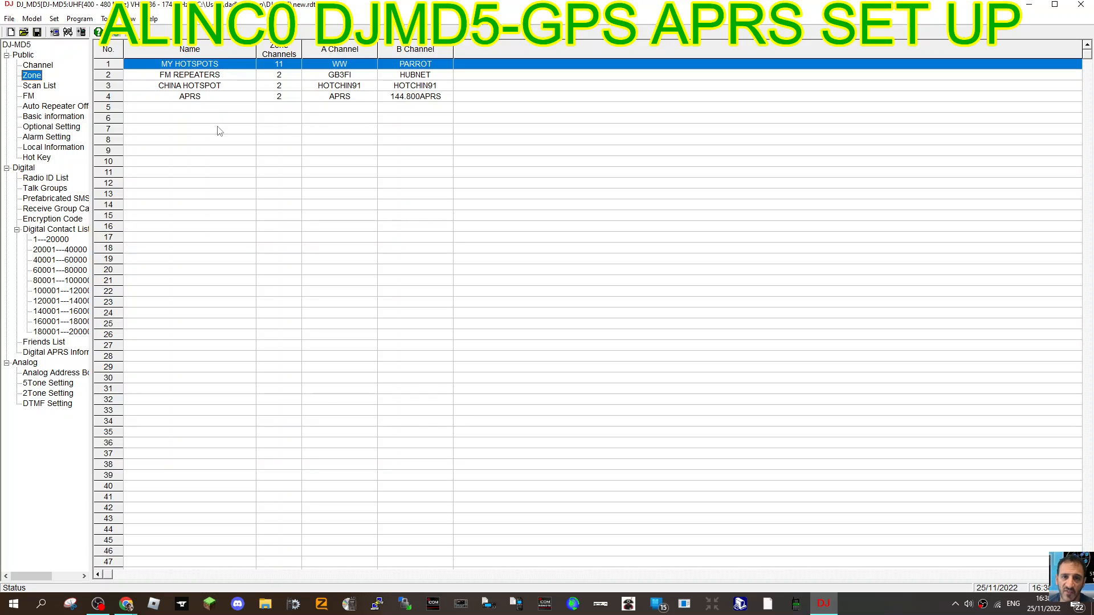
{"action": "mouse_move", "coordinate": [215, 115]}
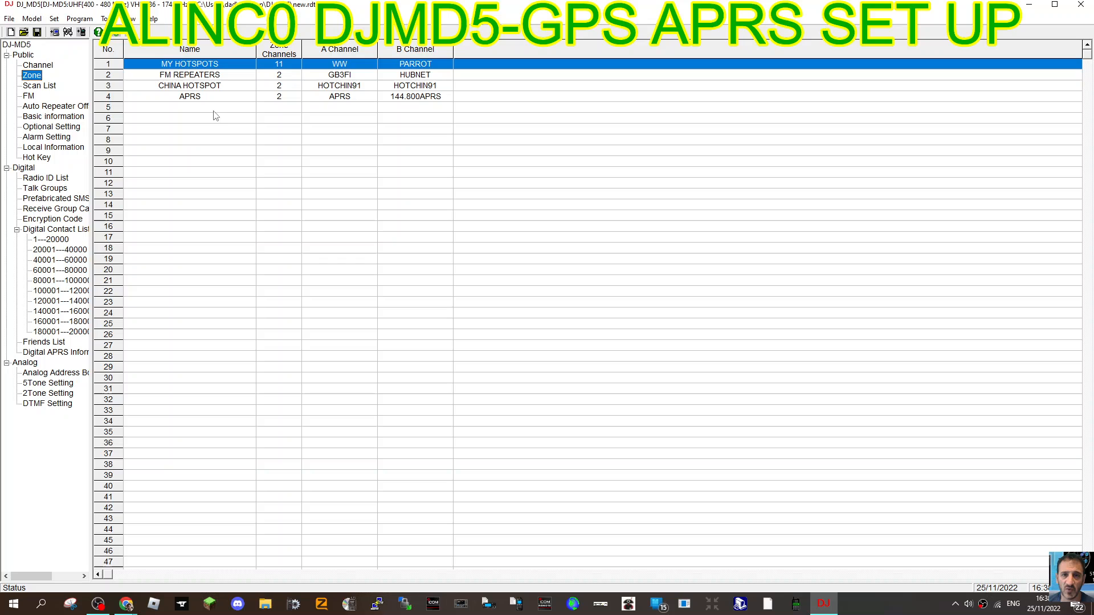
{"action": "double_click", "coordinate": [189, 96]}
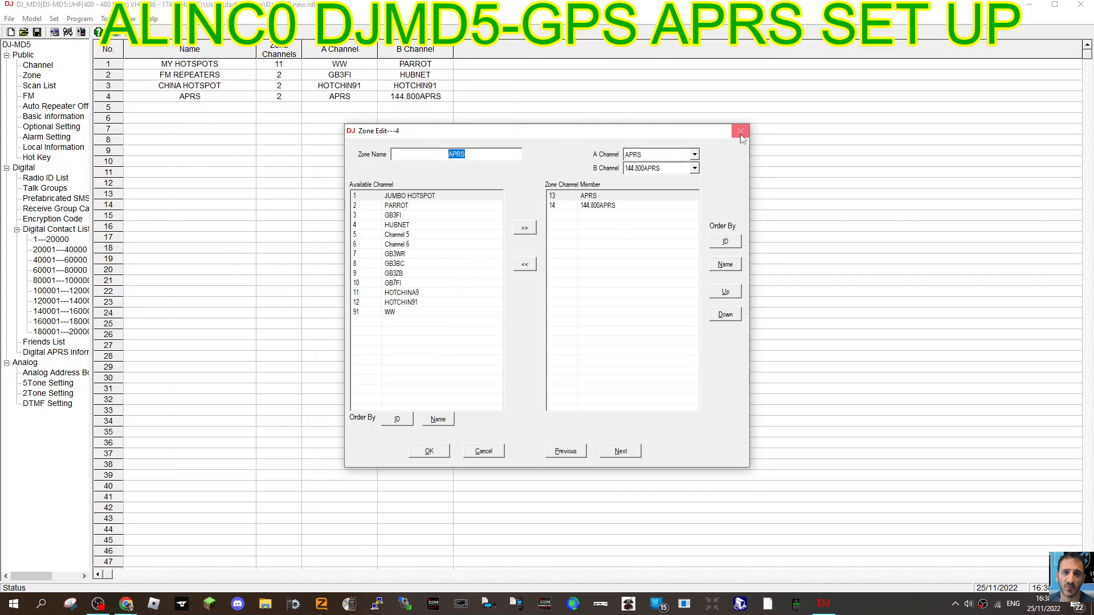
{"action": "left_click", "coordinate": [741, 131]}
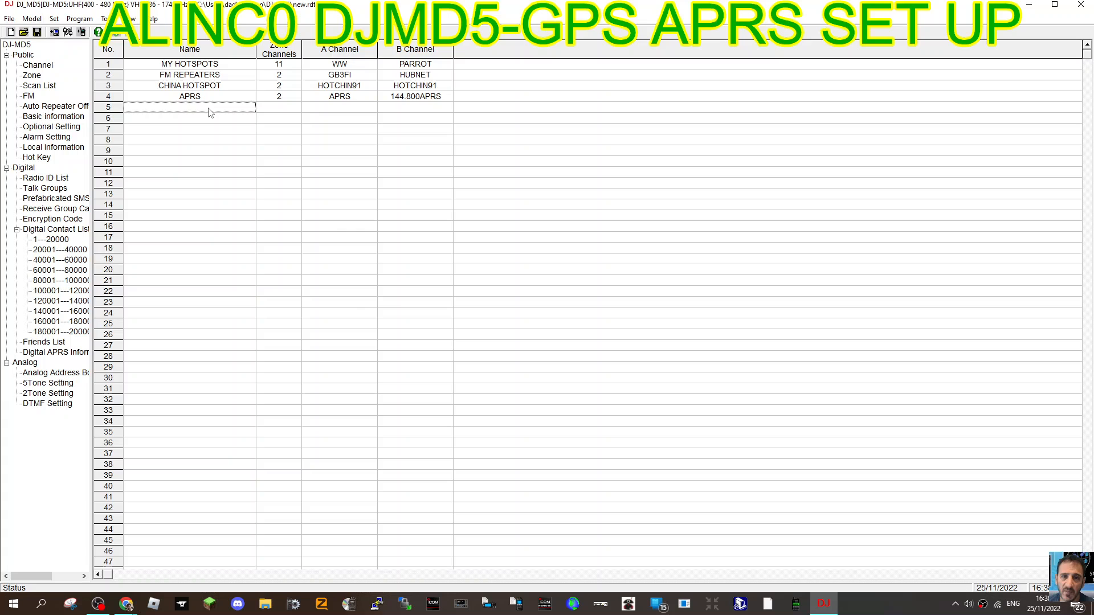
Step: Create zone APRS2 in row 5 with the APRS channel as its member
{"action": "double_click", "coordinate": [189, 107]}
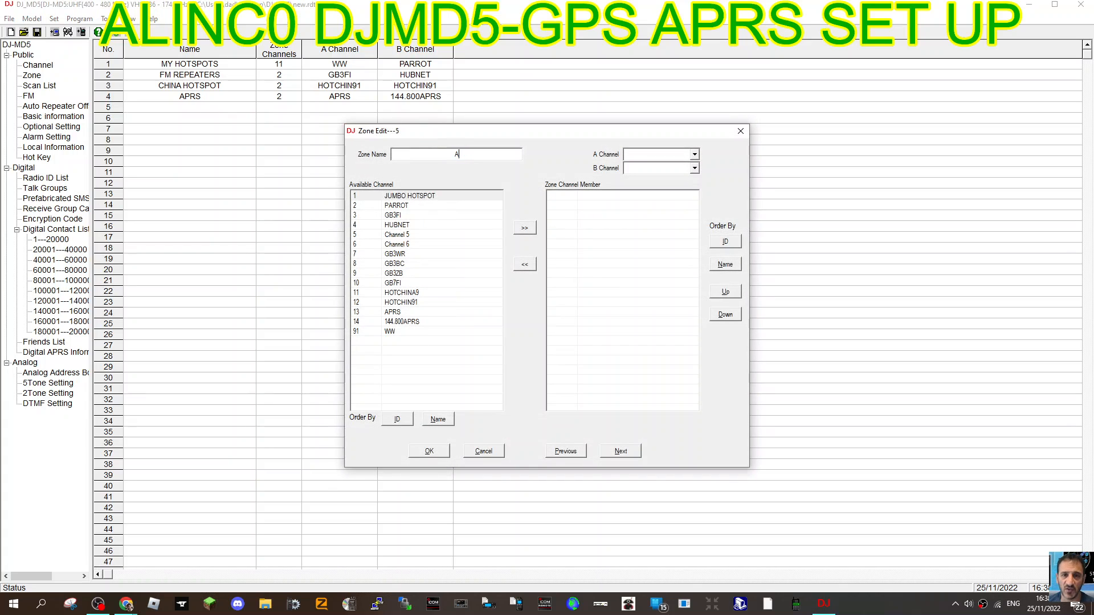
{"action": "type", "text": "PRS"}
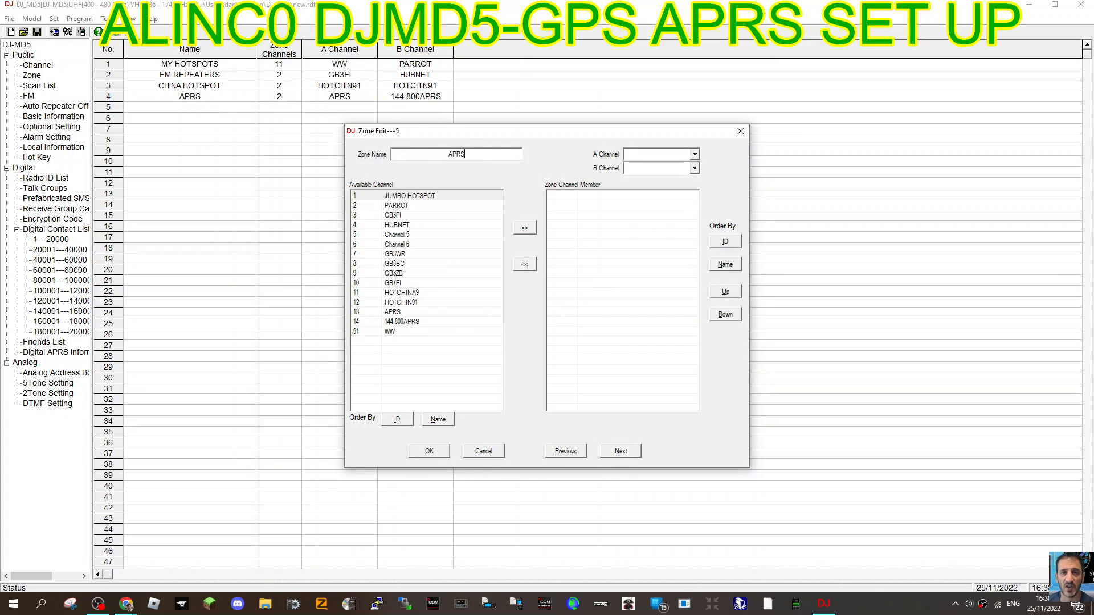
{"action": "type", "text": "2"}
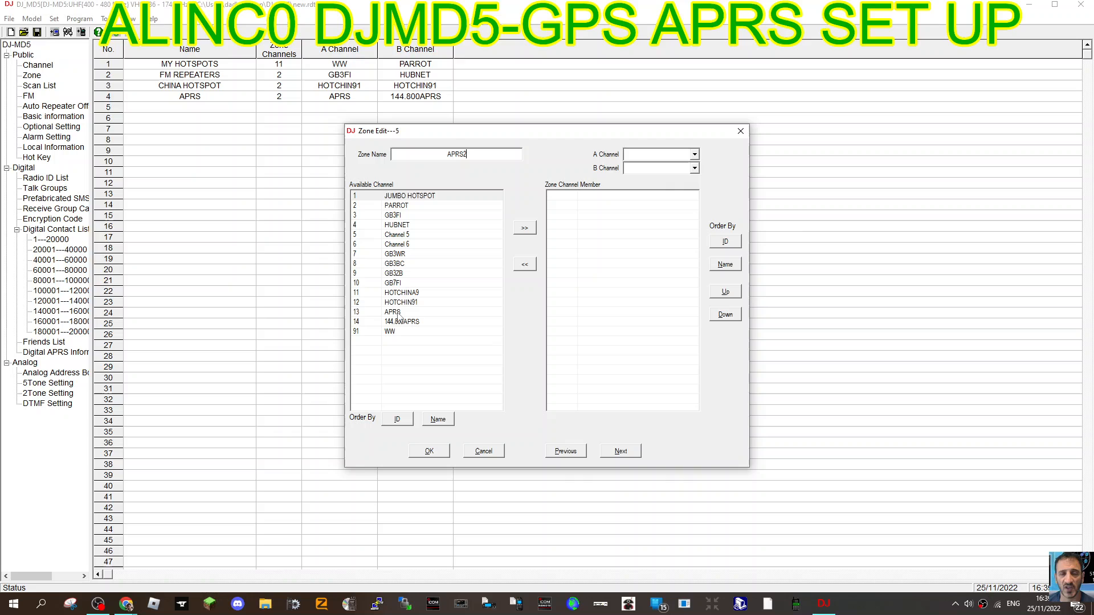
{"action": "left_click", "coordinate": [395, 311]}
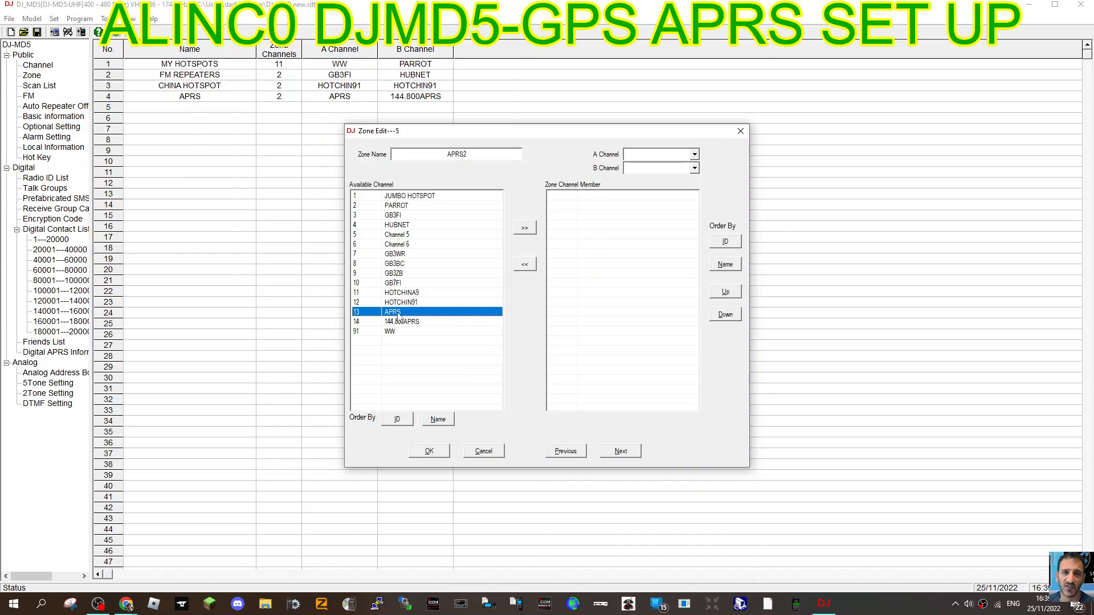
{"action": "mouse_move", "coordinate": [510, 247]}
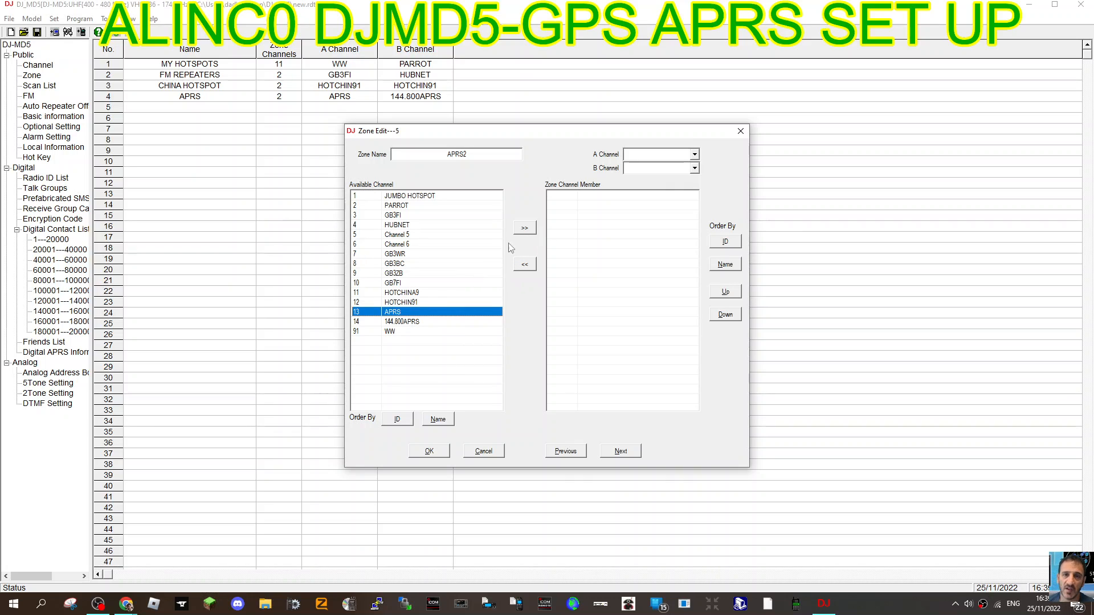
{"action": "mouse_move", "coordinate": [499, 260]}
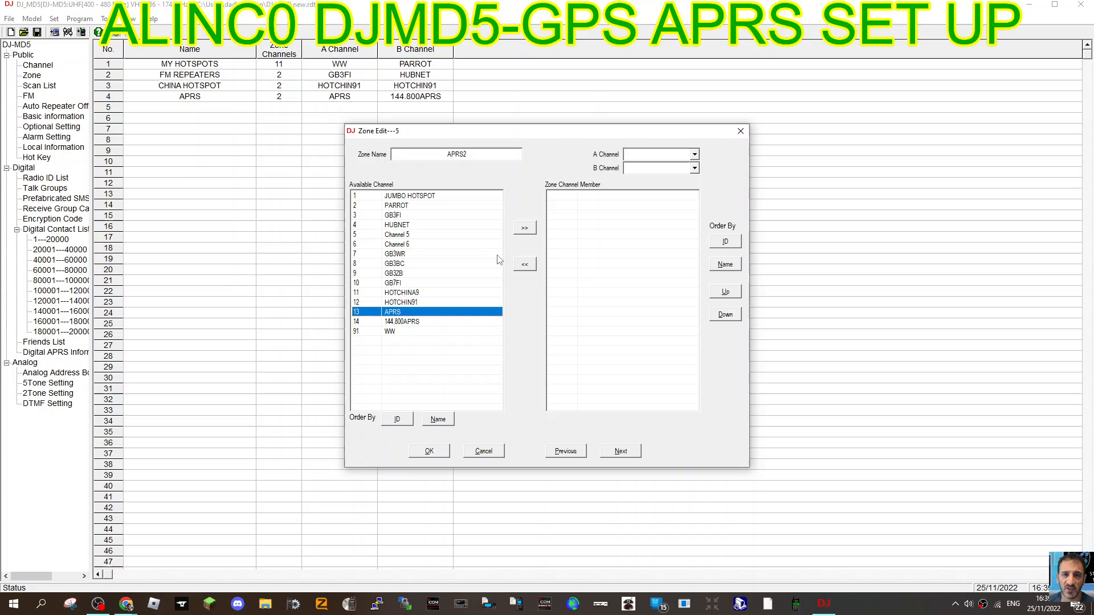
{"action": "left_click", "coordinate": [524, 227]}
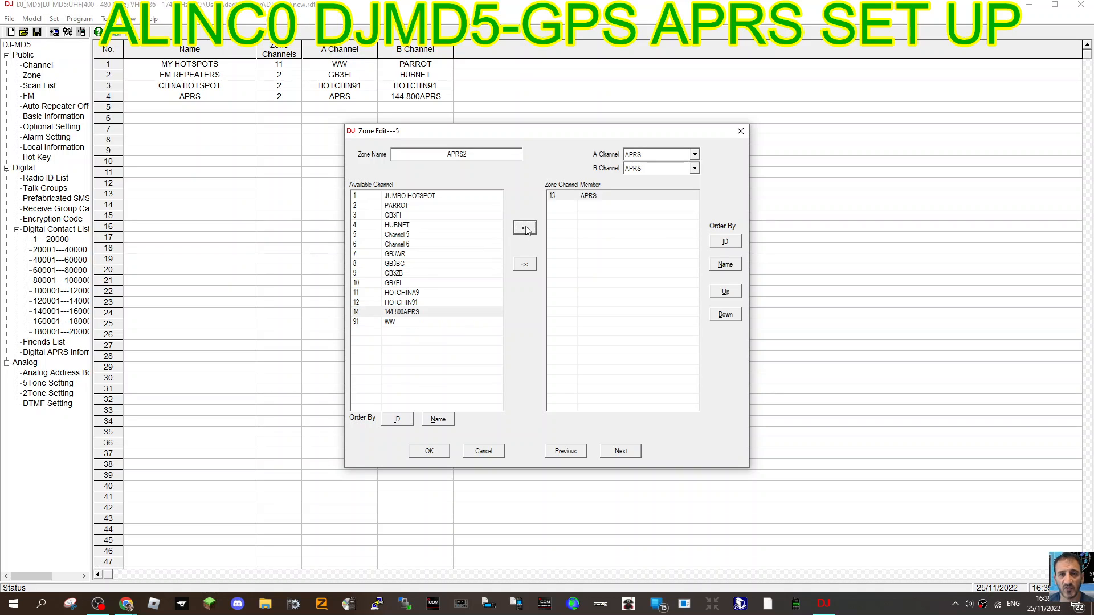
{"action": "mouse_move", "coordinate": [647, 248]}
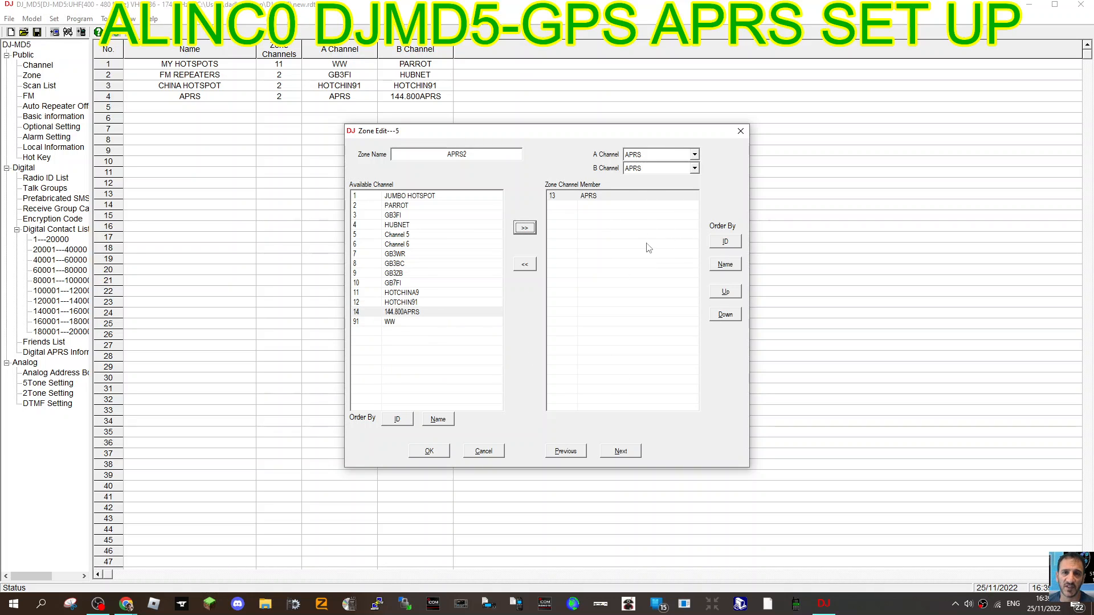
{"action": "mouse_move", "coordinate": [509, 252]}
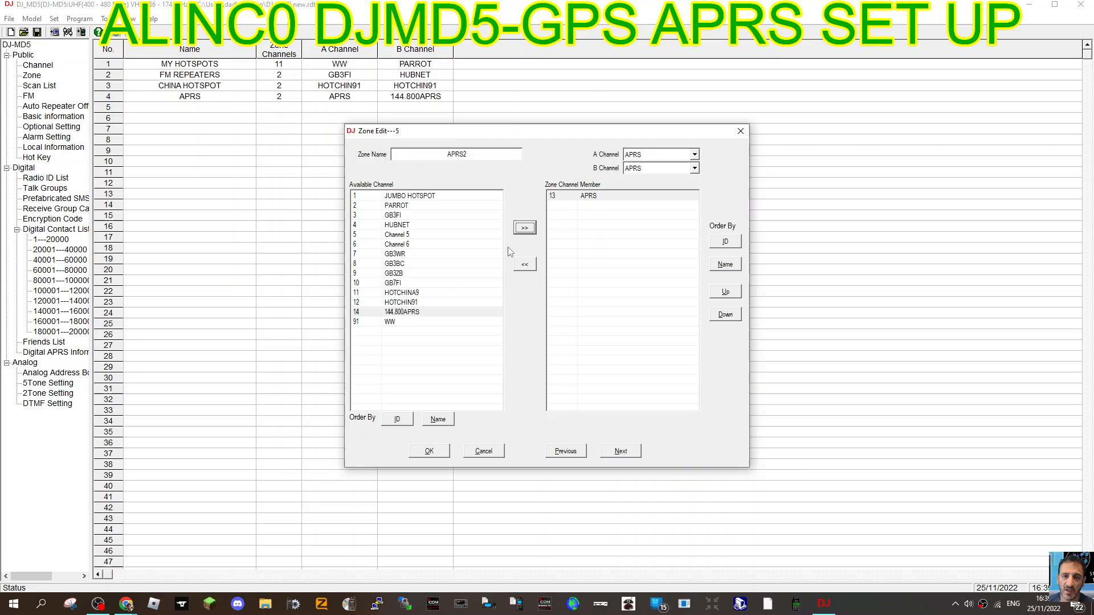
{"action": "left_click", "coordinate": [428, 451]}
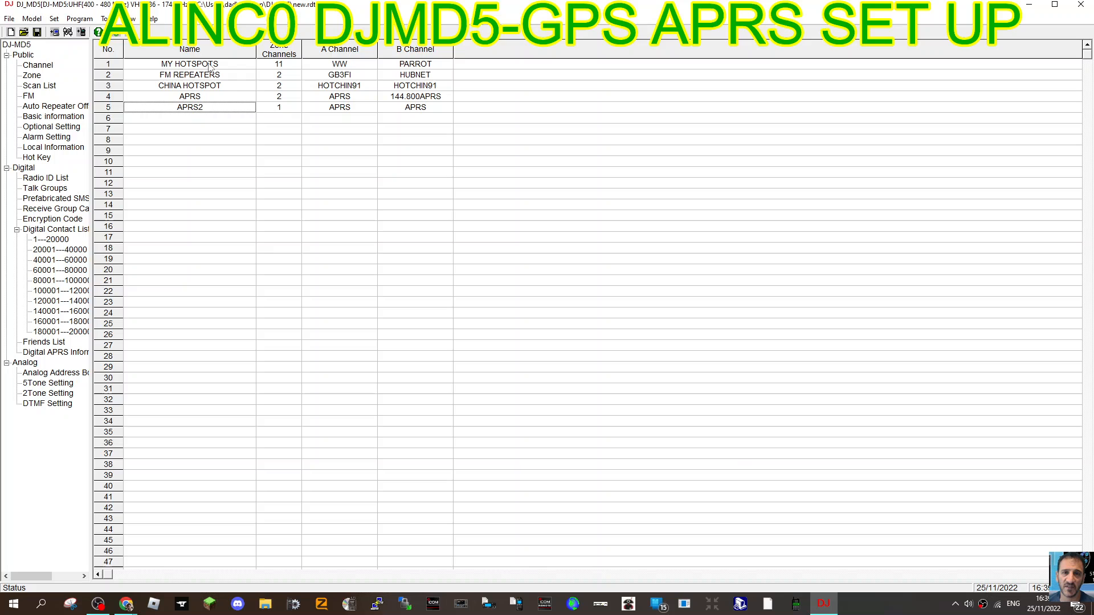
{"action": "double_click", "coordinate": [189, 63]}
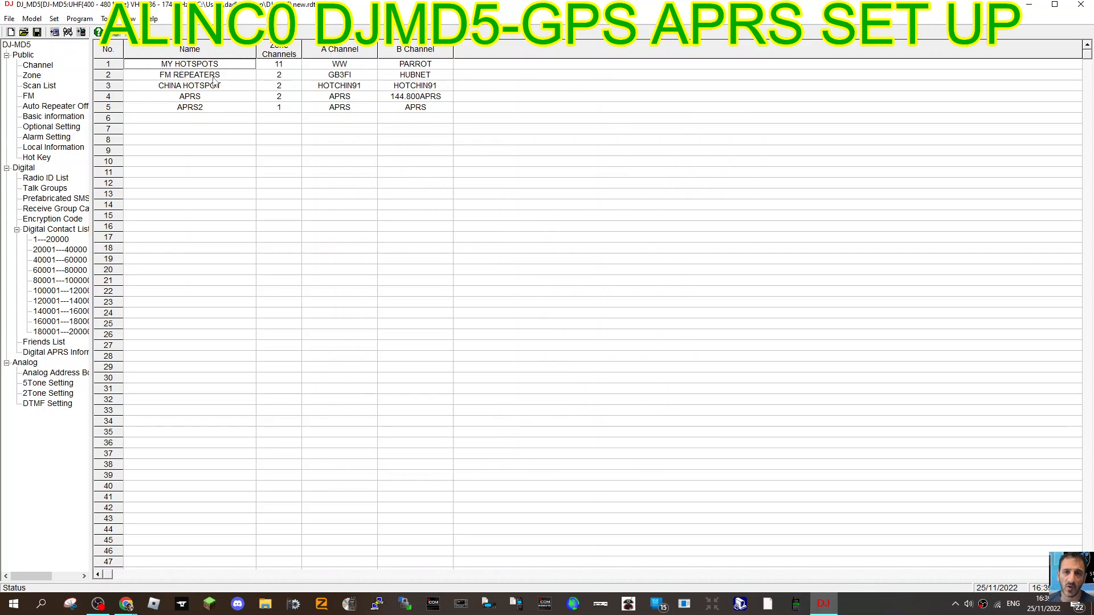
{"action": "double_click", "coordinate": [189, 74]}
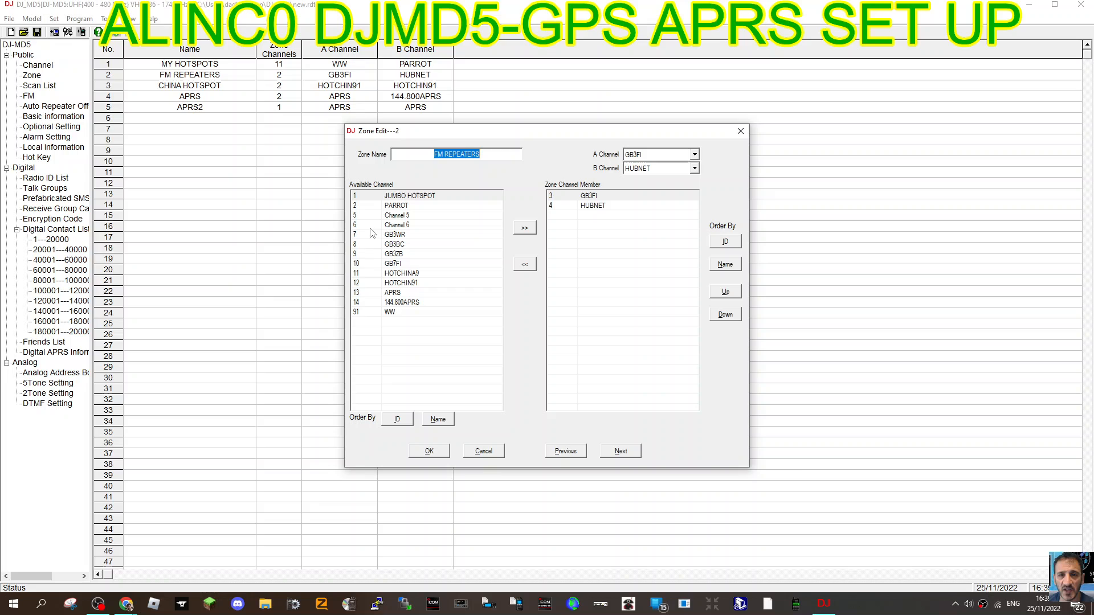
{"action": "mouse_move", "coordinate": [520, 247]}
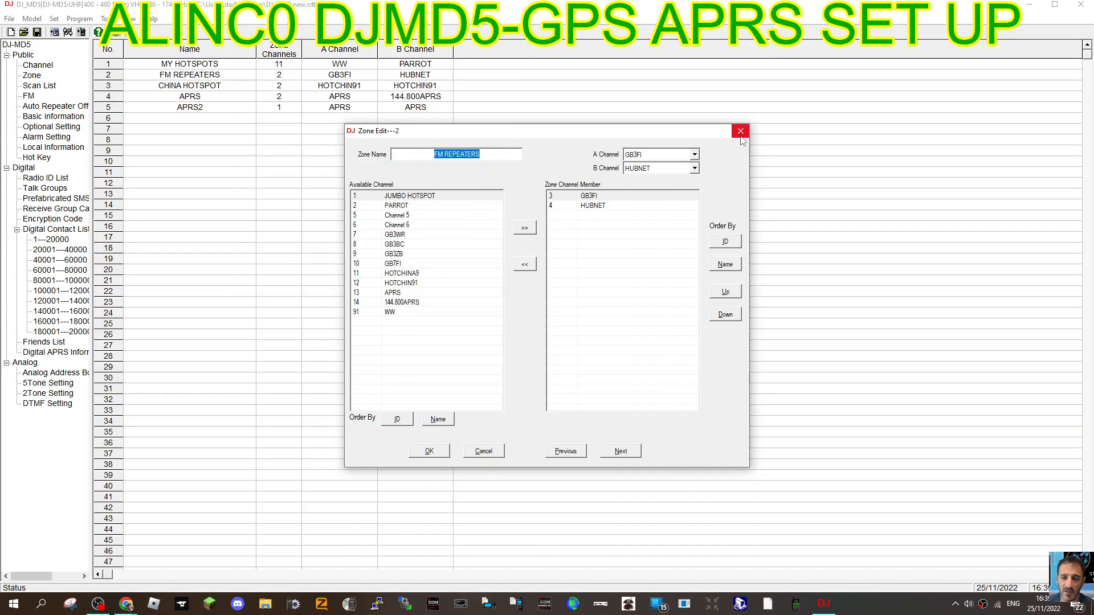
{"action": "left_click", "coordinate": [739, 131]}
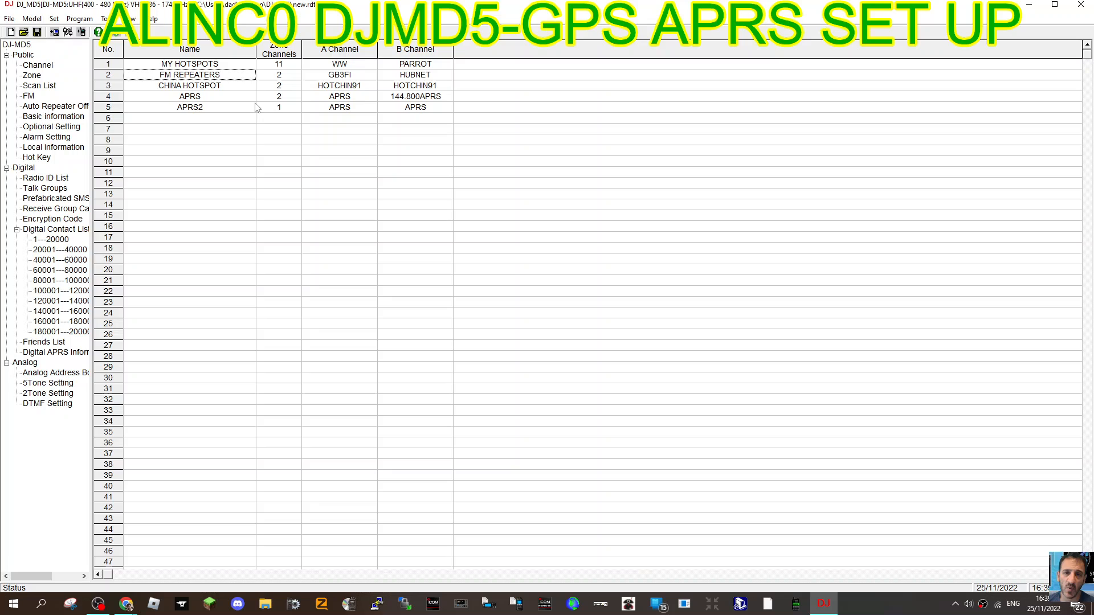
{"action": "mouse_move", "coordinate": [271, 168]}
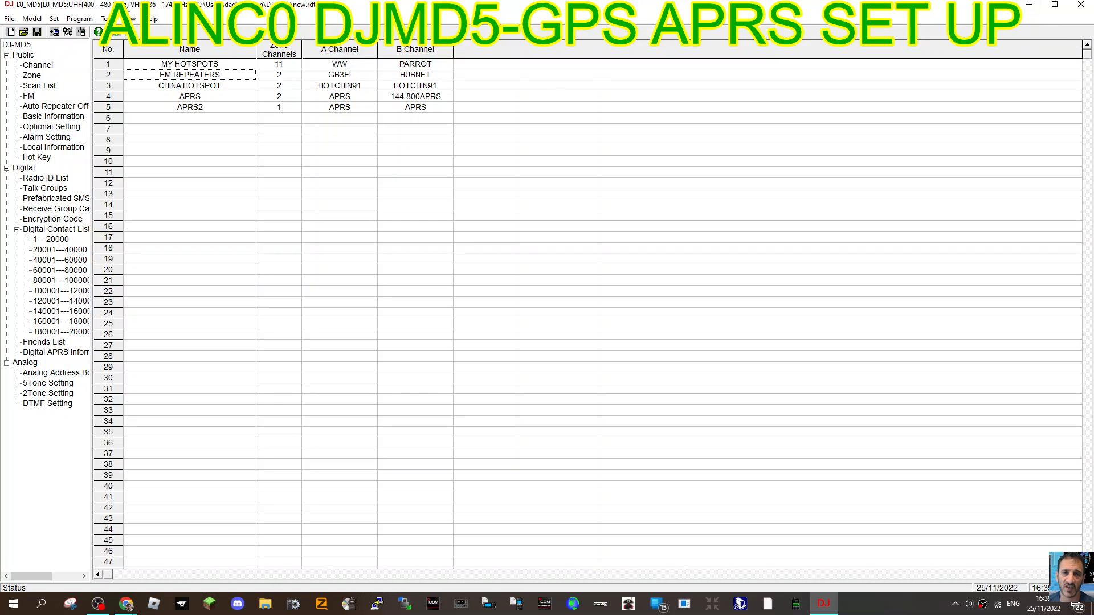
{"action": "mouse_move", "coordinate": [61, 383]}
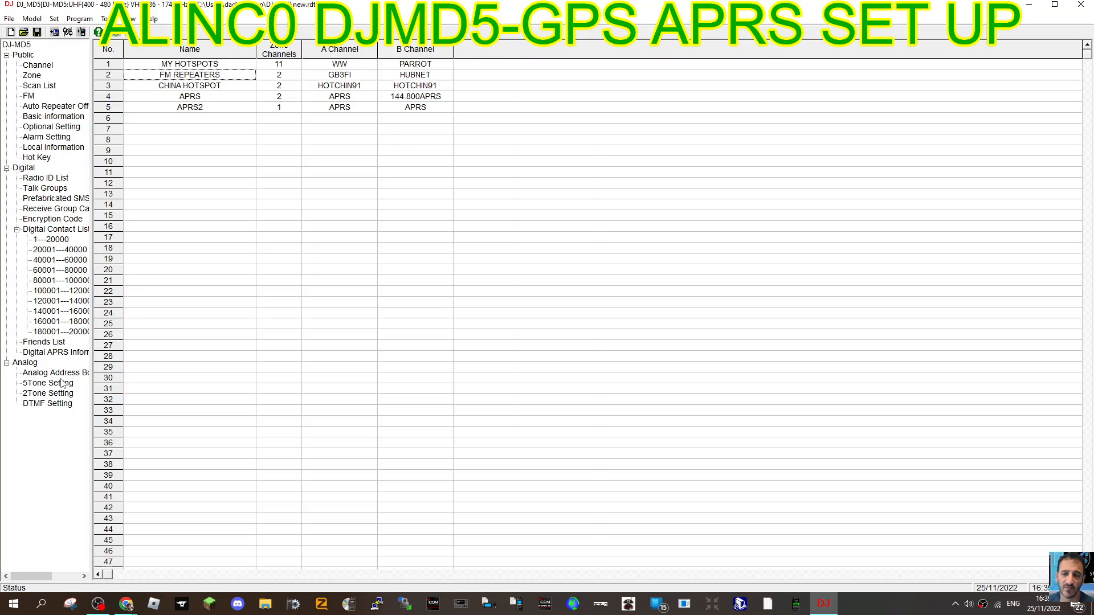
{"action": "mouse_move", "coordinate": [140, 249]}
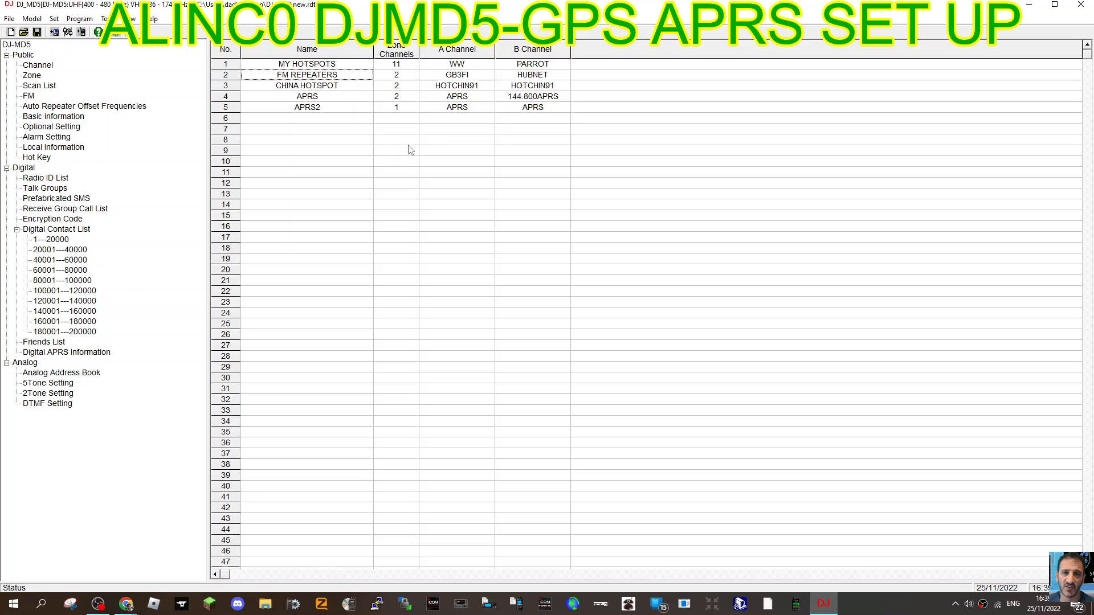
{"action": "double_click", "coordinate": [307, 95]}
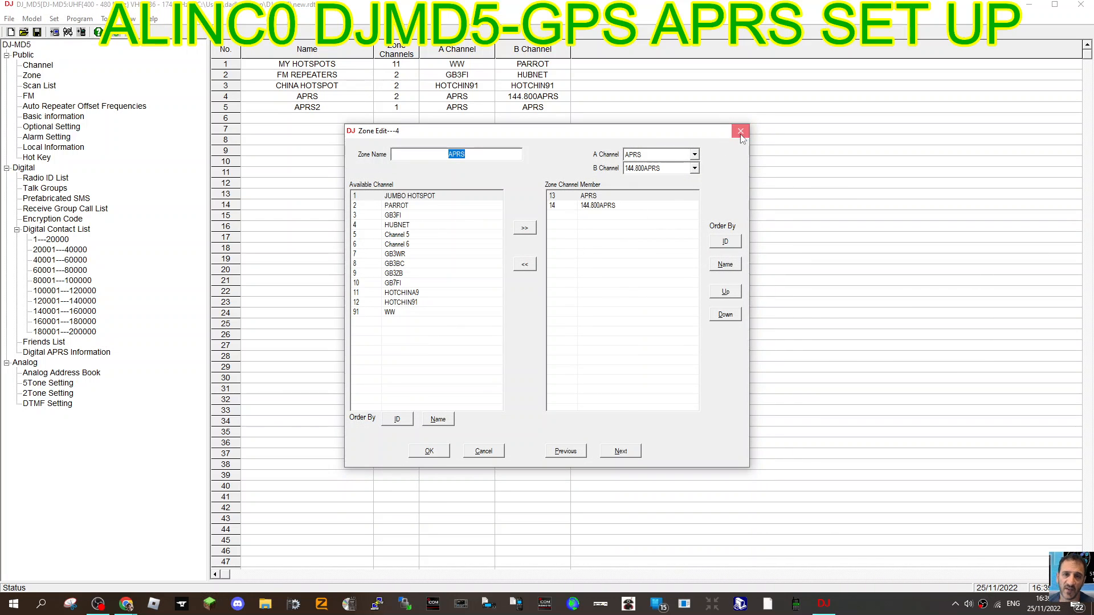
{"action": "left_click", "coordinate": [741, 131]}
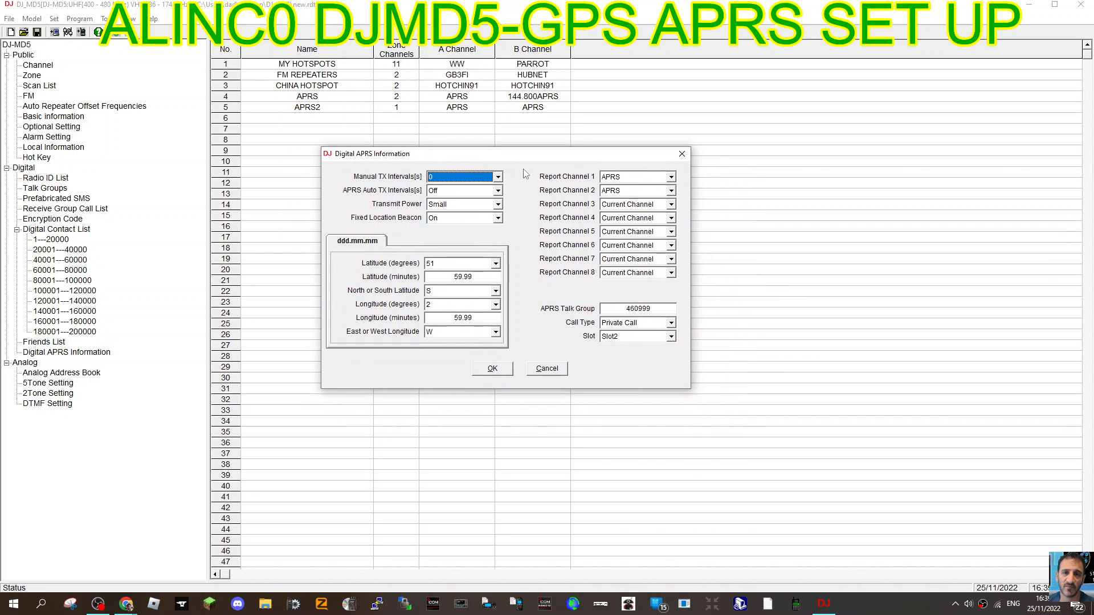
{"action": "mouse_move", "coordinate": [680, 187]}
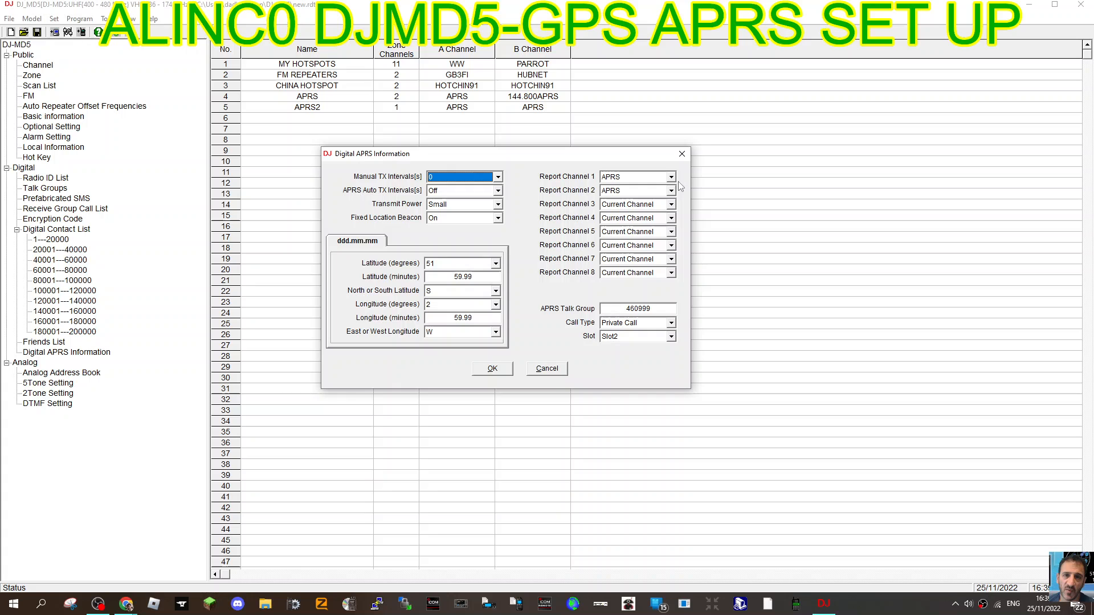
Step: Set Digital APRS report channel 1 to APRS and call type to Private Call
{"action": "left_click", "coordinate": [669, 190]}
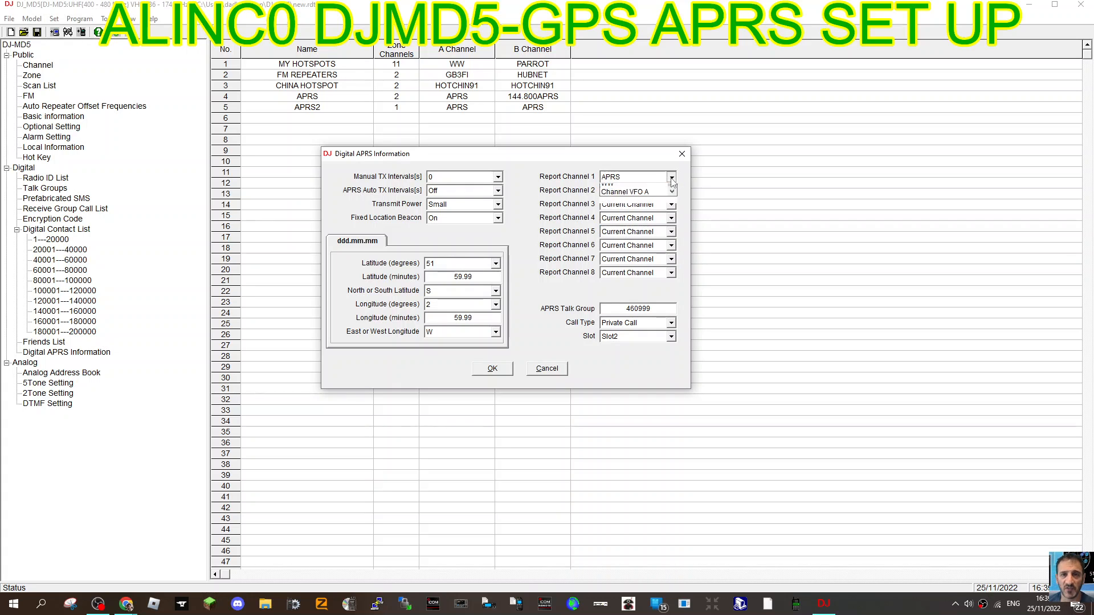
{"action": "left_click", "coordinate": [669, 177]}
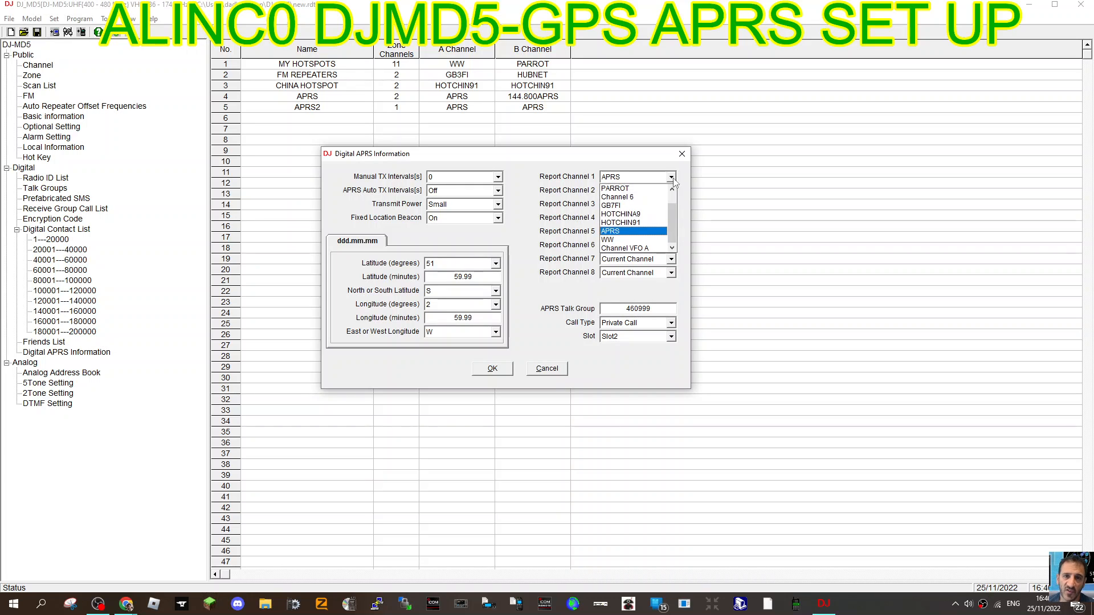
{"action": "left_click", "coordinate": [631, 230]}
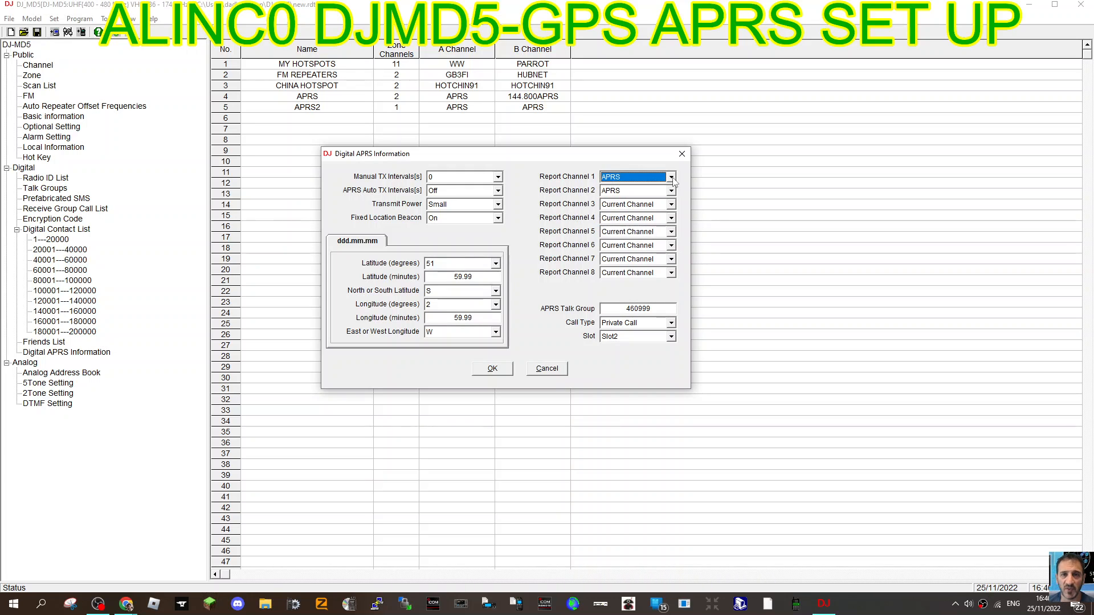
{"action": "mouse_move", "coordinate": [402, 264]}
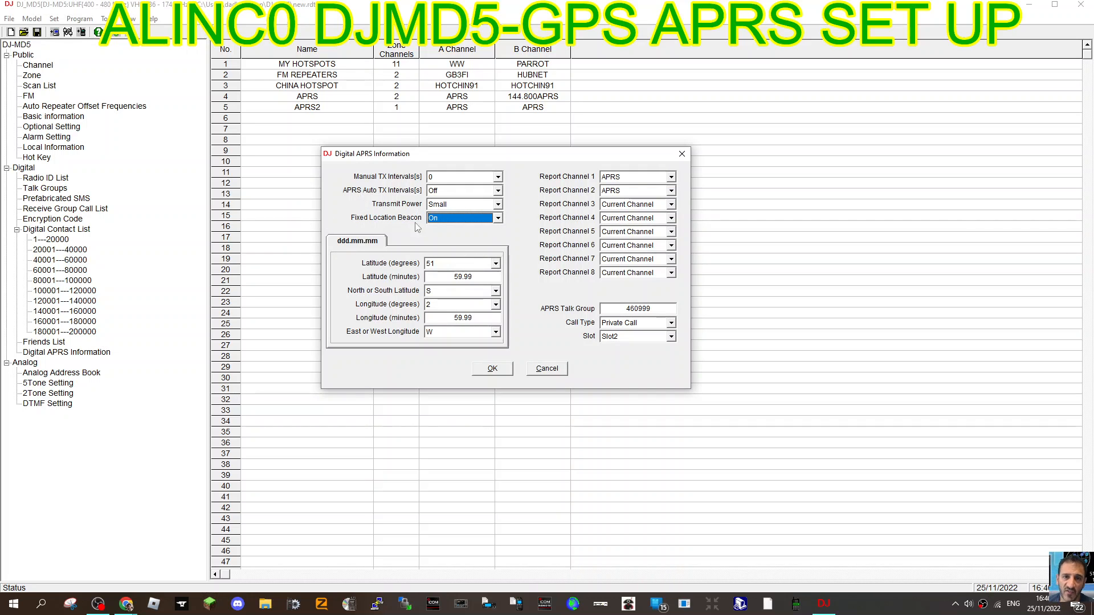
{"action": "mouse_move", "coordinate": [546, 273]}
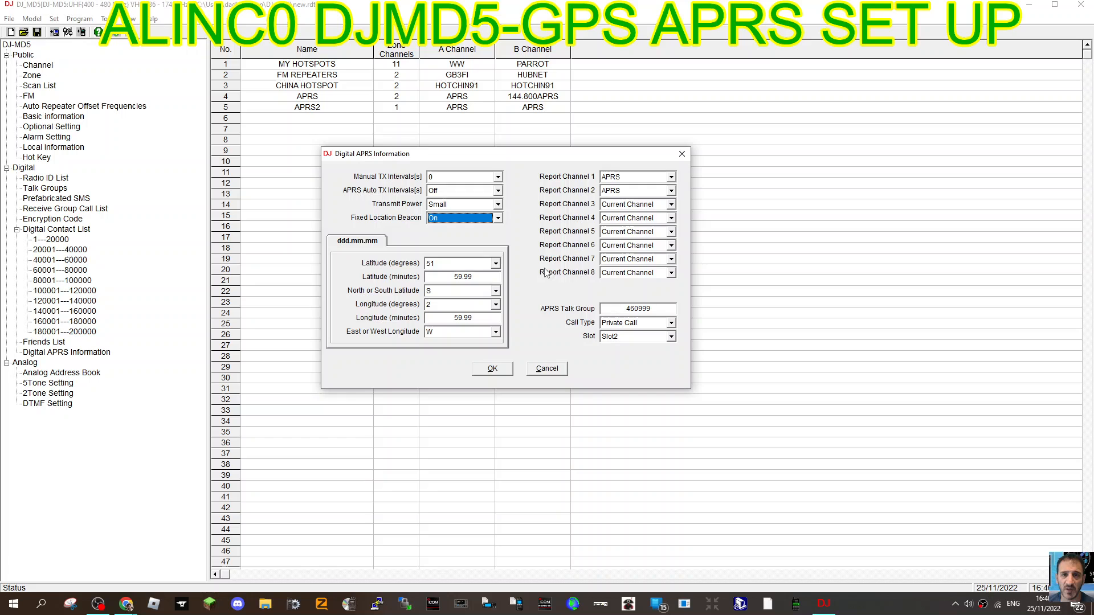
{"action": "mouse_move", "coordinate": [447, 293]}
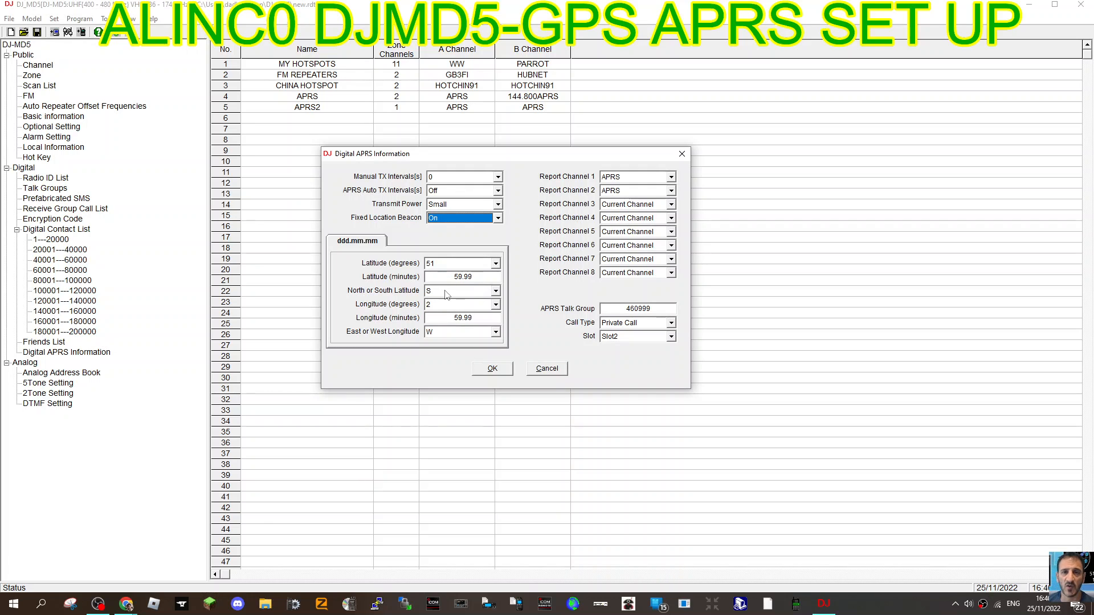
{"action": "mouse_move", "coordinate": [560, 326]}
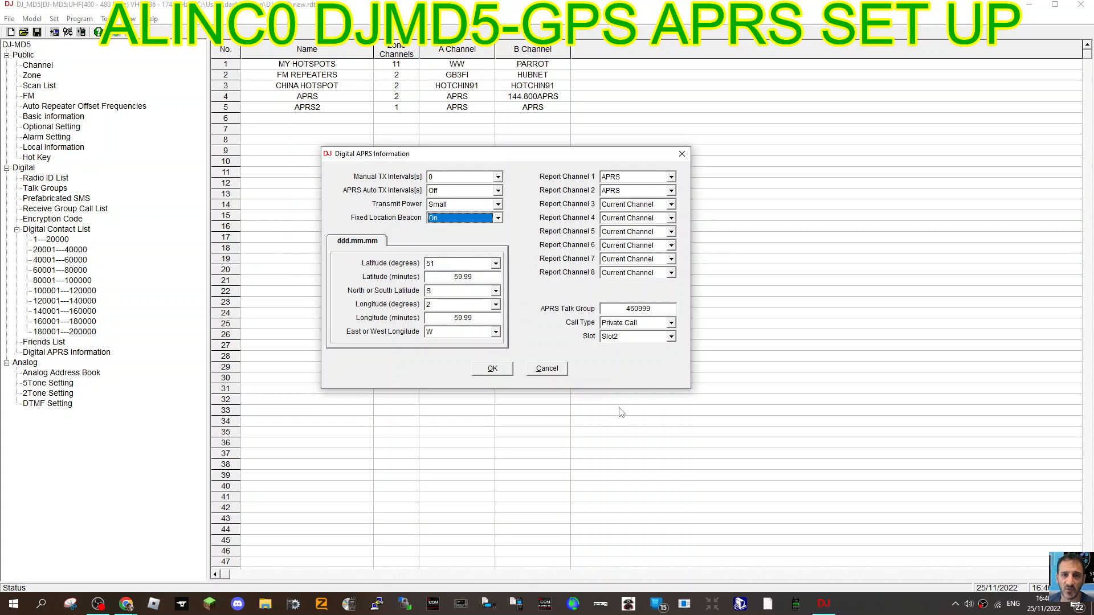
{"action": "left_click", "coordinate": [671, 323]}
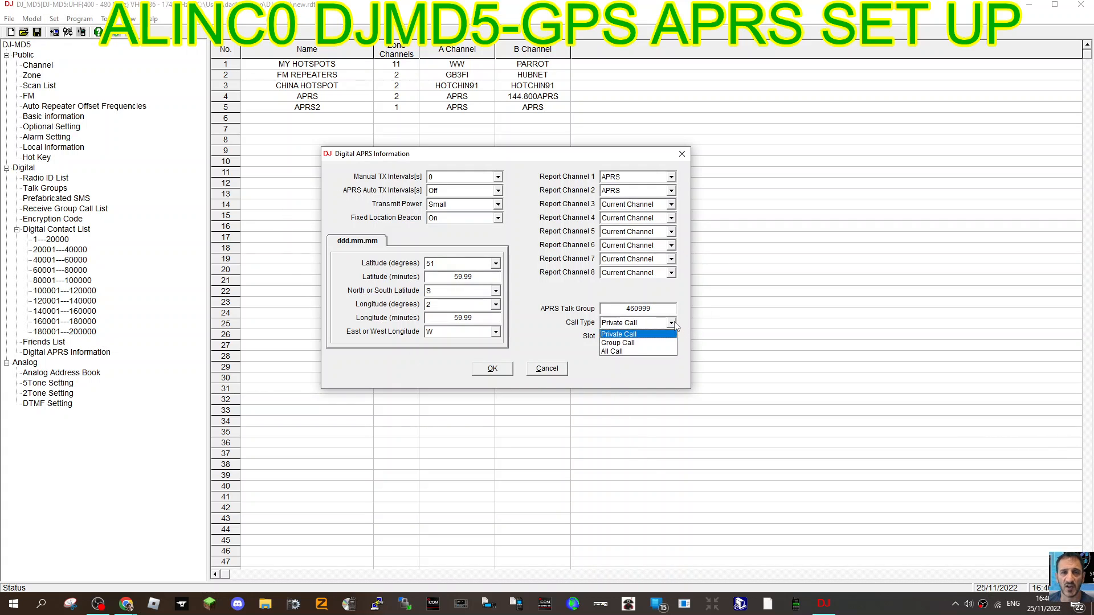
{"action": "left_click", "coordinate": [546, 369]}
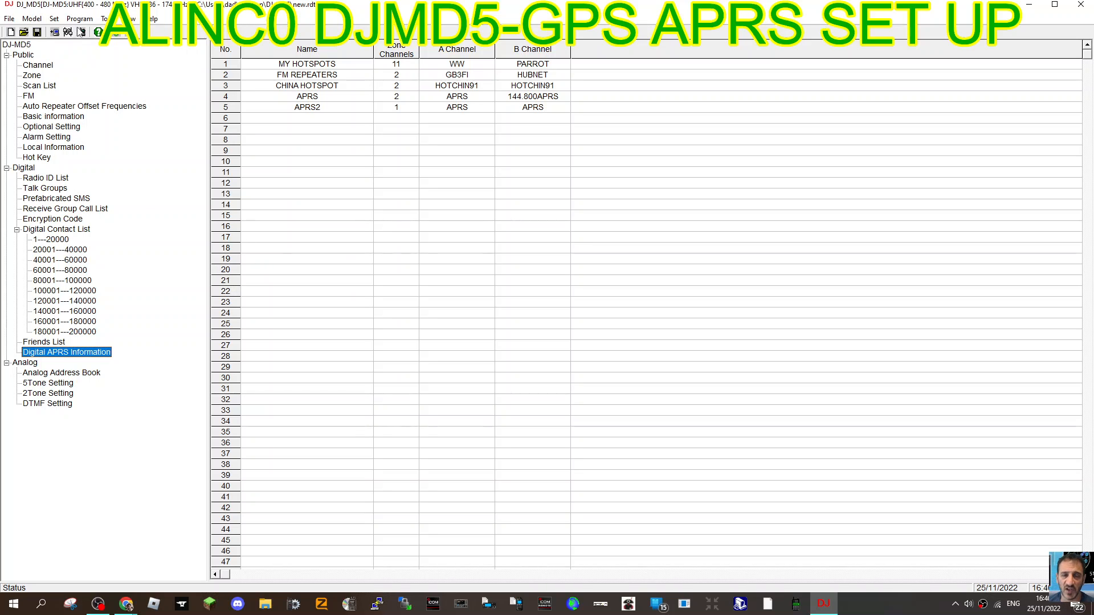
{"action": "left_click", "coordinate": [52, 127]}
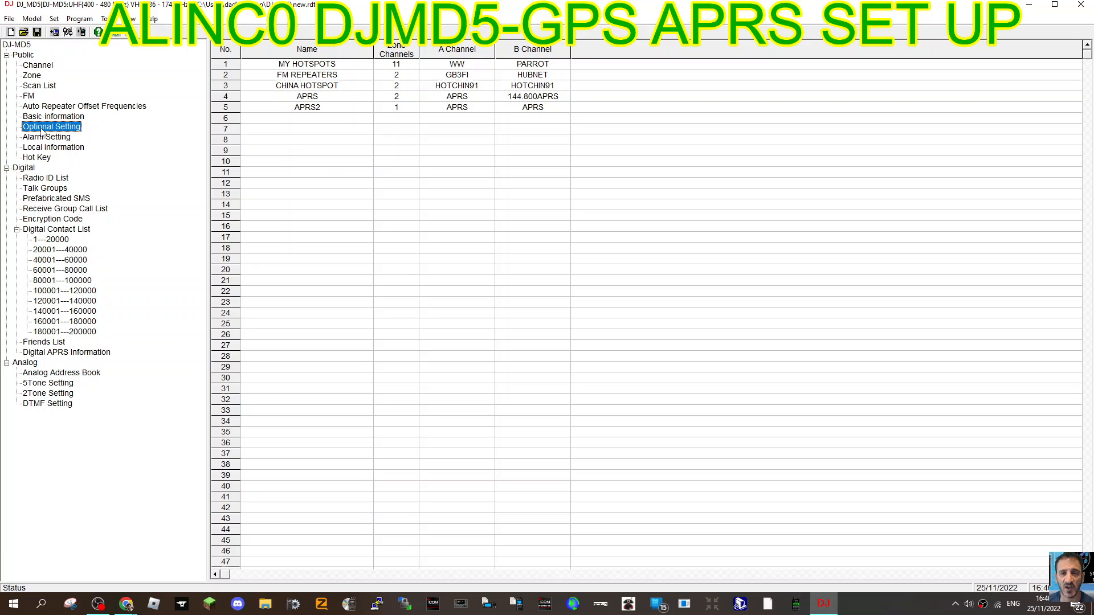
{"action": "left_click", "coordinate": [51, 126]}
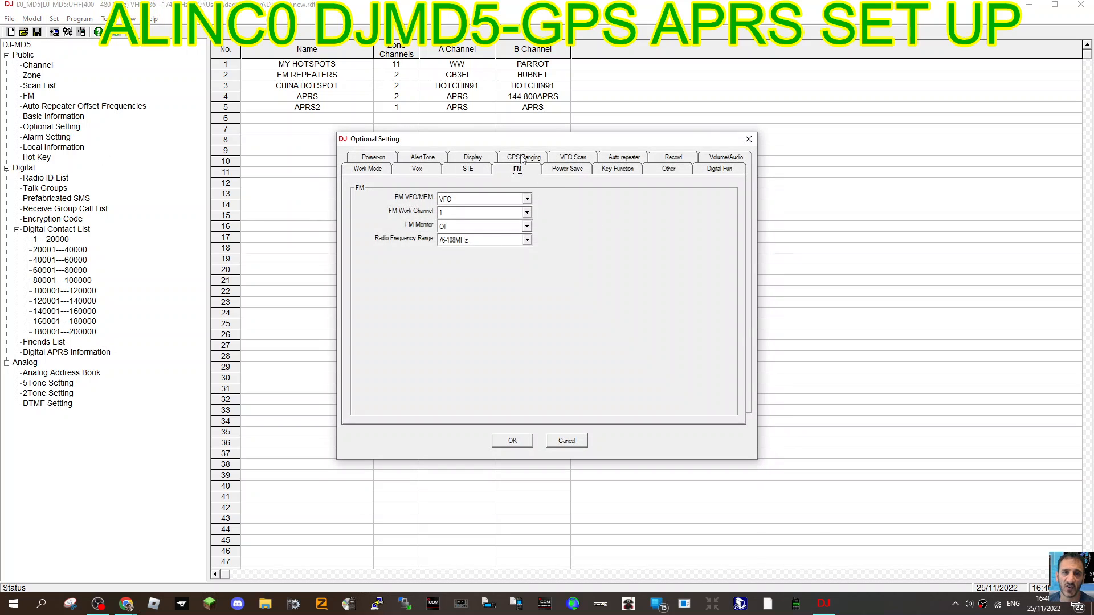
{"action": "left_click", "coordinate": [520, 156]}
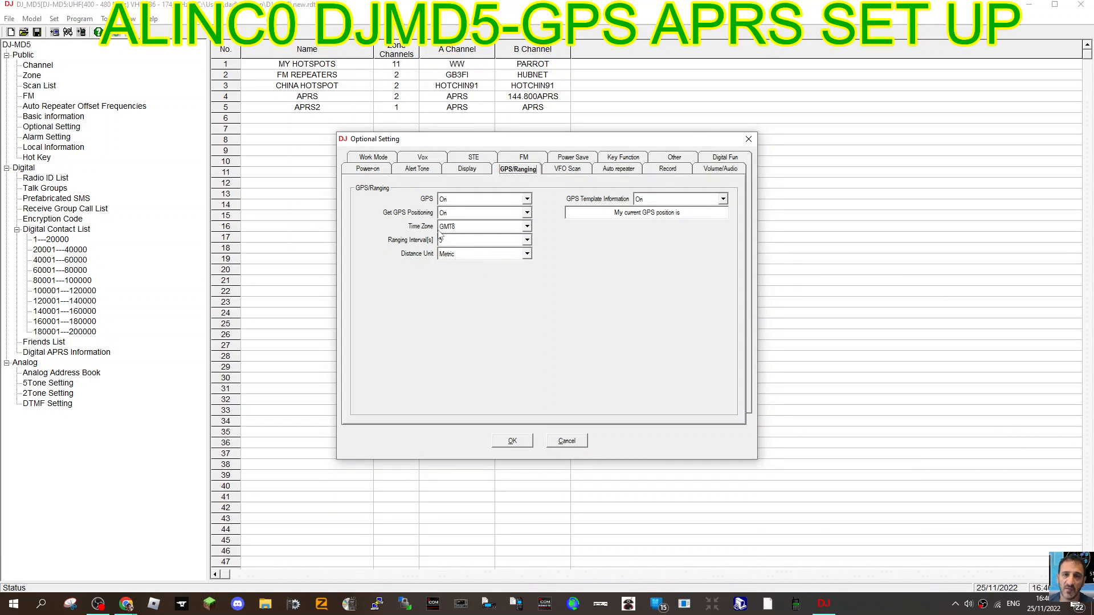
{"action": "mouse_move", "coordinate": [548, 220]}
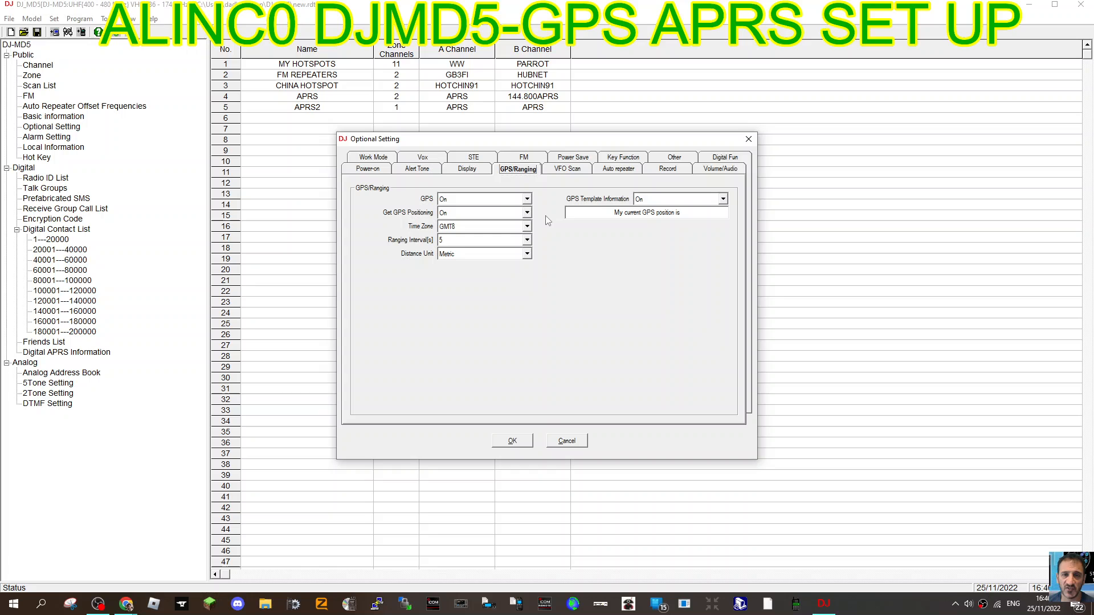
{"action": "mouse_move", "coordinate": [577, 238]}
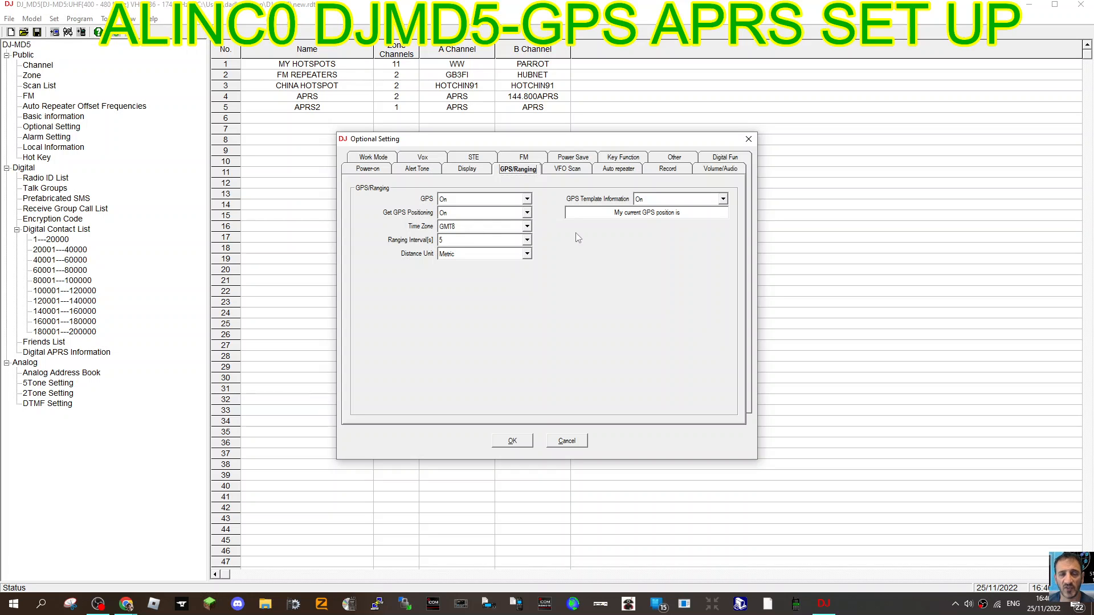
{"action": "mouse_move", "coordinate": [413, 251]}
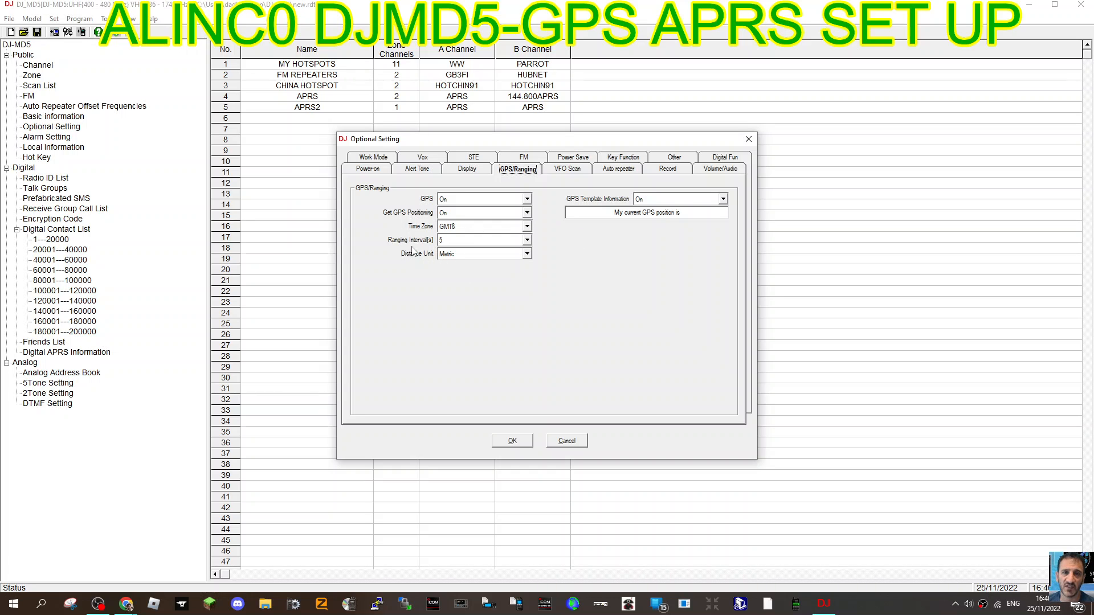
{"action": "mouse_move", "coordinate": [539, 267]}
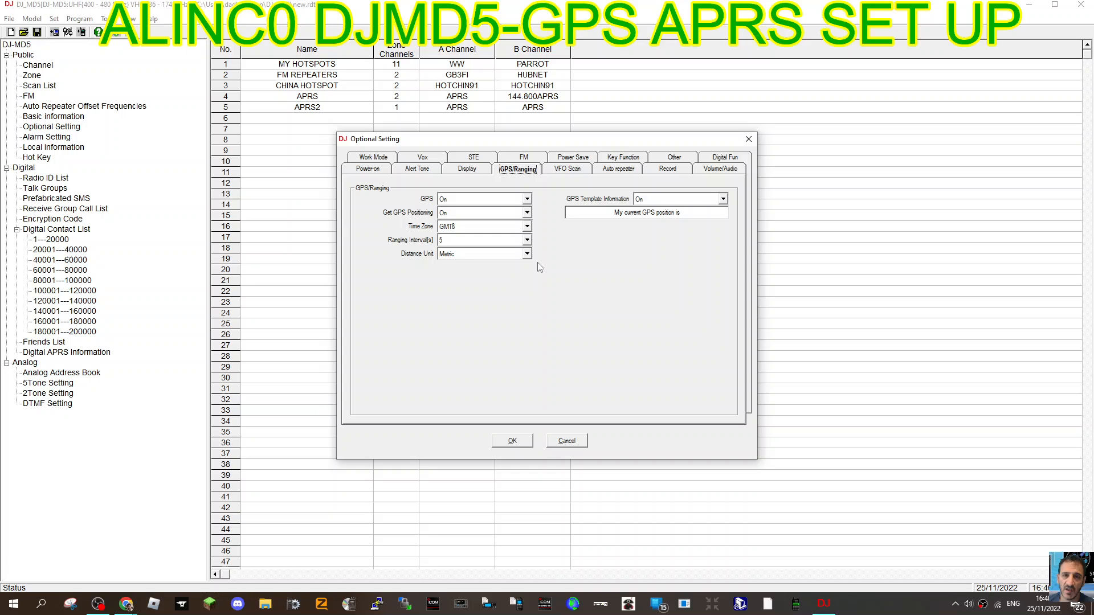
{"action": "mouse_move", "coordinate": [671, 272]}
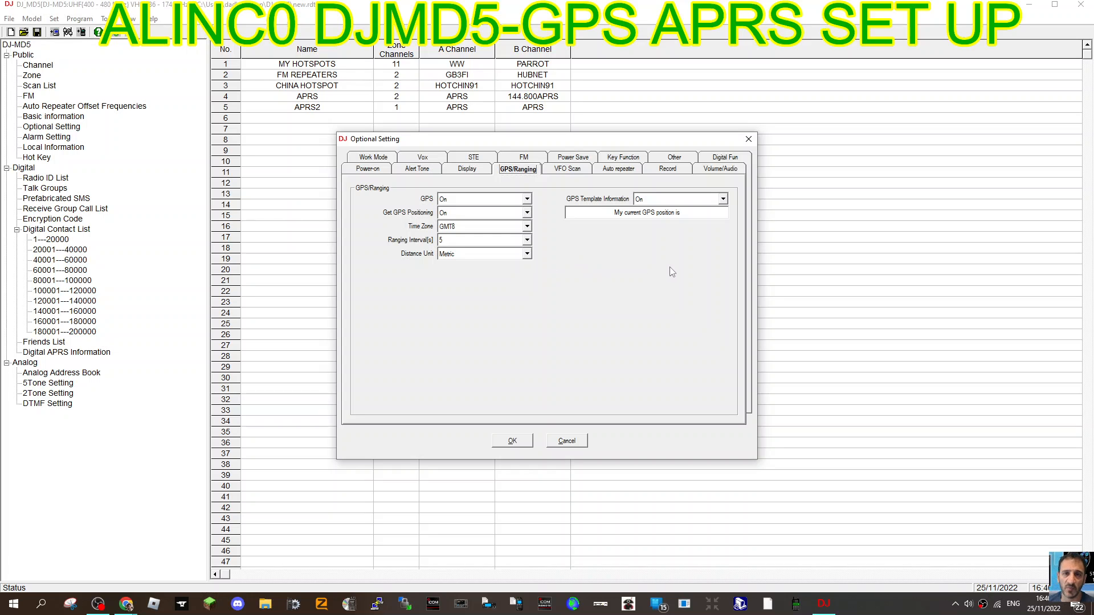
{"action": "mouse_move", "coordinate": [613, 208]}
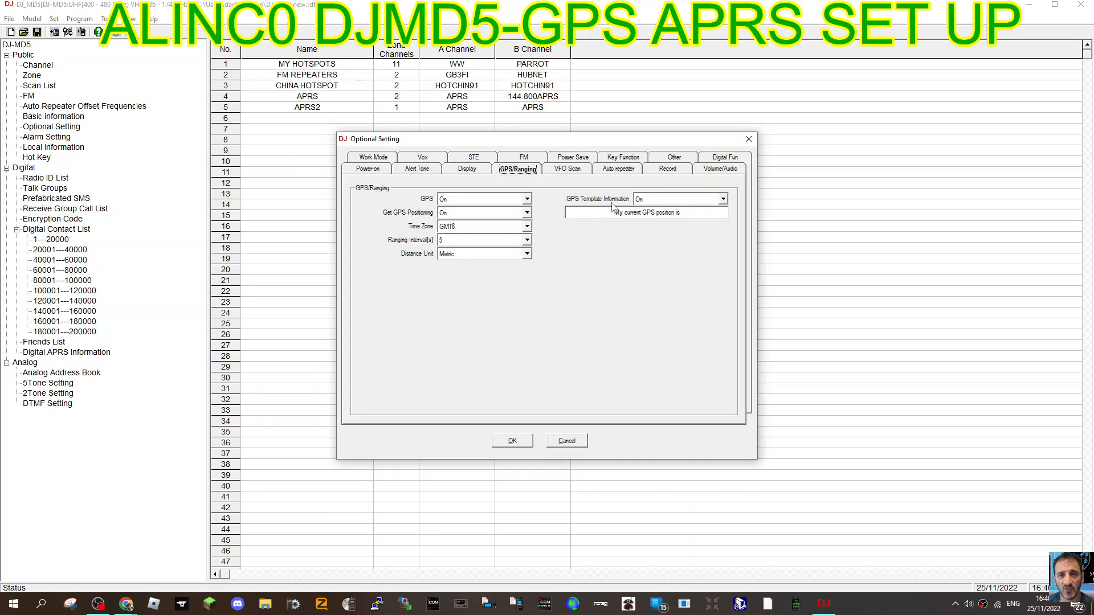
{"action": "mouse_move", "coordinate": [749, 139]}
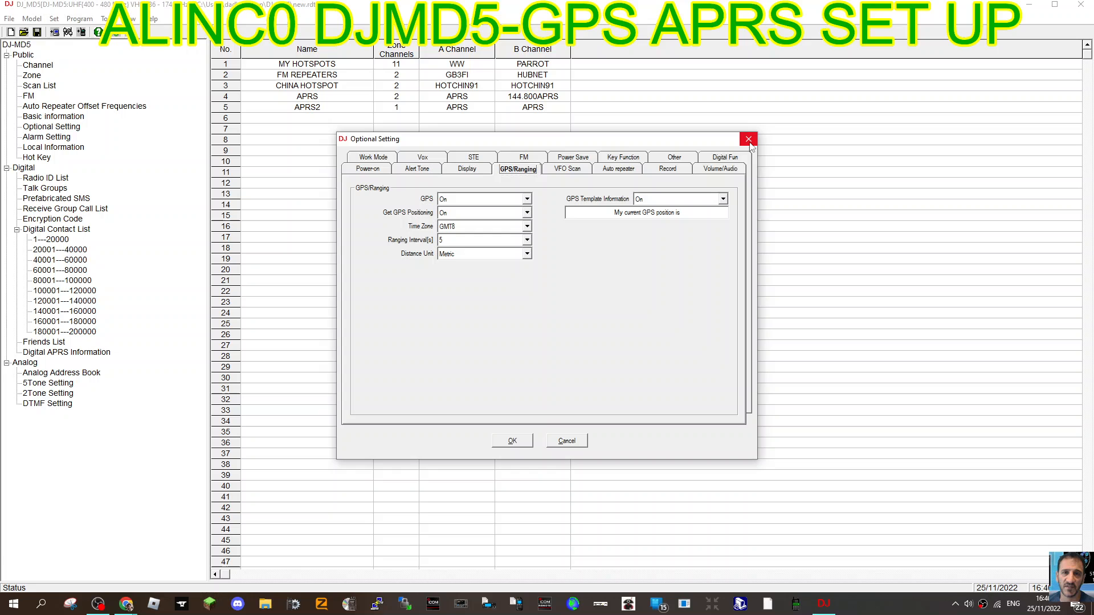
{"action": "mouse_move", "coordinate": [749, 139]}
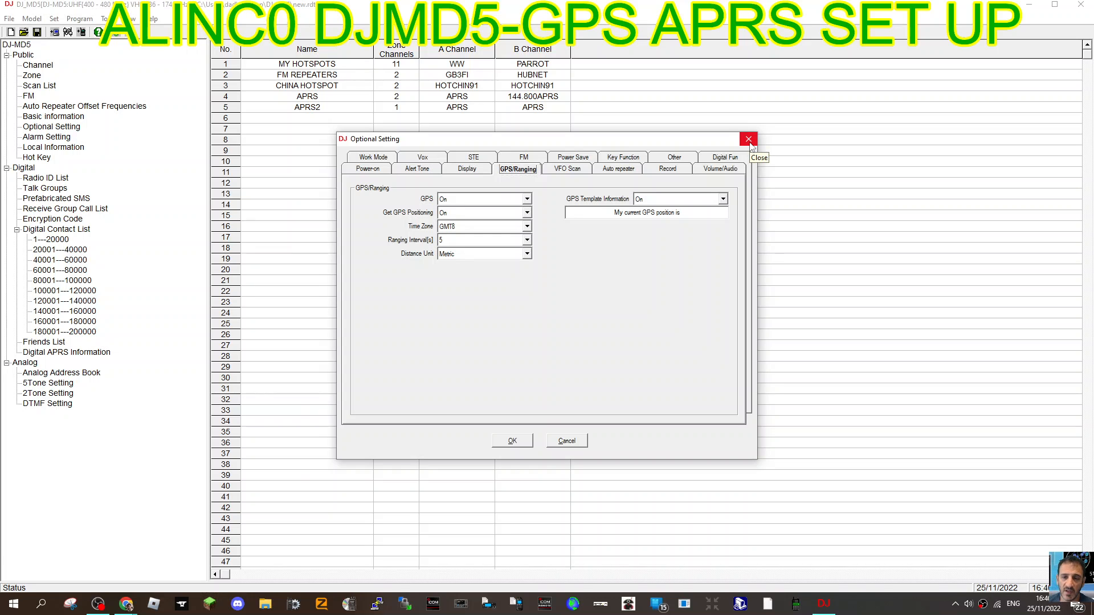
{"action": "left_click", "coordinate": [747, 139]}
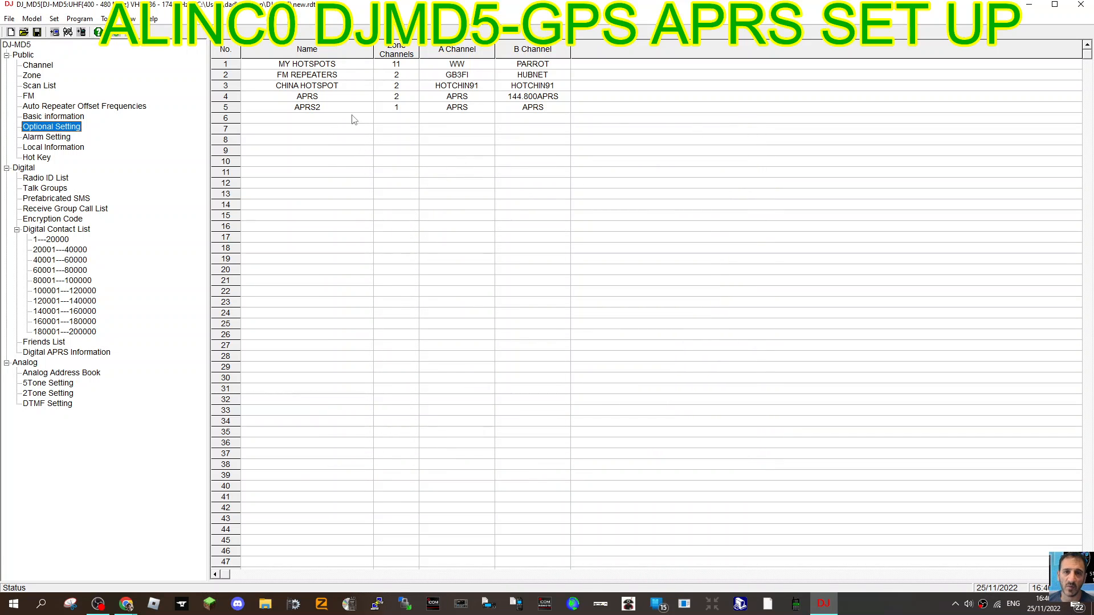
{"action": "mouse_move", "coordinate": [105, 50]}
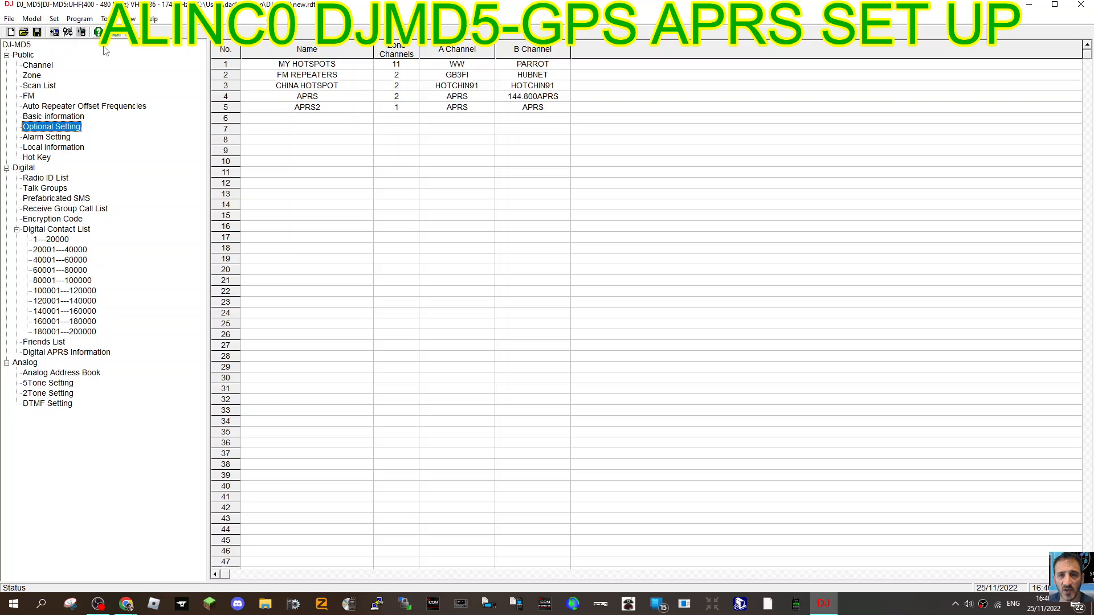
{"action": "left_click", "coordinate": [78, 18]}
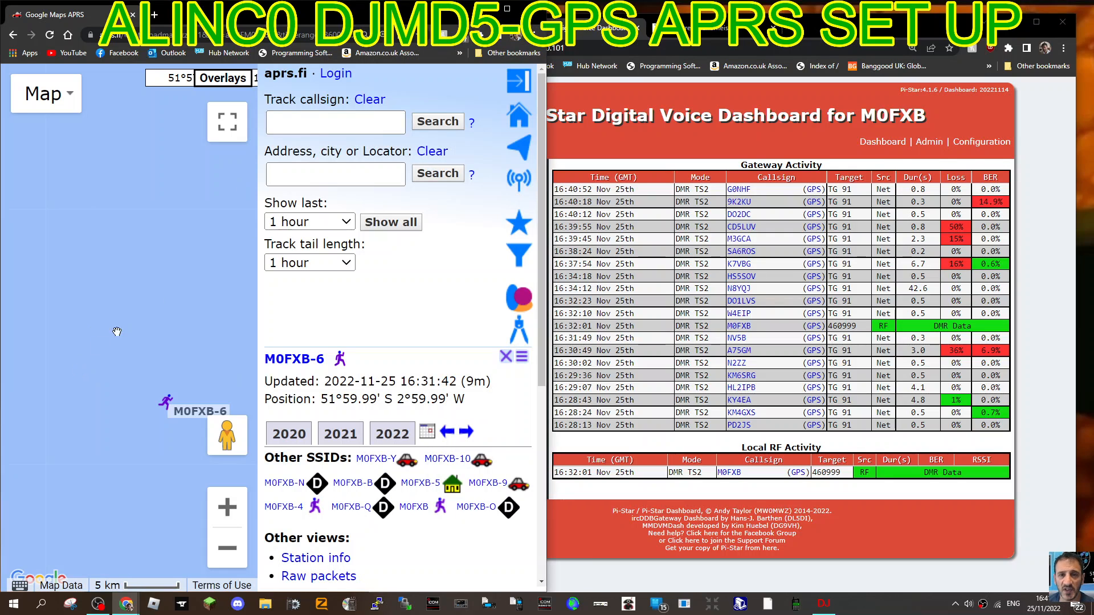
{"action": "mouse_move", "coordinate": [189, 314]}
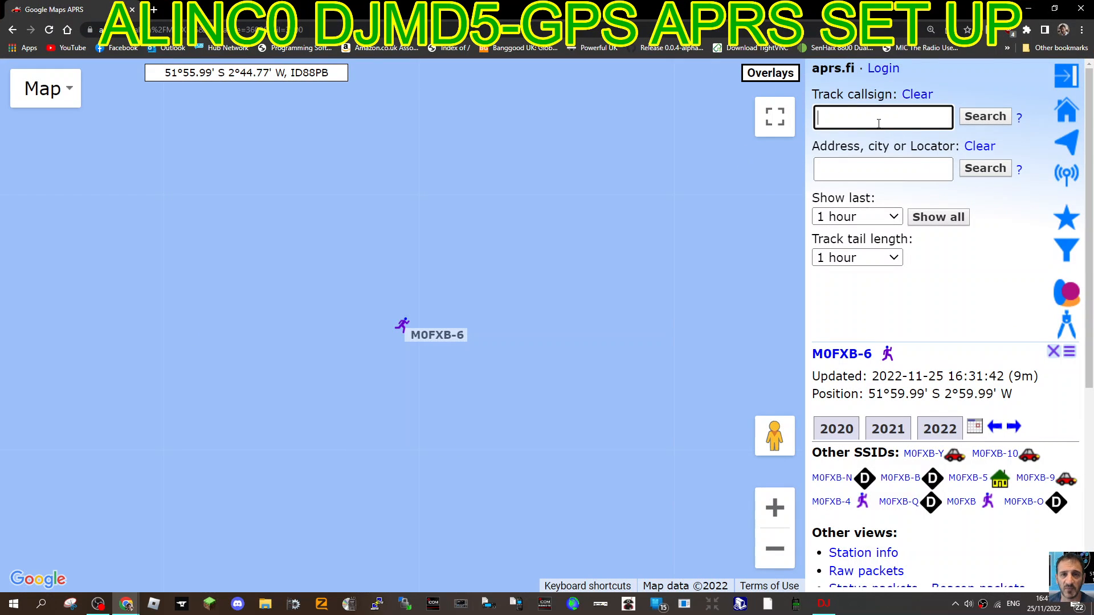
Step: Track station M0FXB-6 on aprs.fi and open its info balloon
{"action": "type", "text": "M0FXB"}
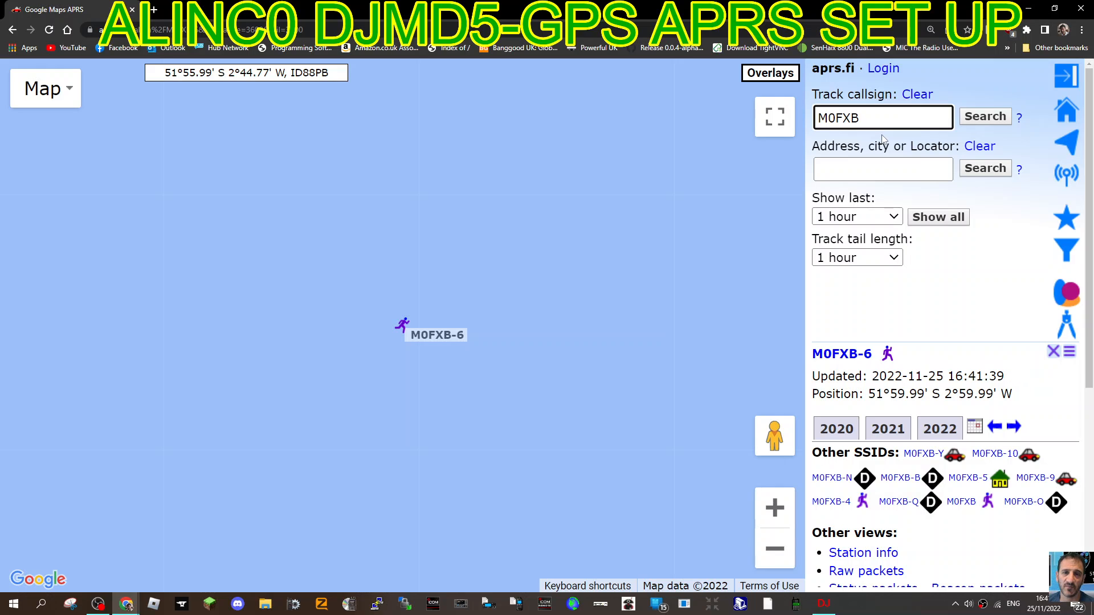
{"action": "type", "text": "-6"}
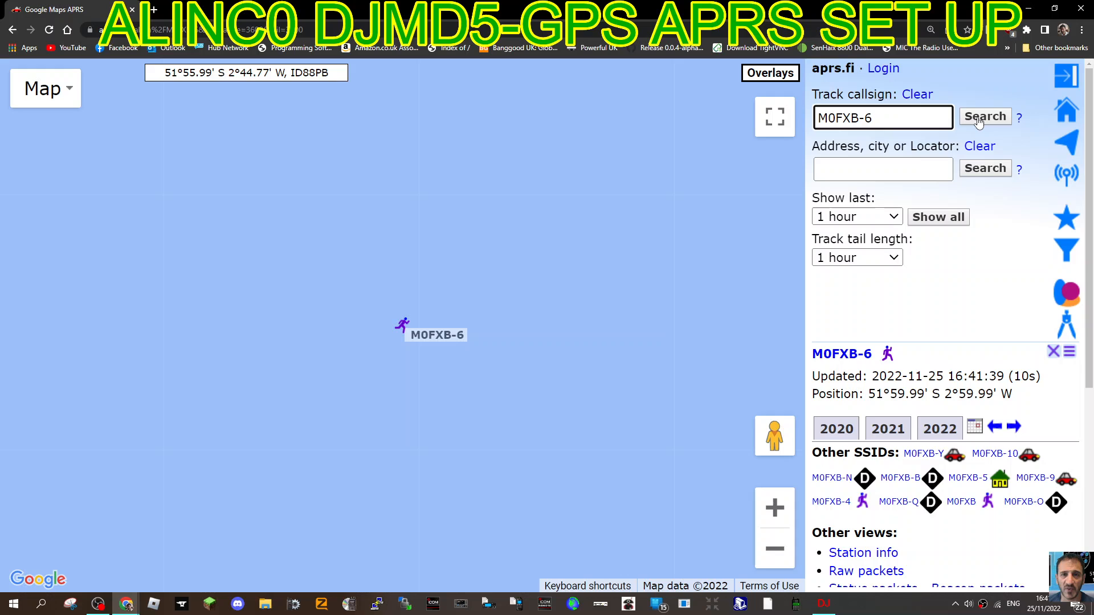
{"action": "left_click", "coordinate": [917, 95]}
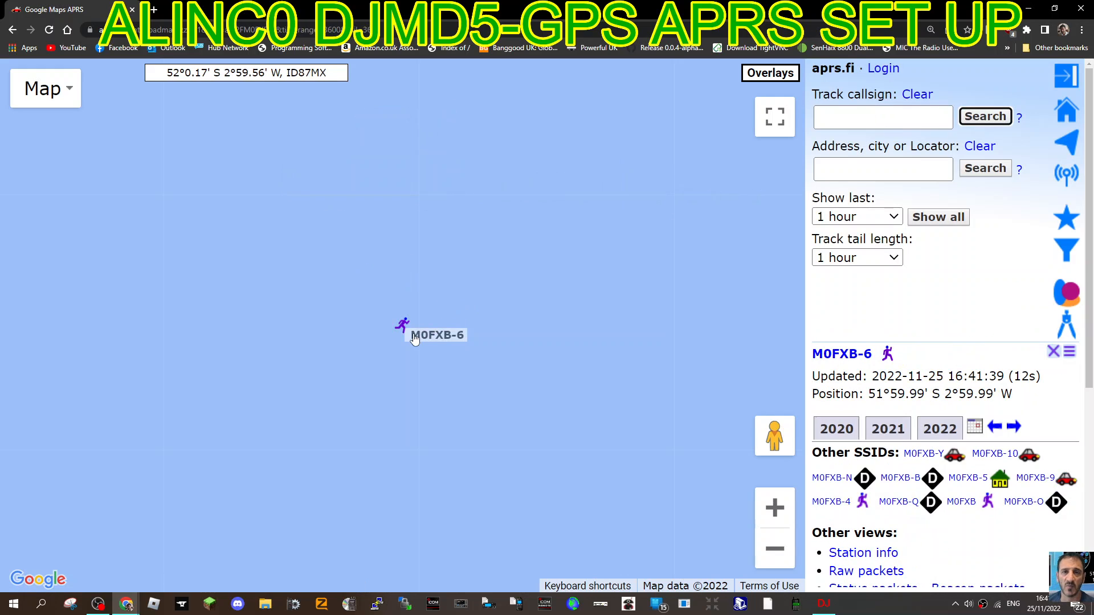
{"action": "left_click", "coordinate": [401, 326]}
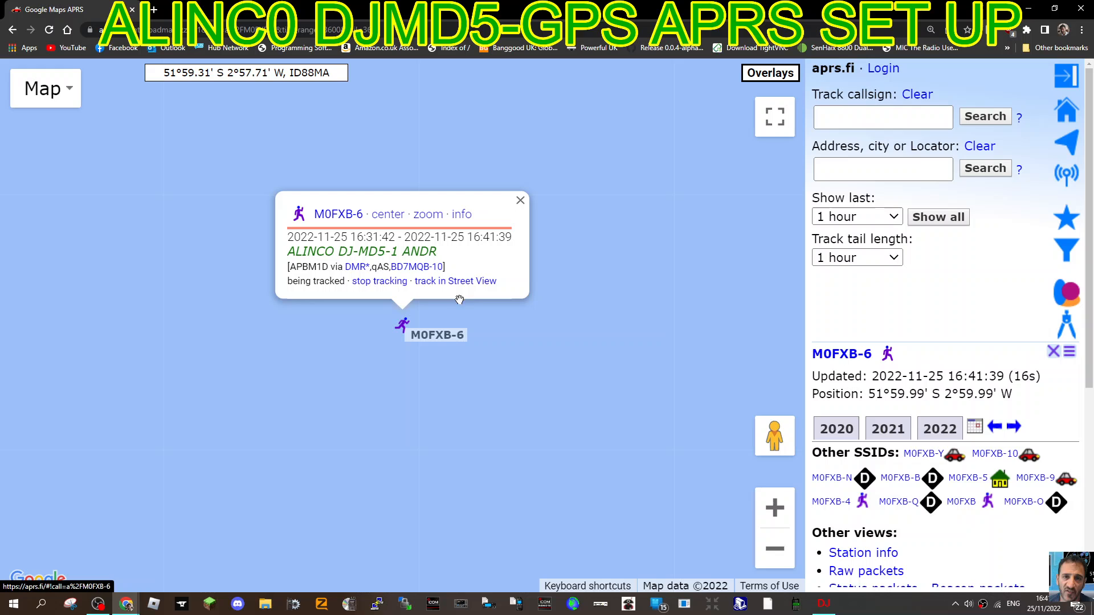
{"action": "mouse_move", "coordinate": [576, 314]}
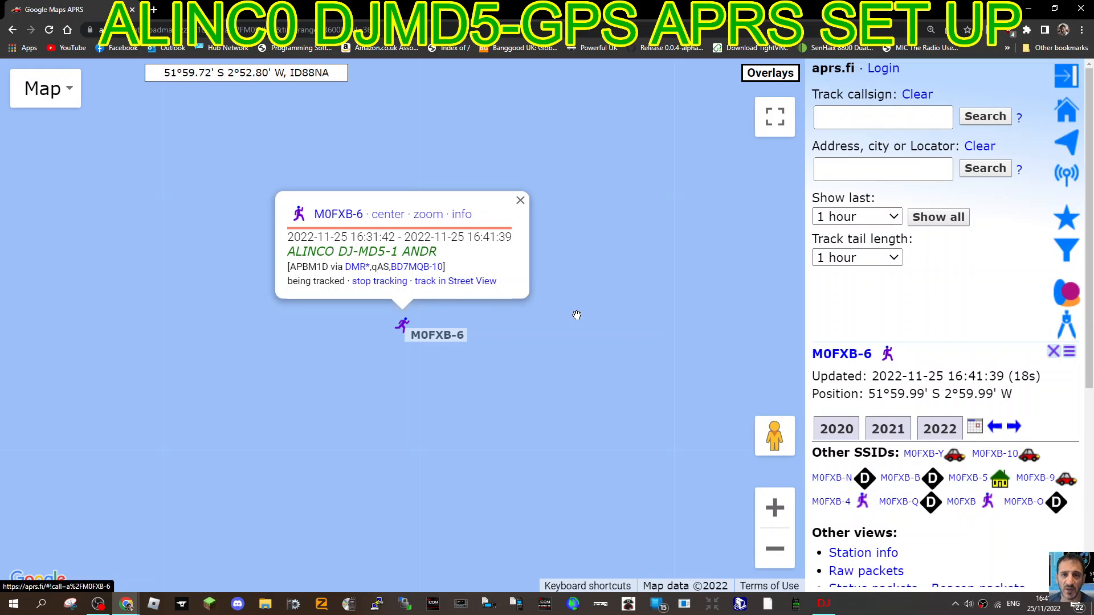